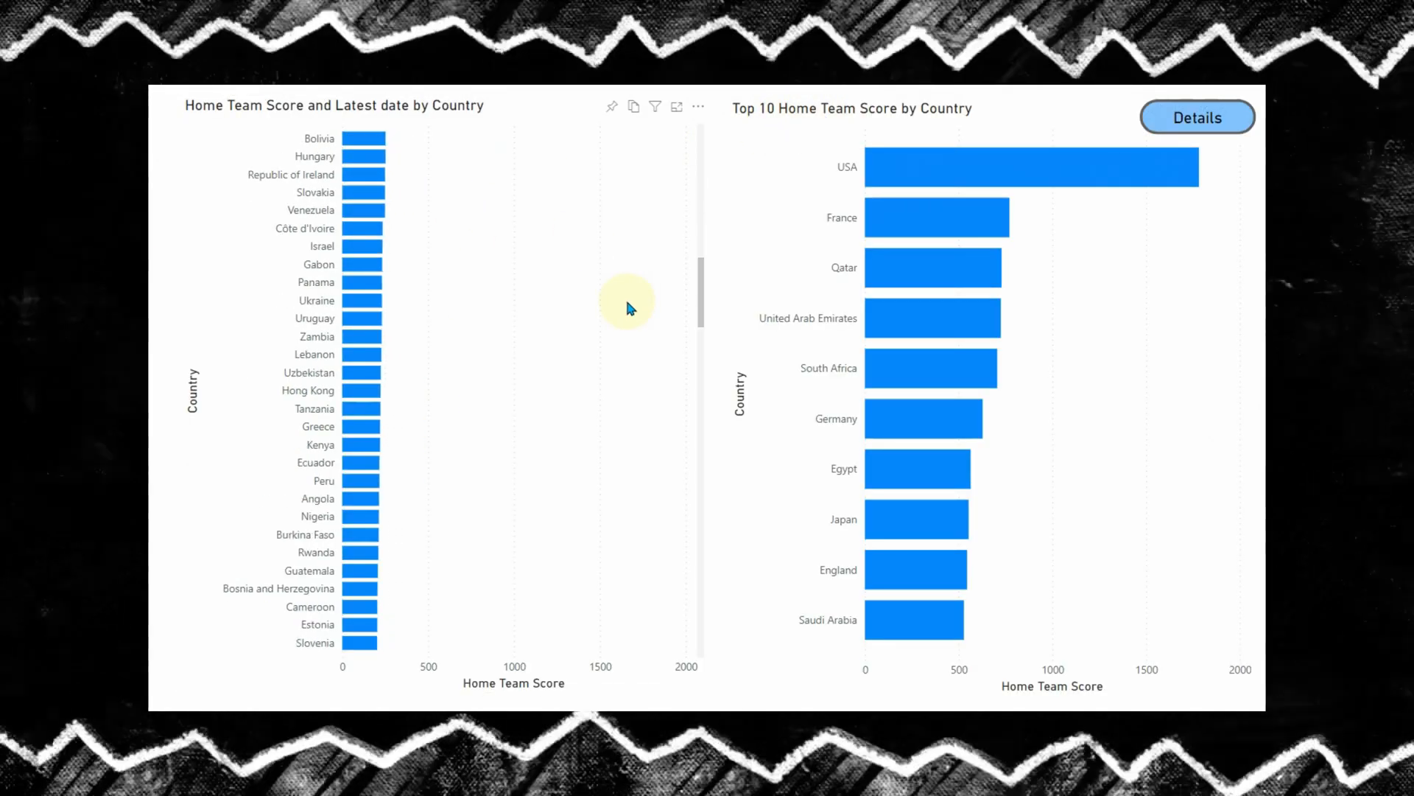
Step: Browse the football report pages and land on the Report Design Techniques overview page
click(1197, 118)
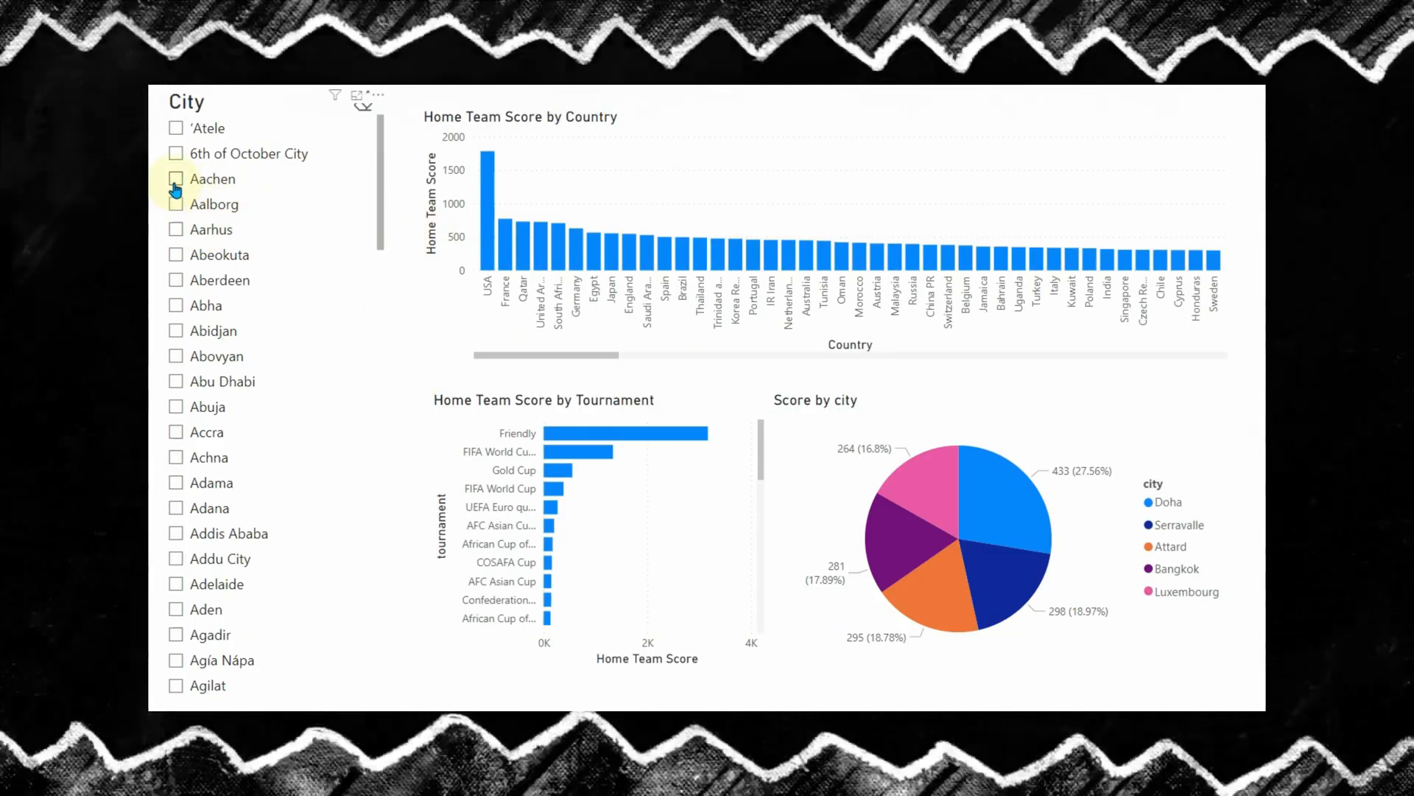
click(175, 305)
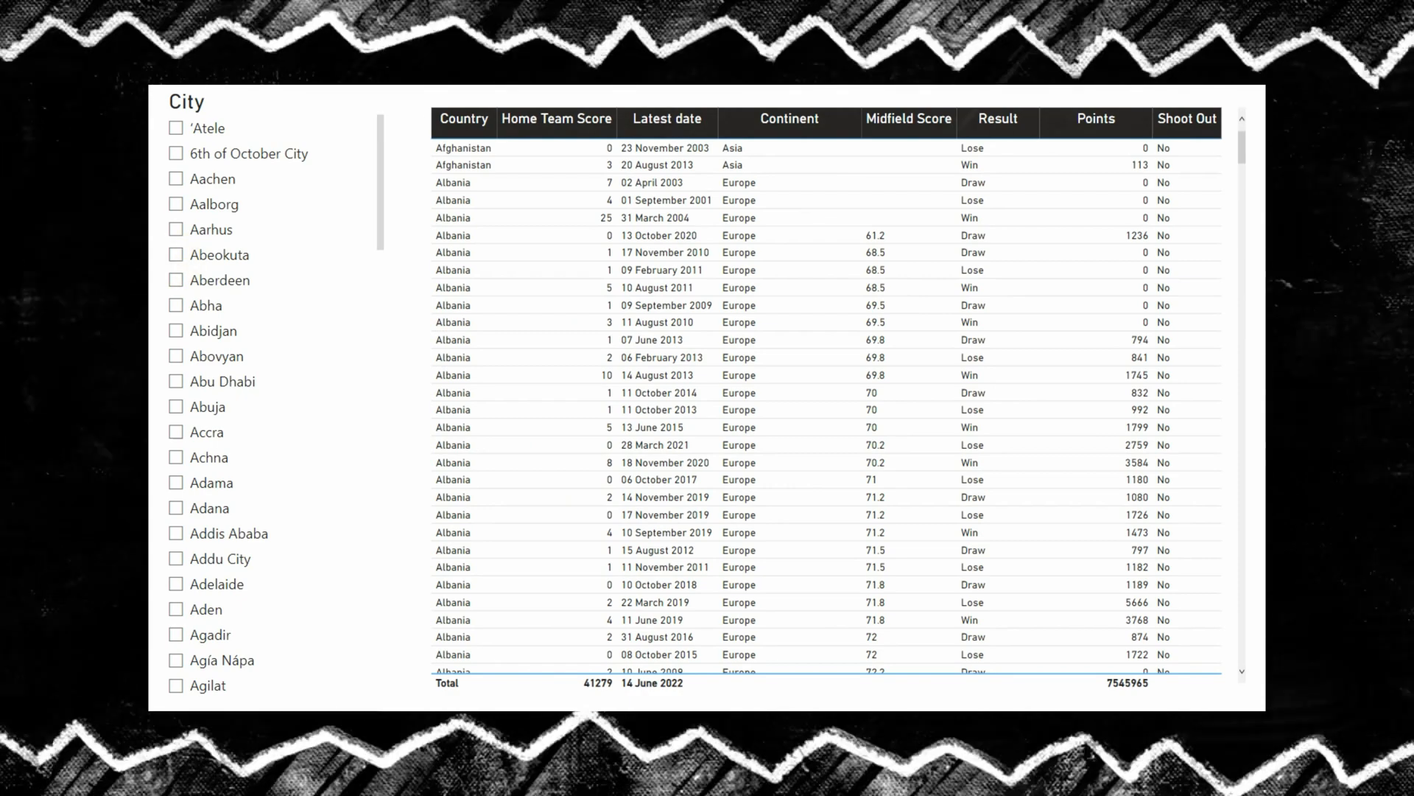
click(177, 305)
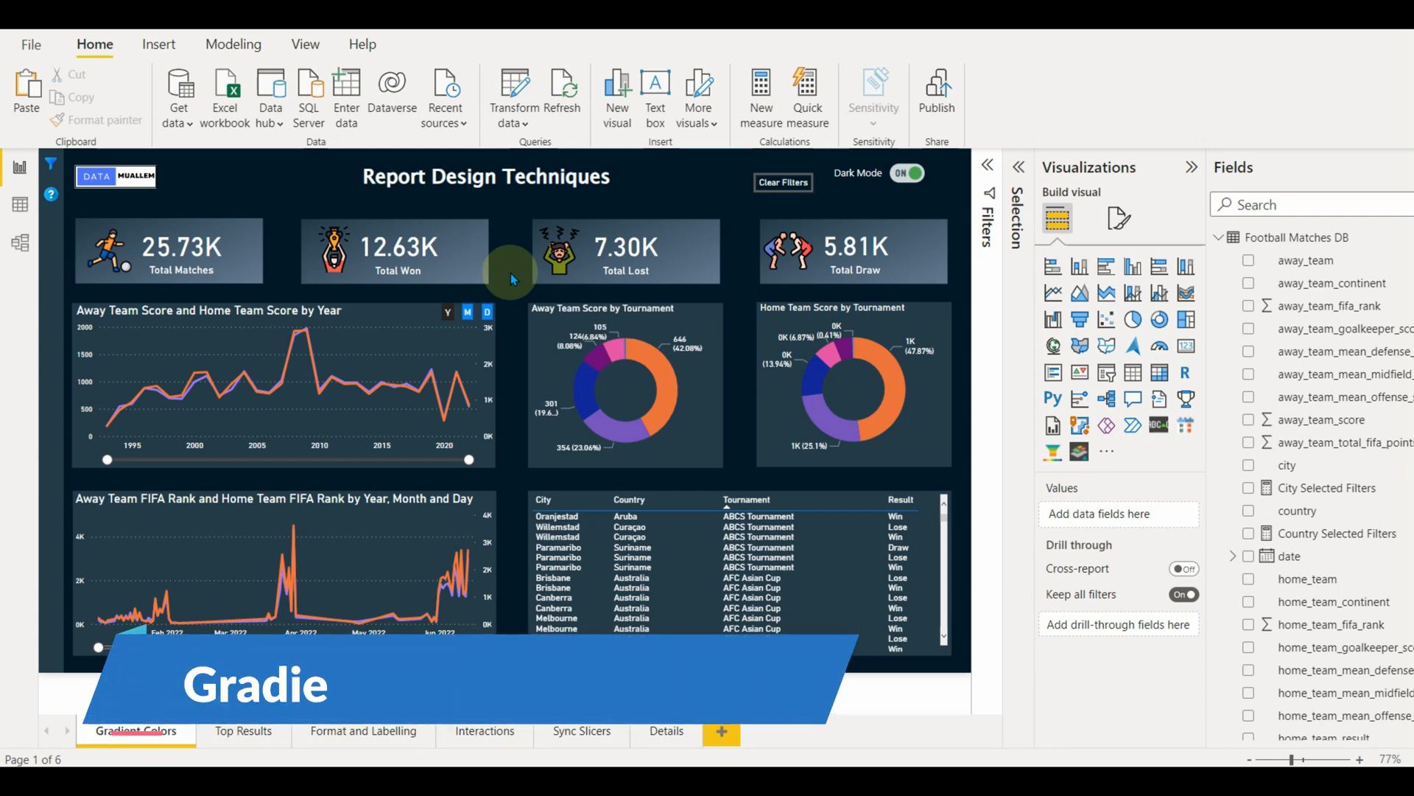
Step: Switch from Power BI Desktop to a blank PowerPoint slide
click(184, 253)
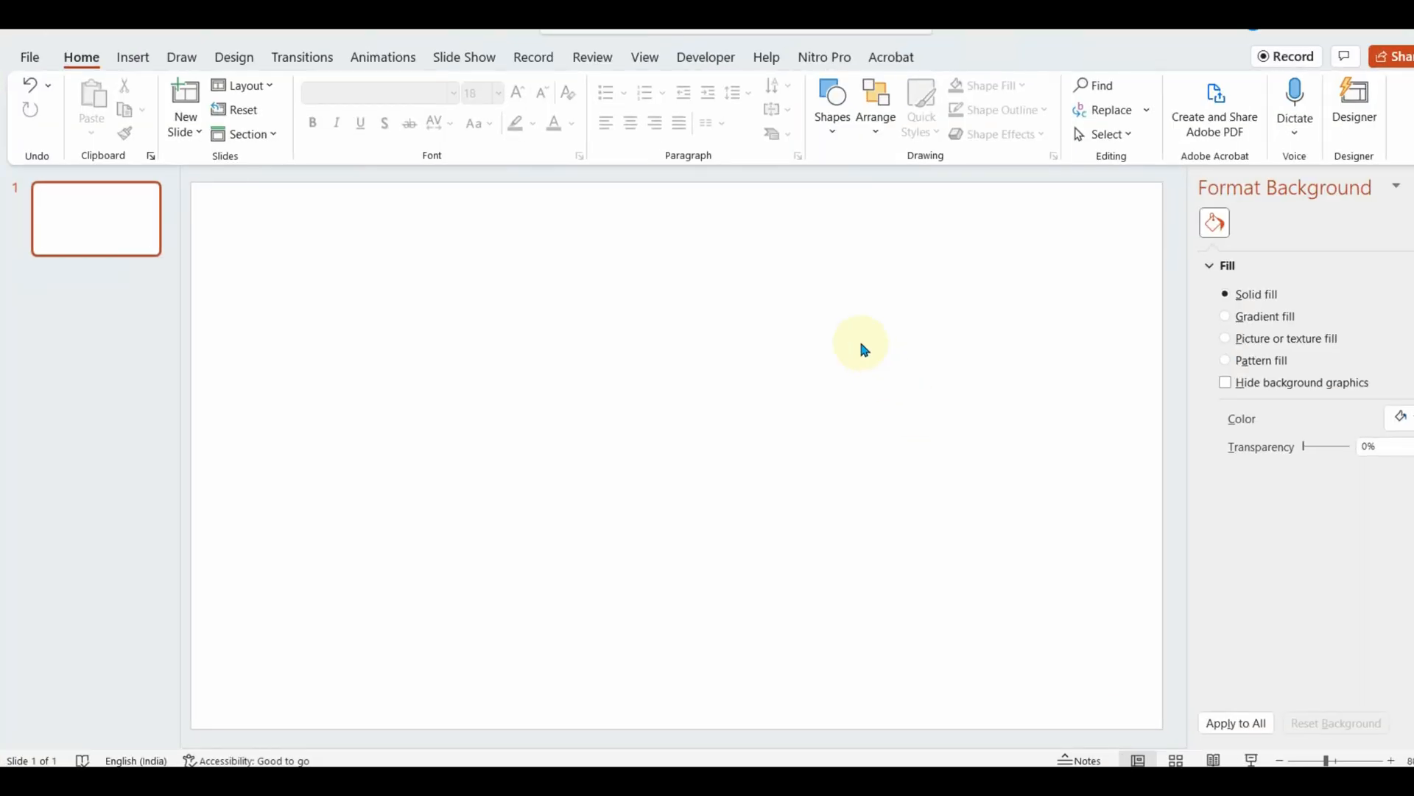
mouse_move(590, 395)
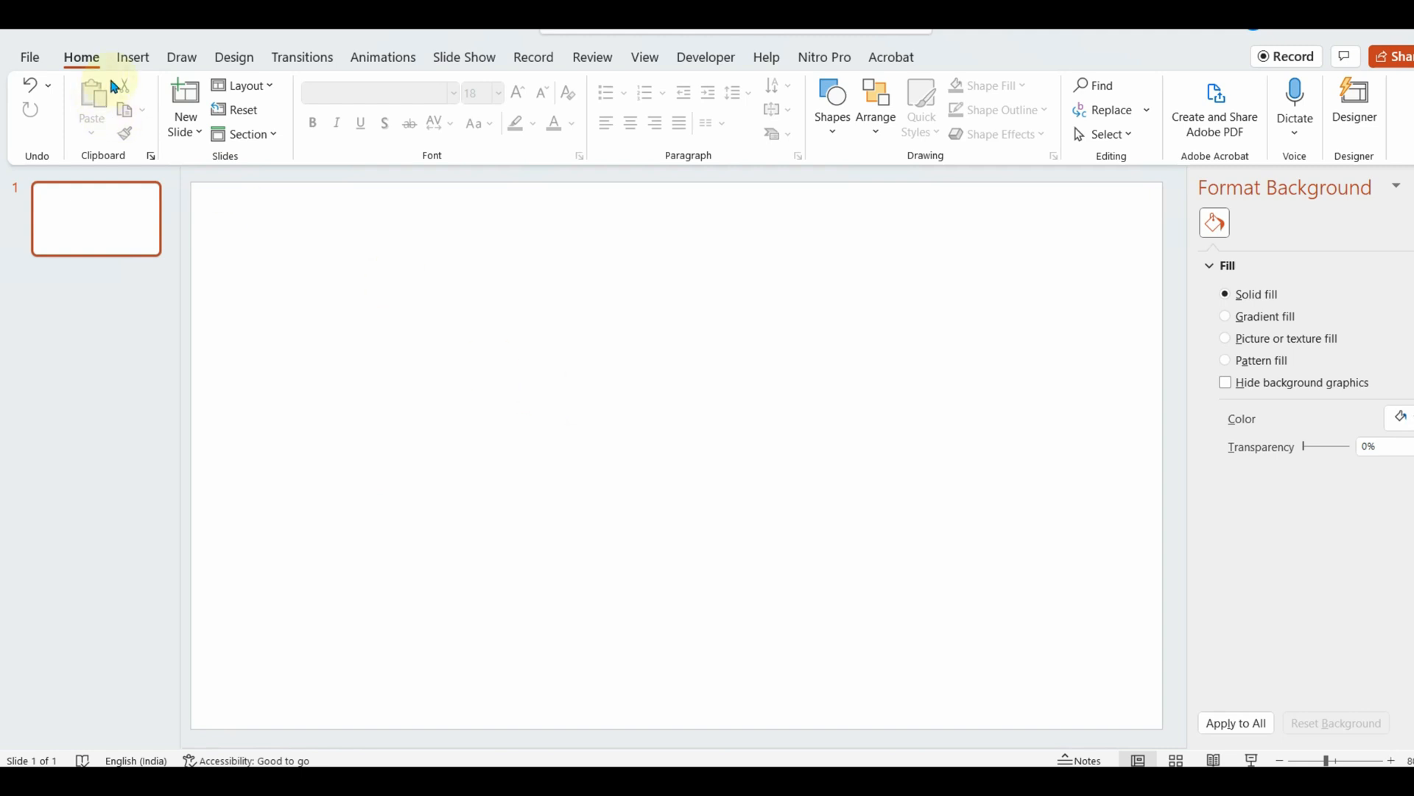
Step: Draw a blue rectangle from the Shapes gallery in the middle of the slide
click(133, 56)
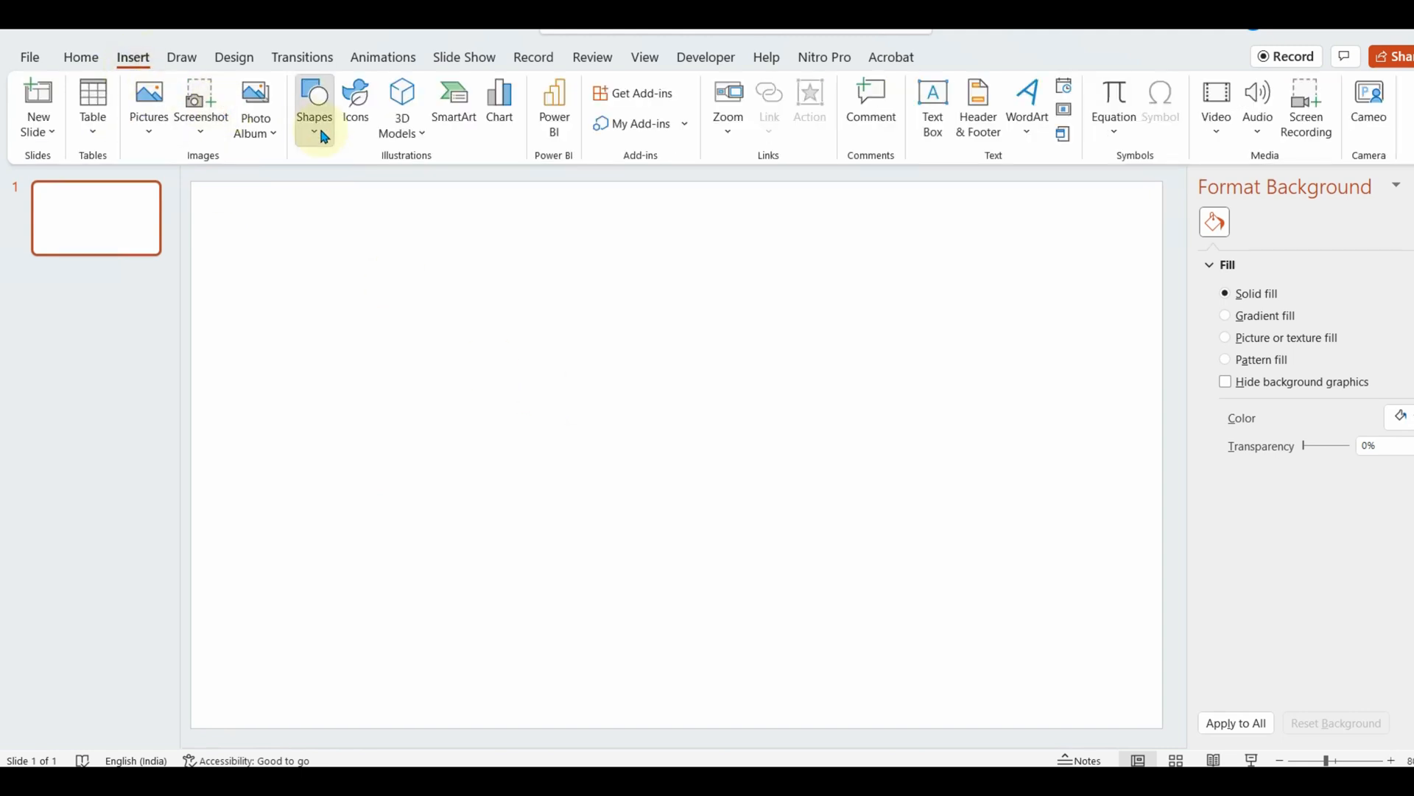
click(314, 103)
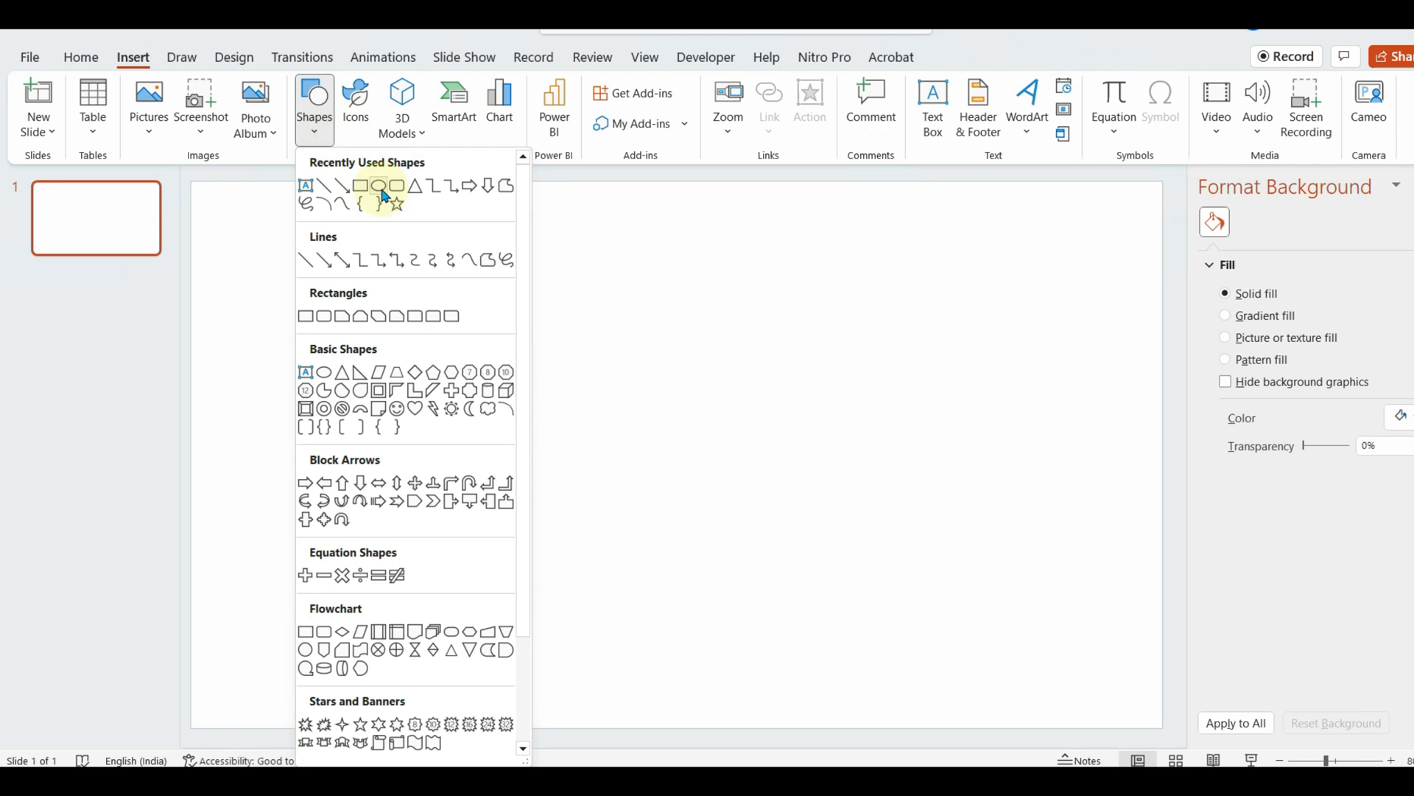
click(384, 187)
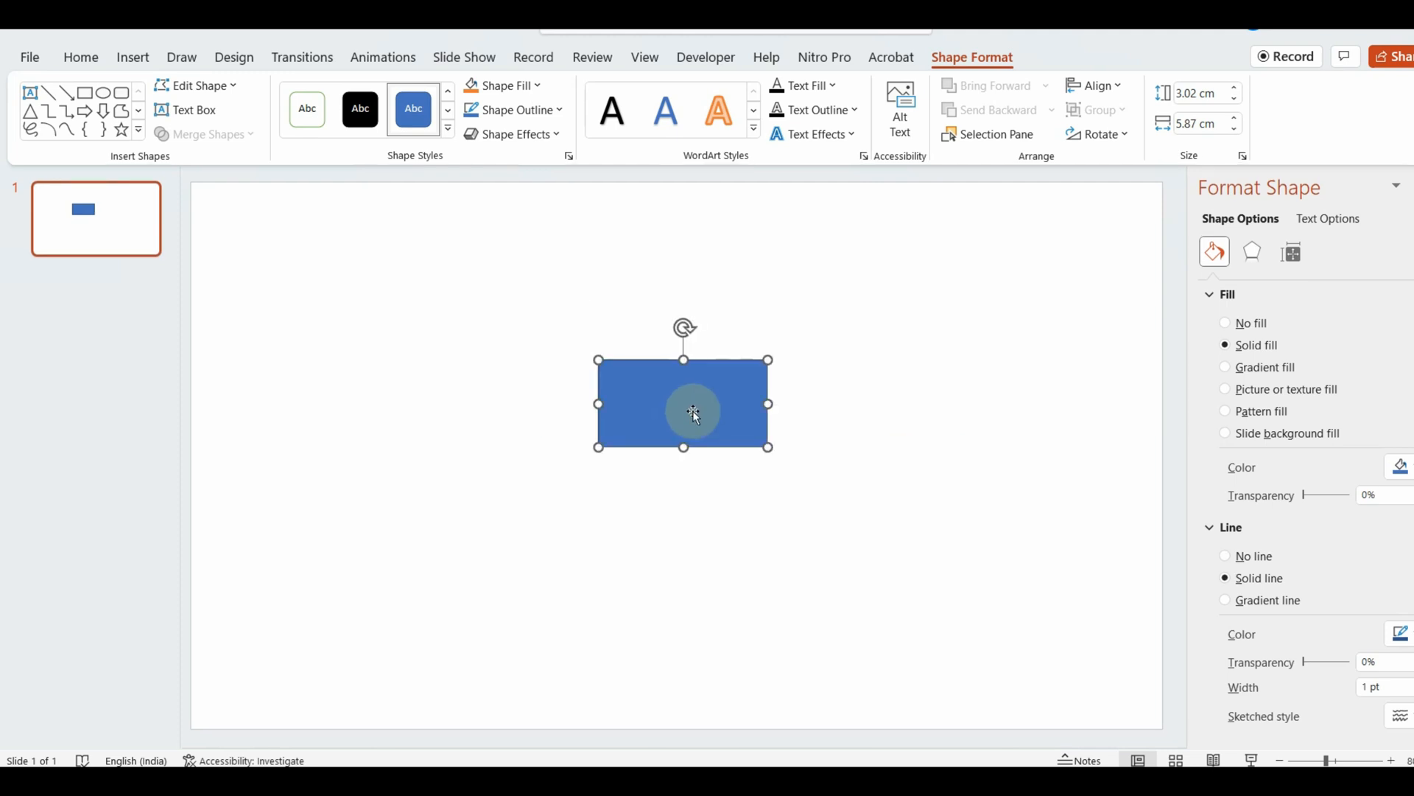
Step: Enlarge the rectangle and give it a dark-to-light blue gradient fill, repositioning the gradient stops
click(1225, 366)
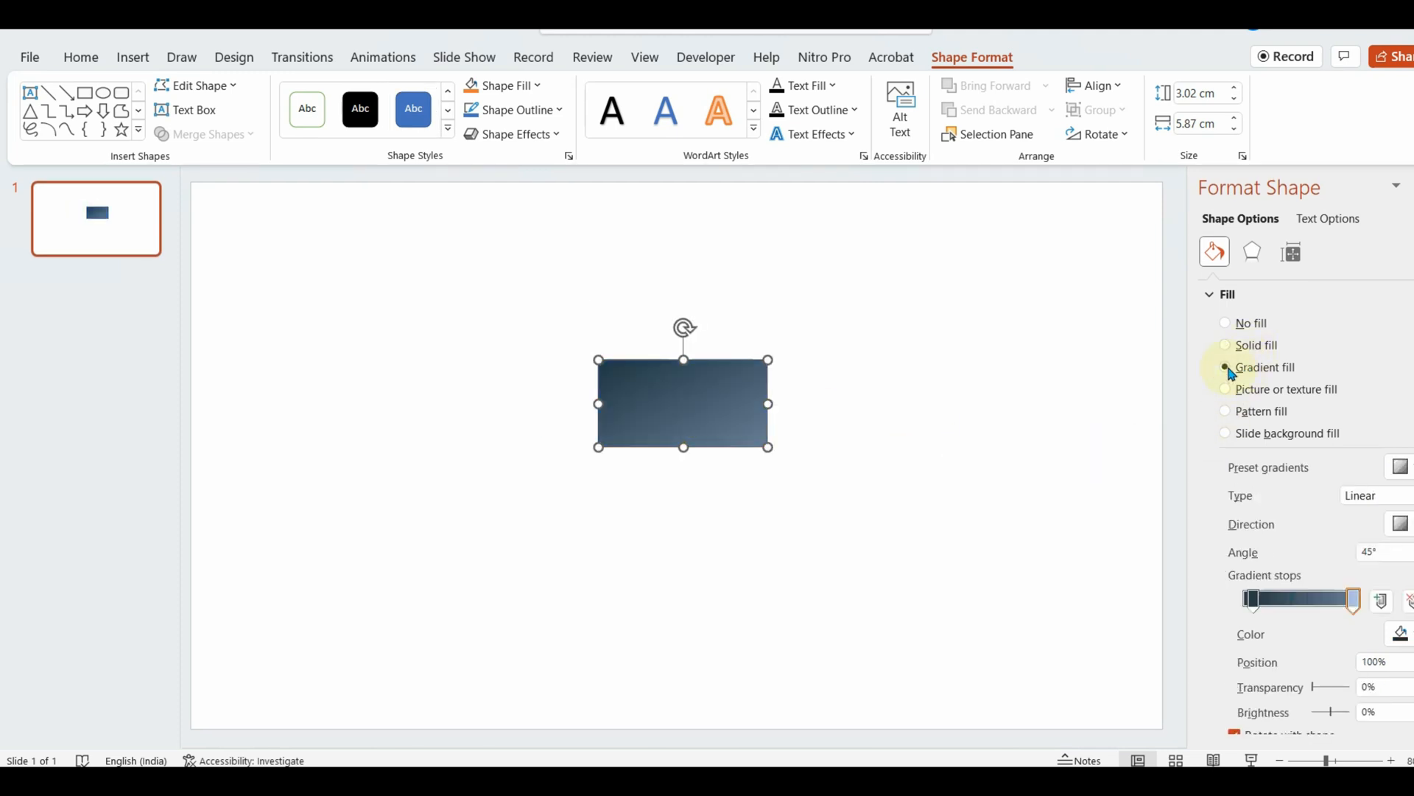
drag(596, 360, 498, 319)
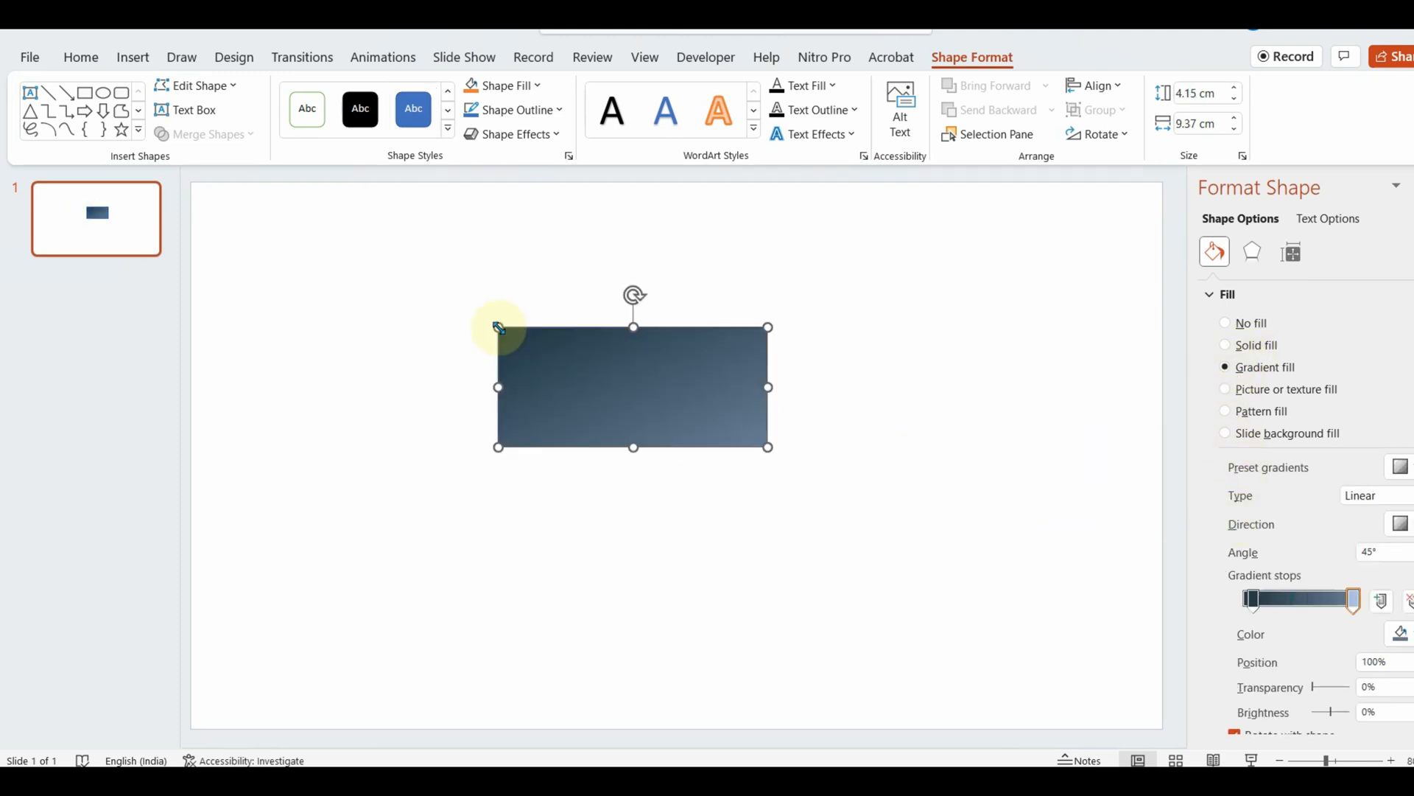
mouse_move(1362, 651)
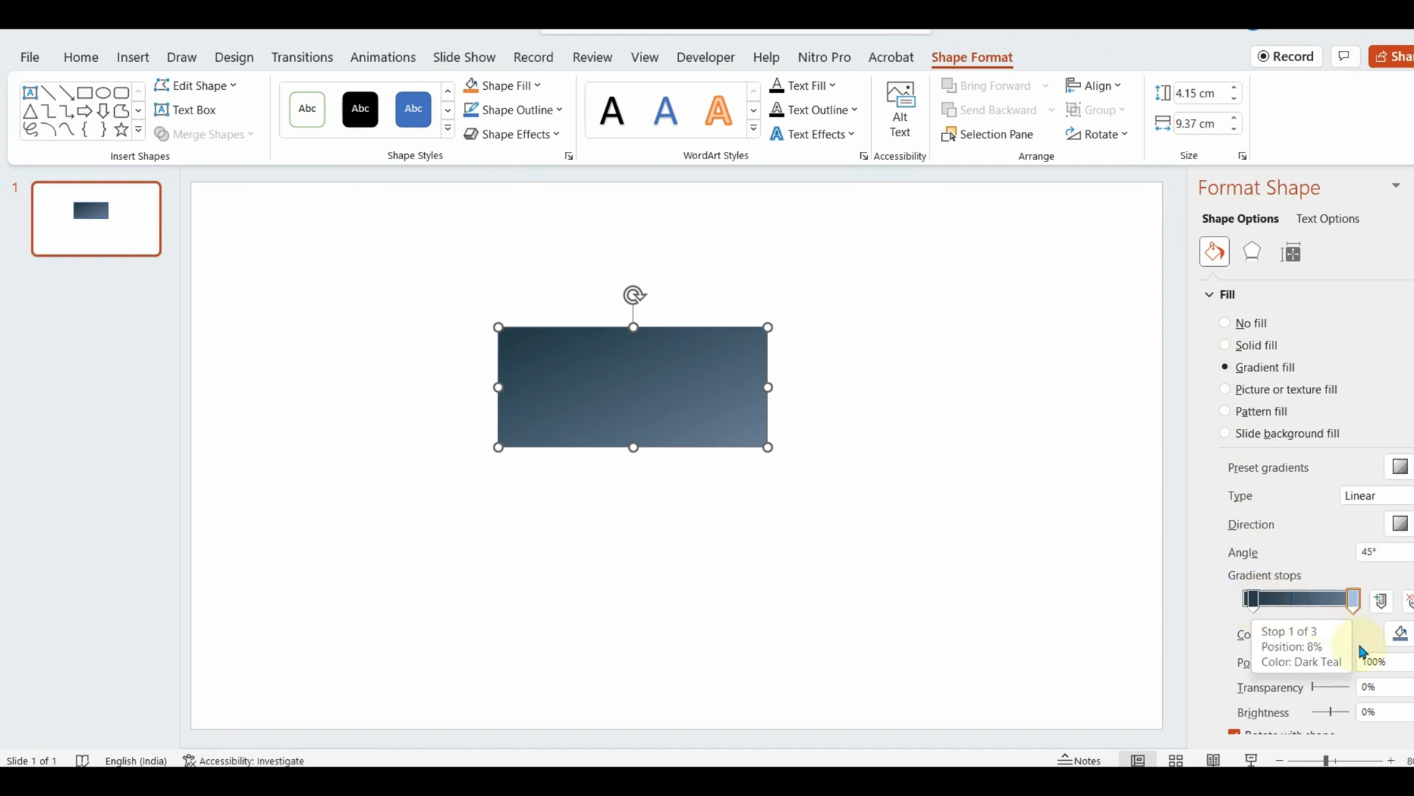
click(1398, 633)
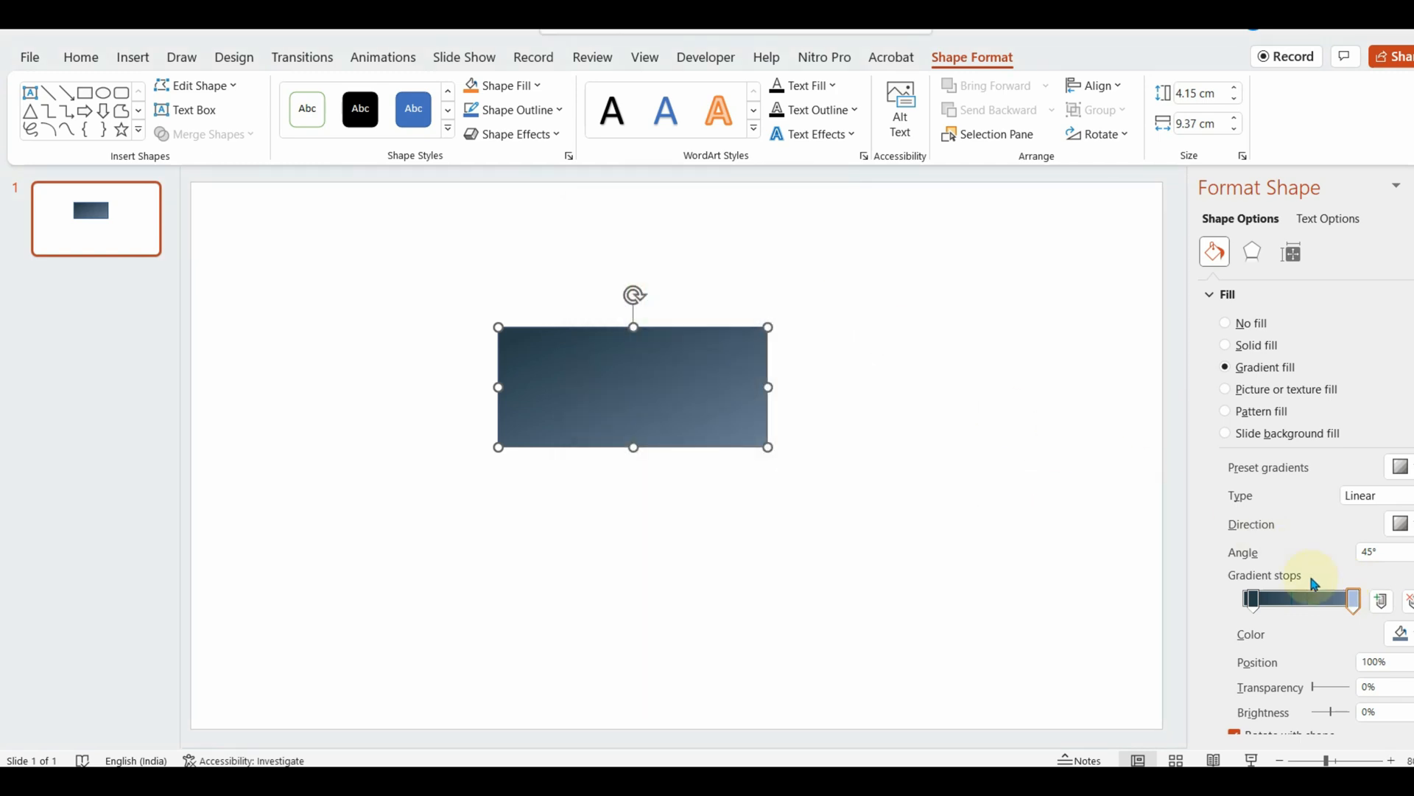
drag(1353, 598, 1317, 598)
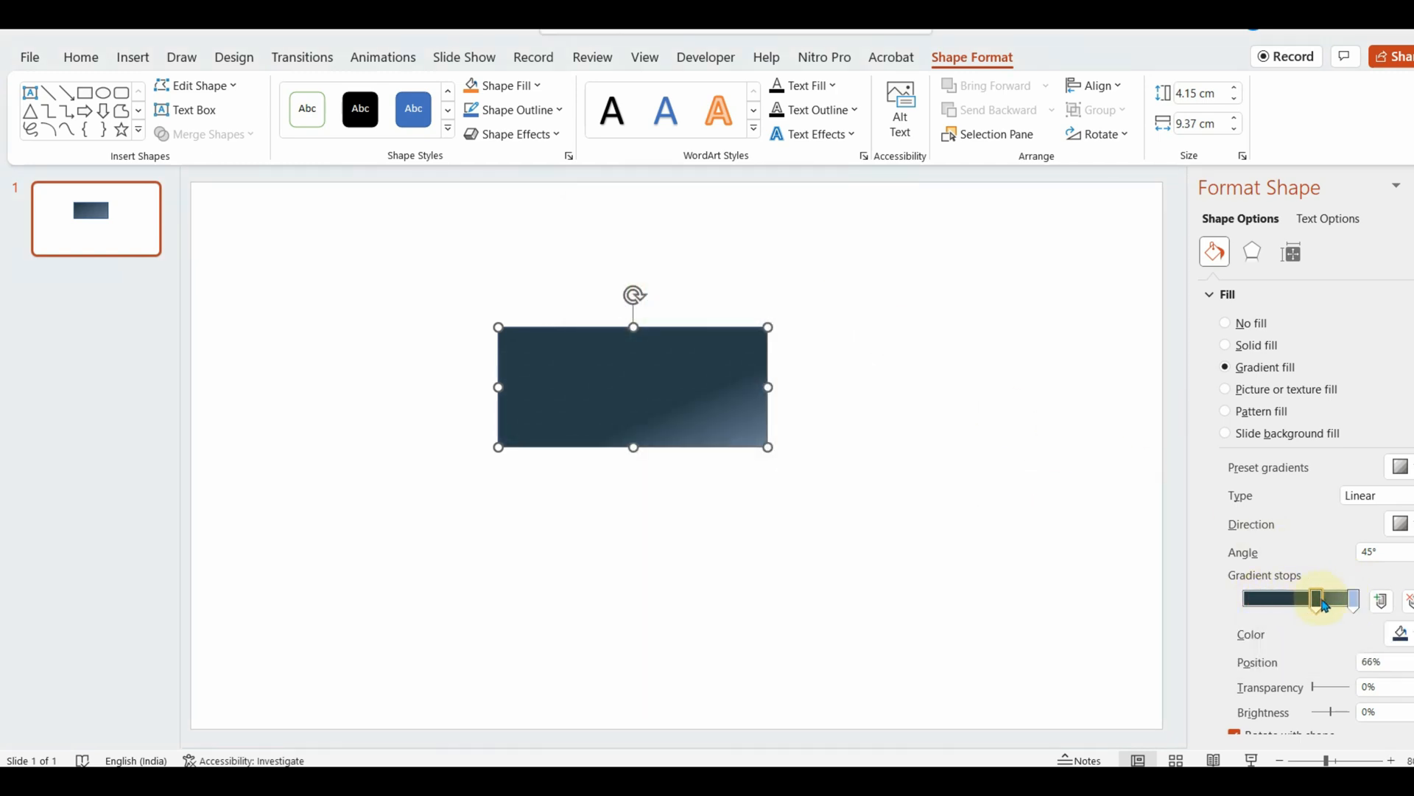
drag(1320, 599, 1256, 599)
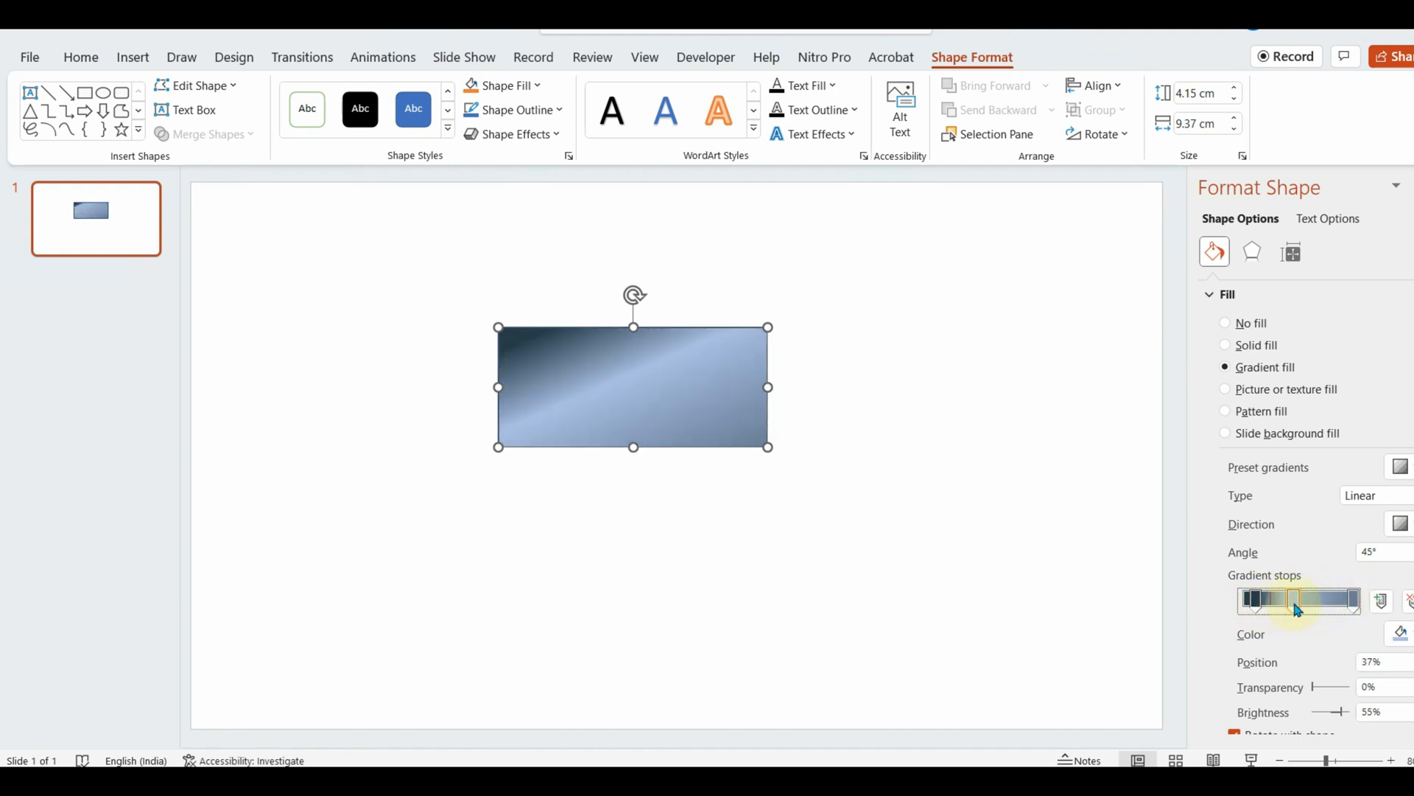
drag(1297, 599, 1351, 600)
text(0)
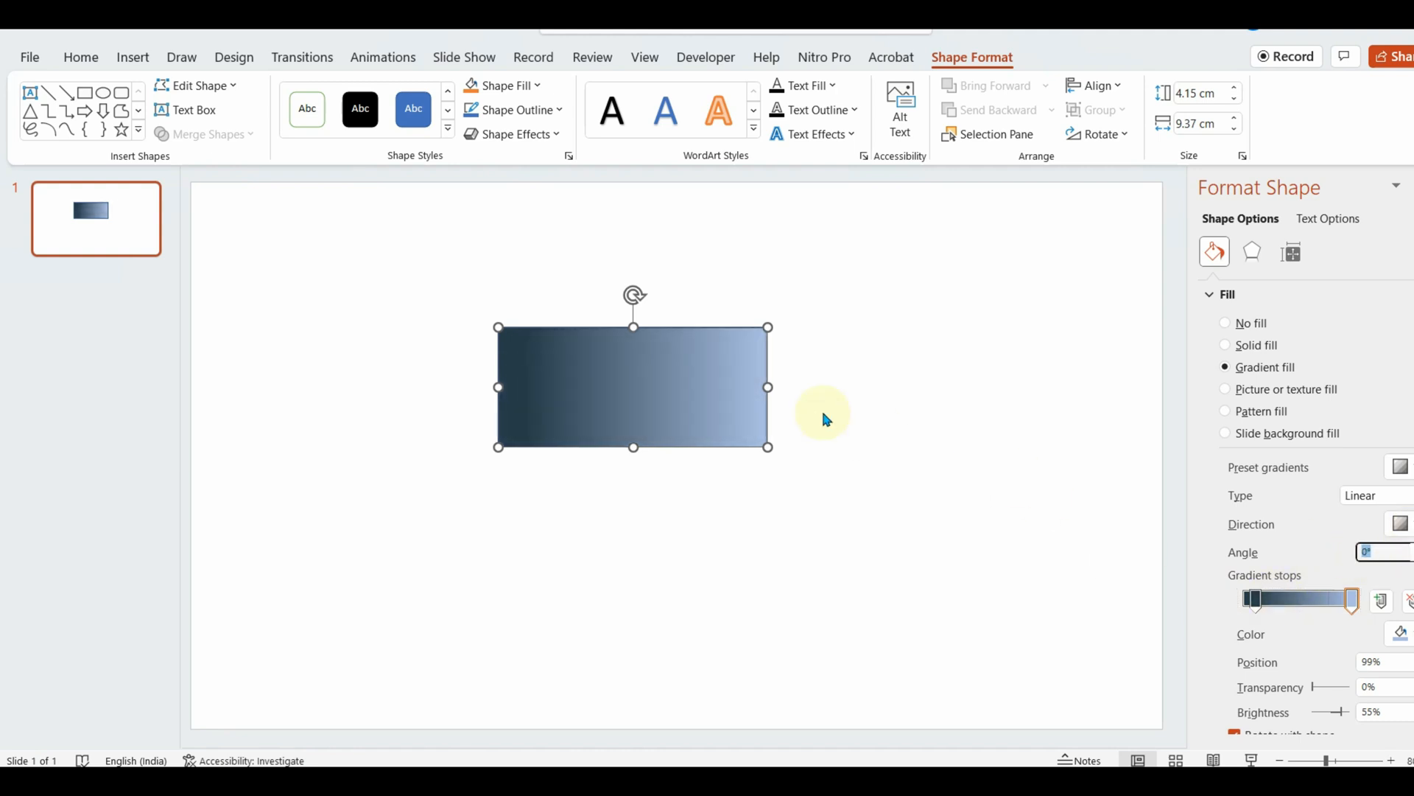
Step: Set the gradient brightness to 10 and the angle to 40 for a diagonal blend
text(10)
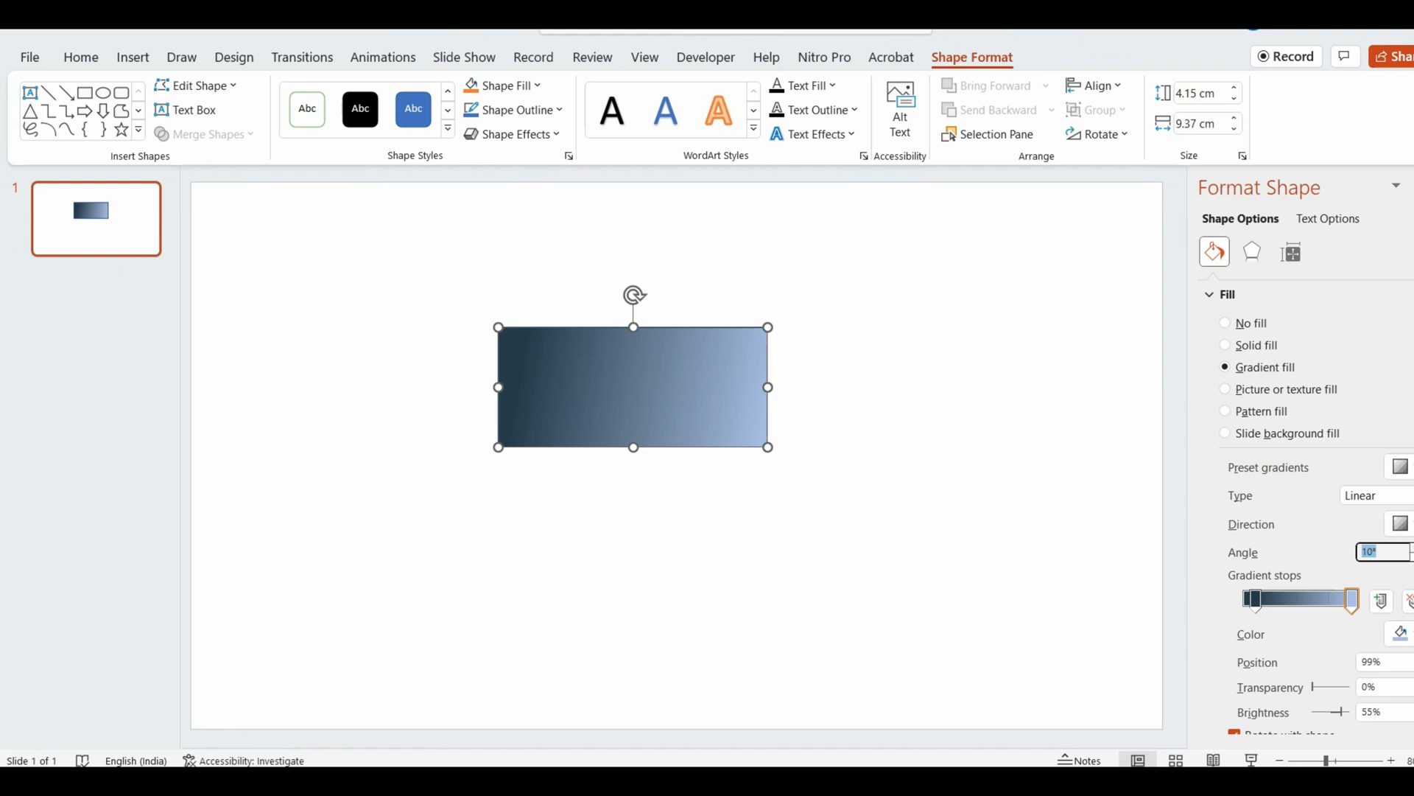
text(40)
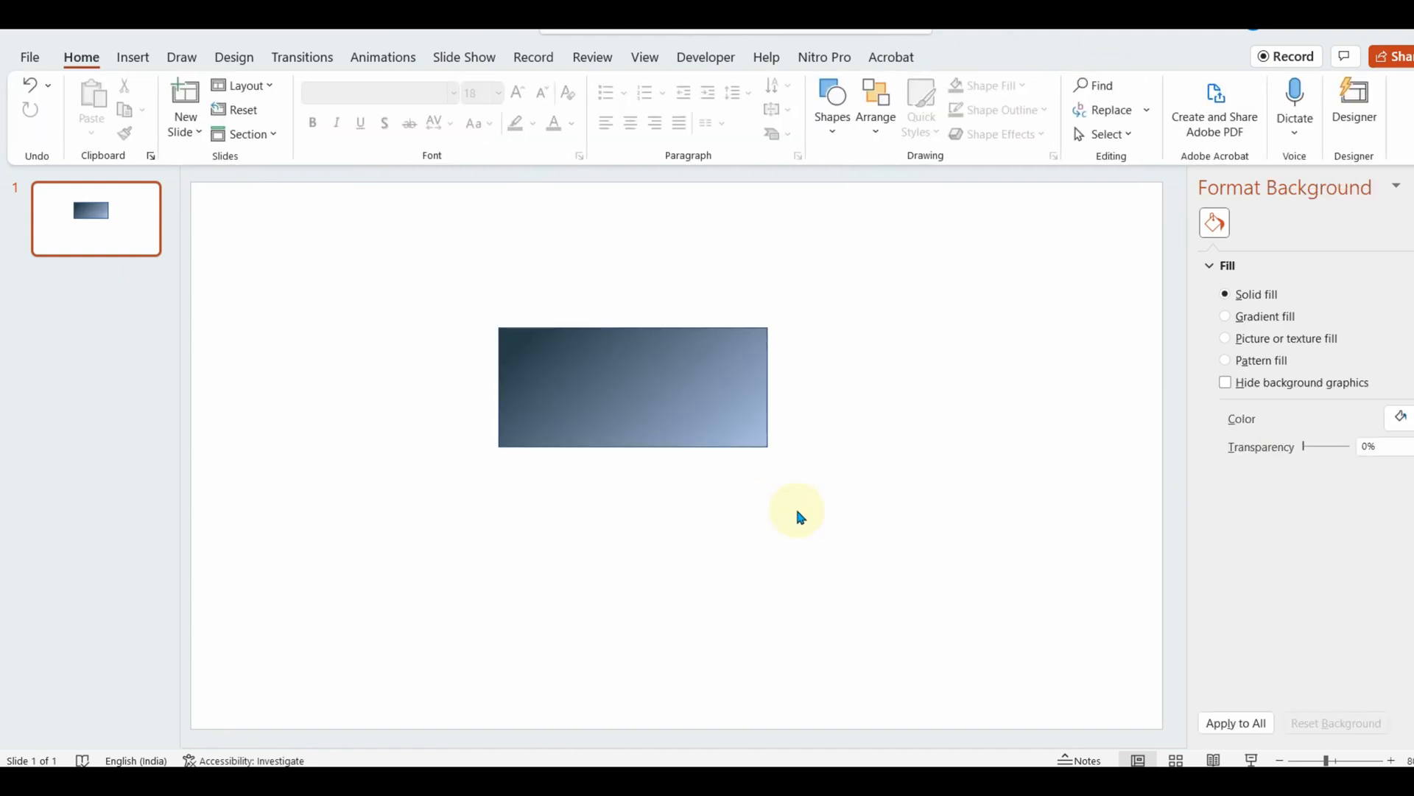
Step: Save the gradient rectangle as a PNG picture in the Pictures folder
click(633, 386)
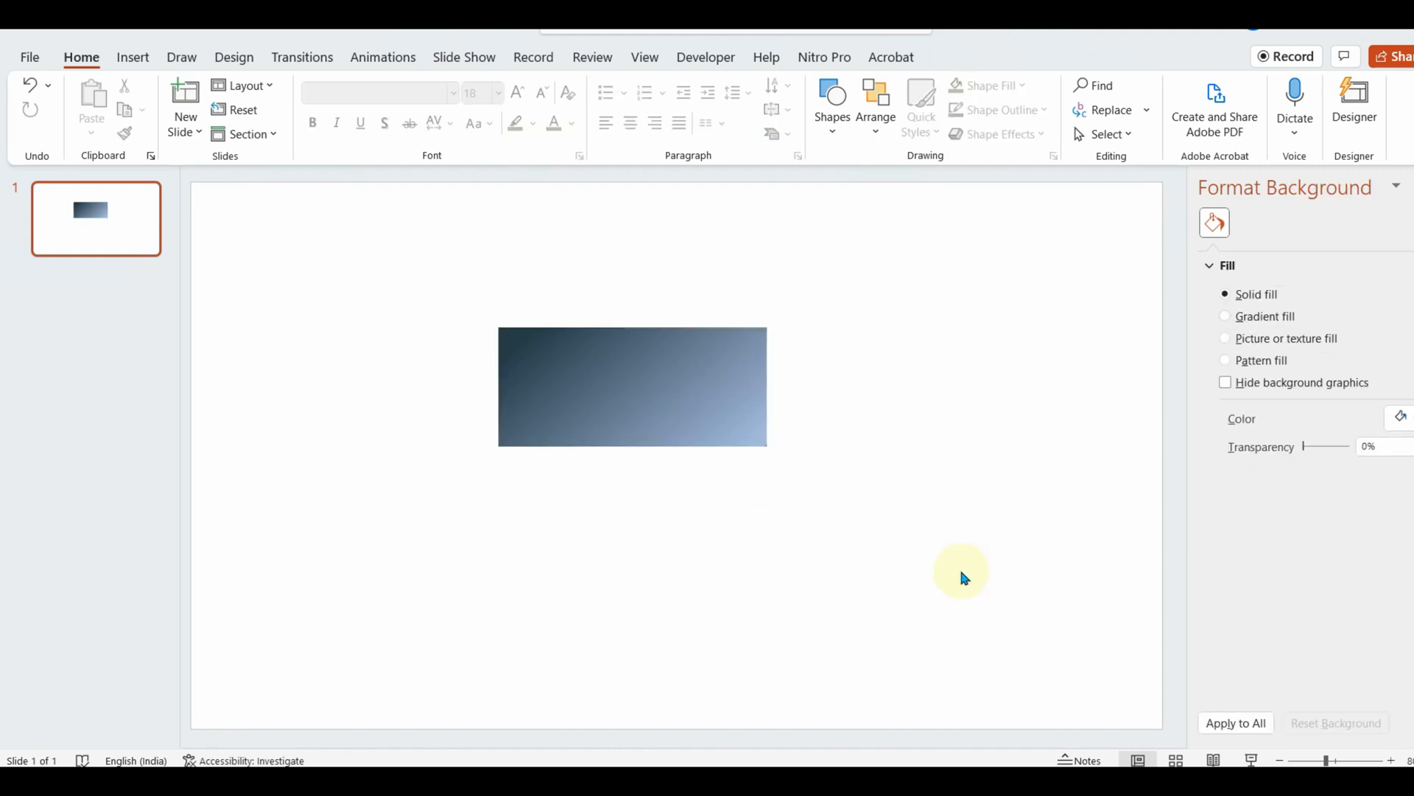
right_click(631, 386)
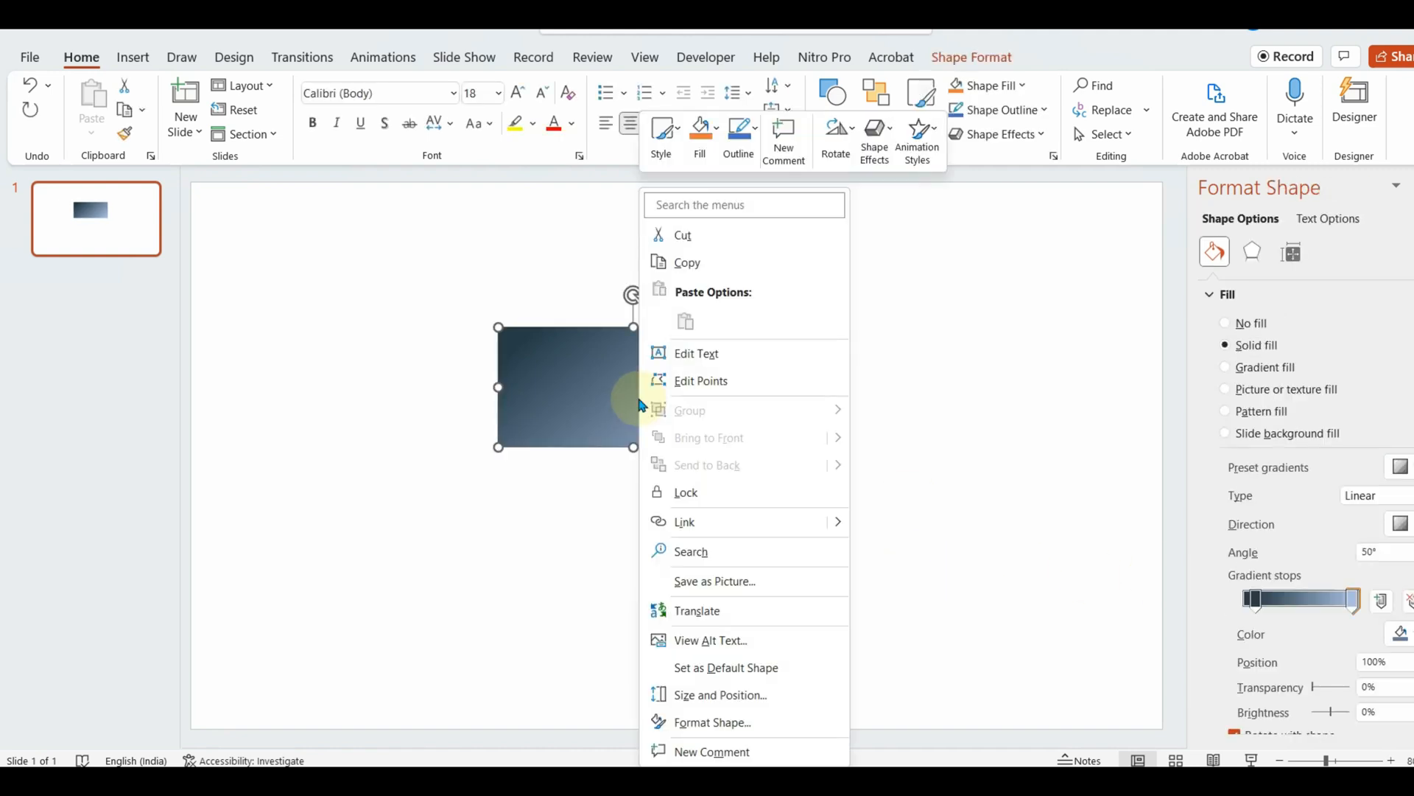
click(715, 582)
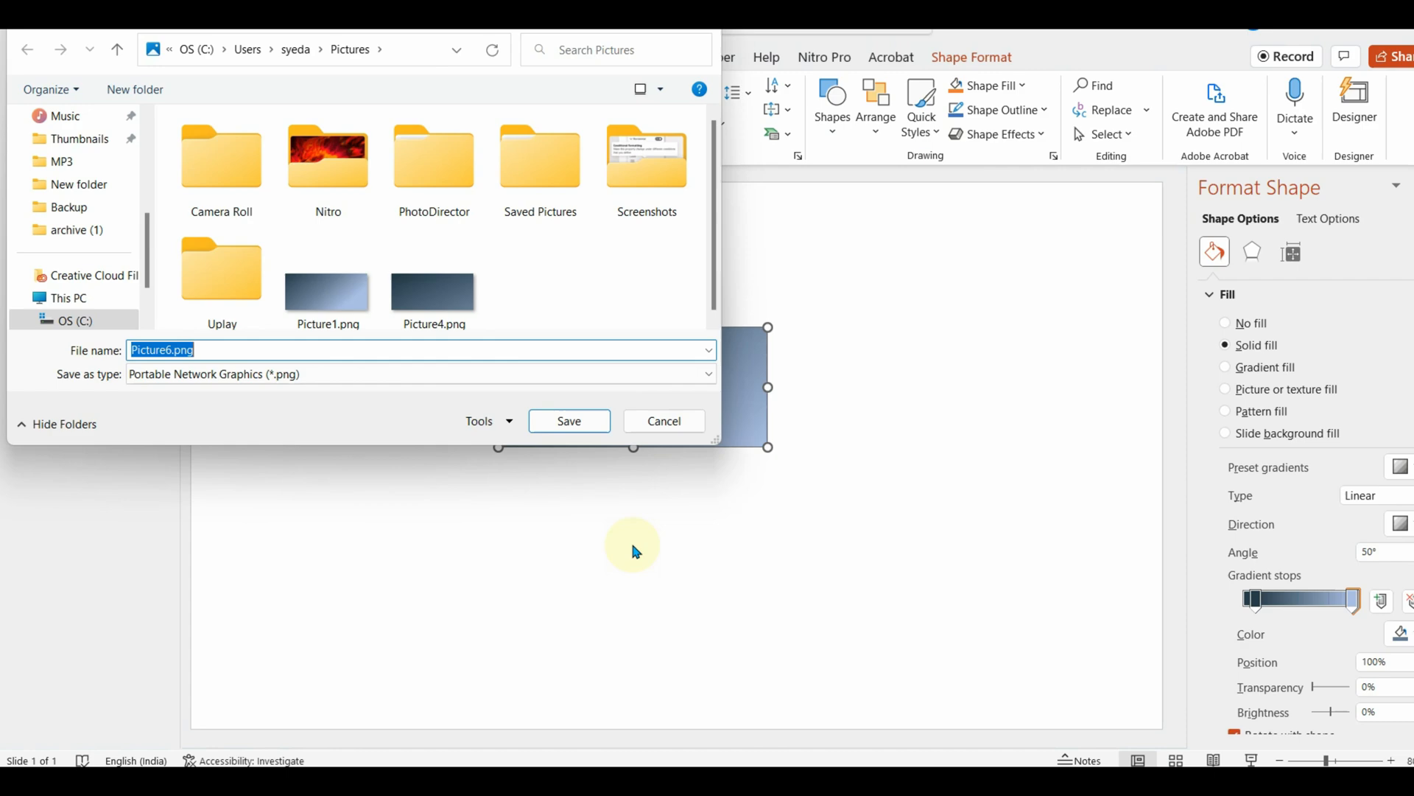
click(569, 422)
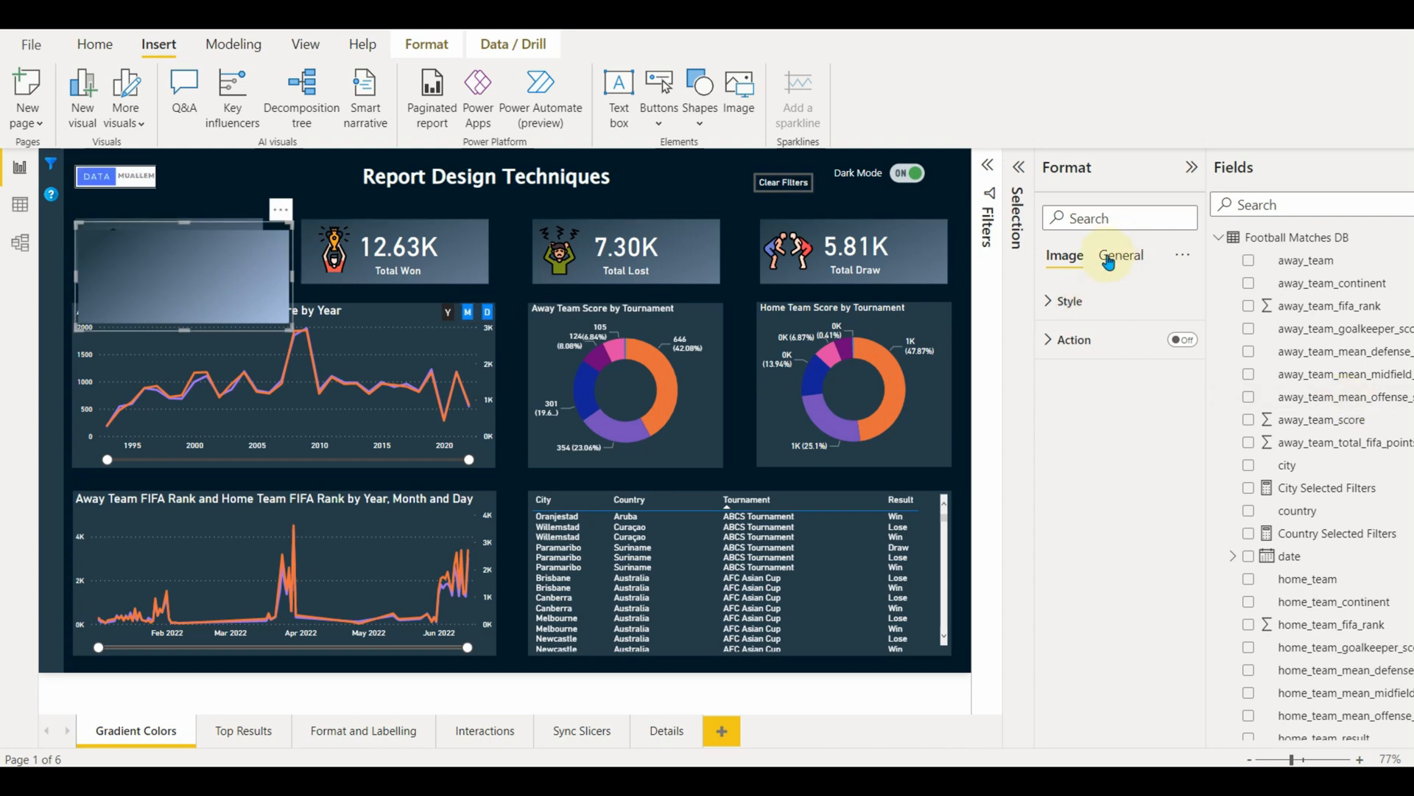
Step: Resize the inserted gradient image and place it behind the Total Matches card (25.73K)
click(1067, 300)
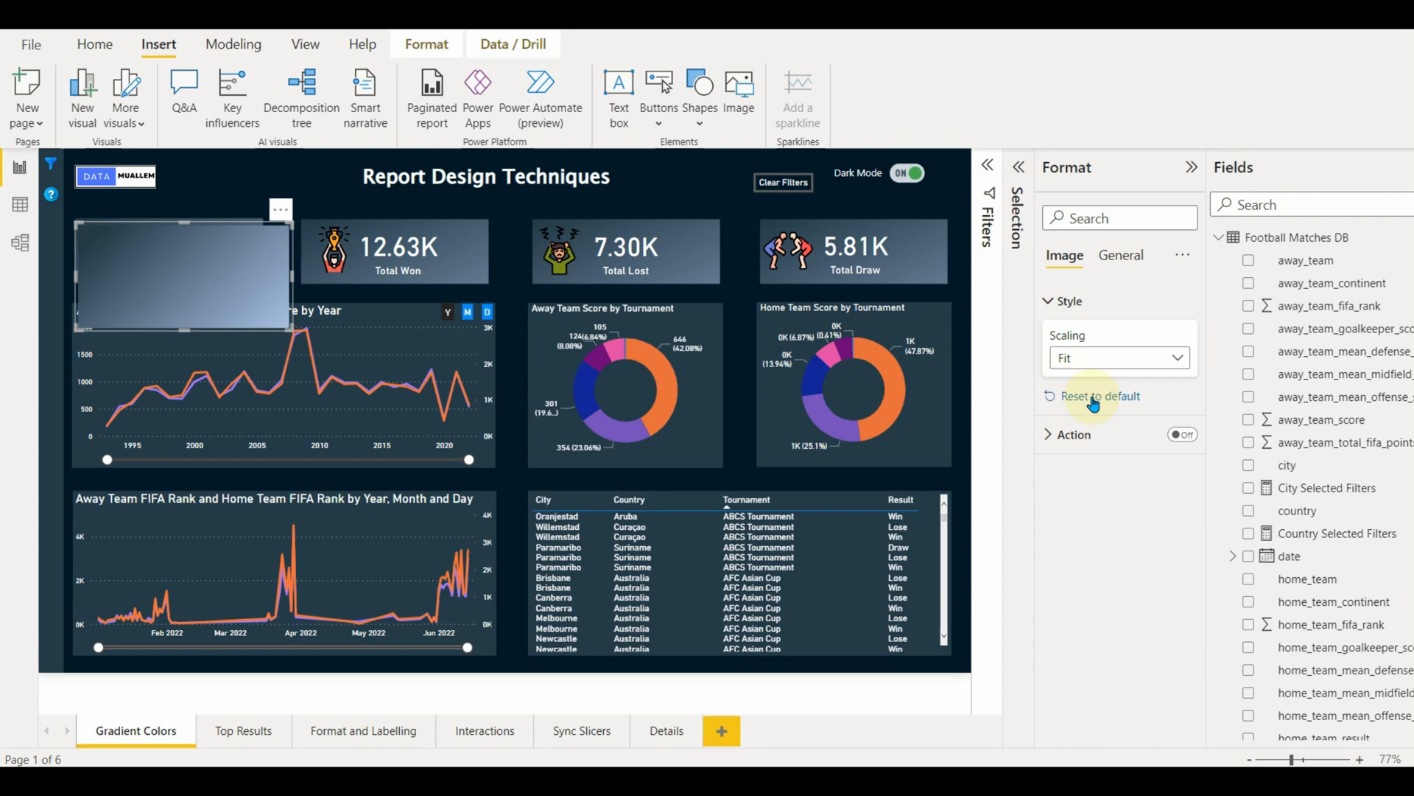
click(1121, 257)
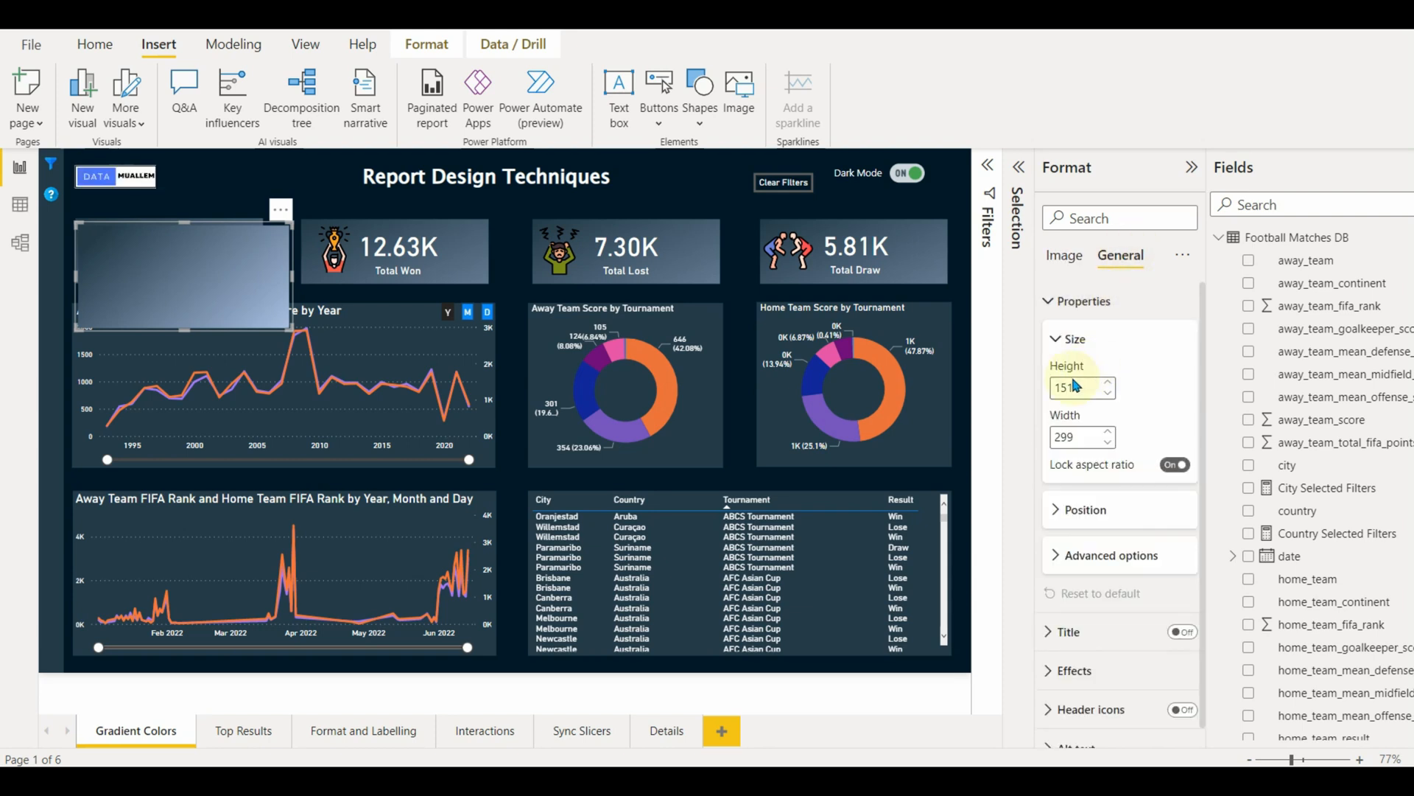
click(1084, 508)
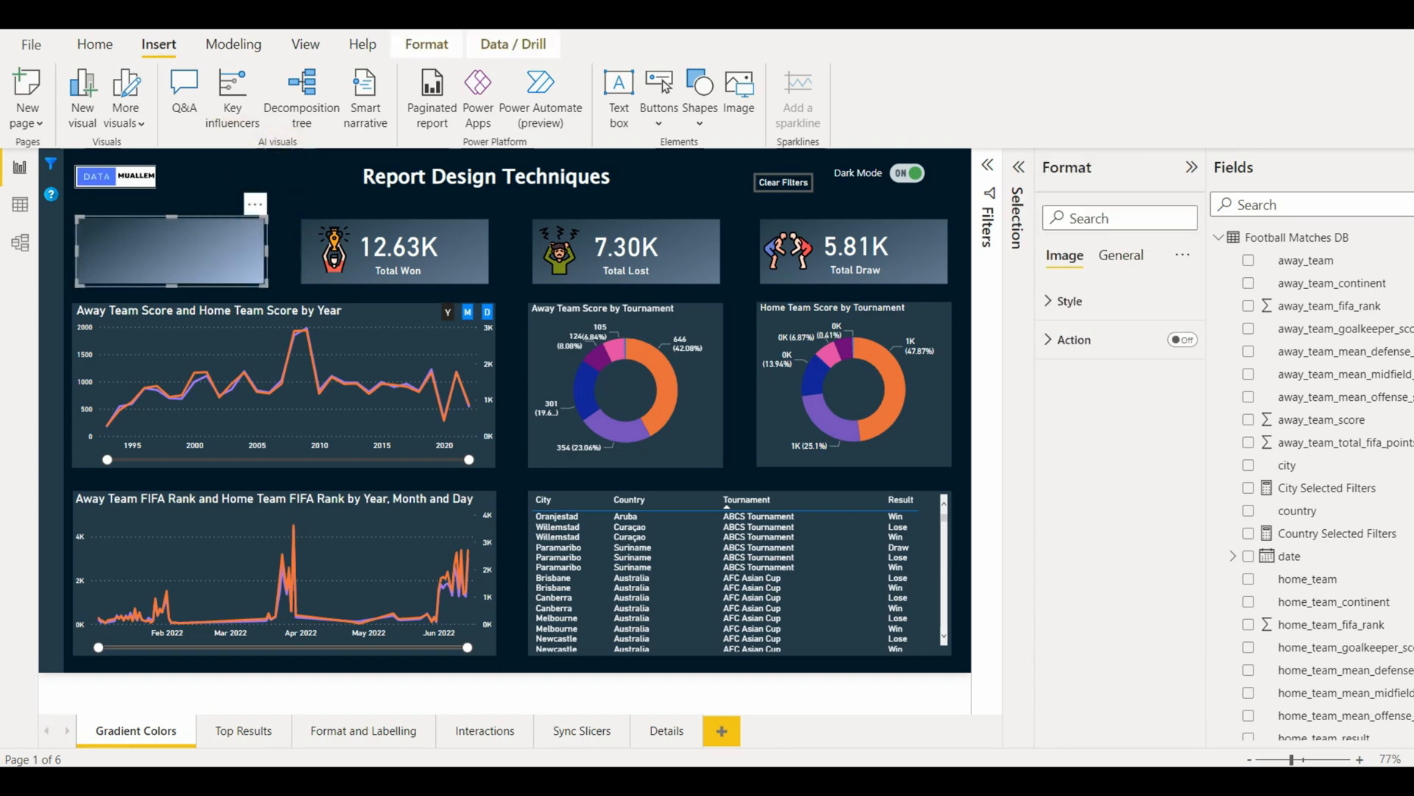
click(988, 165)
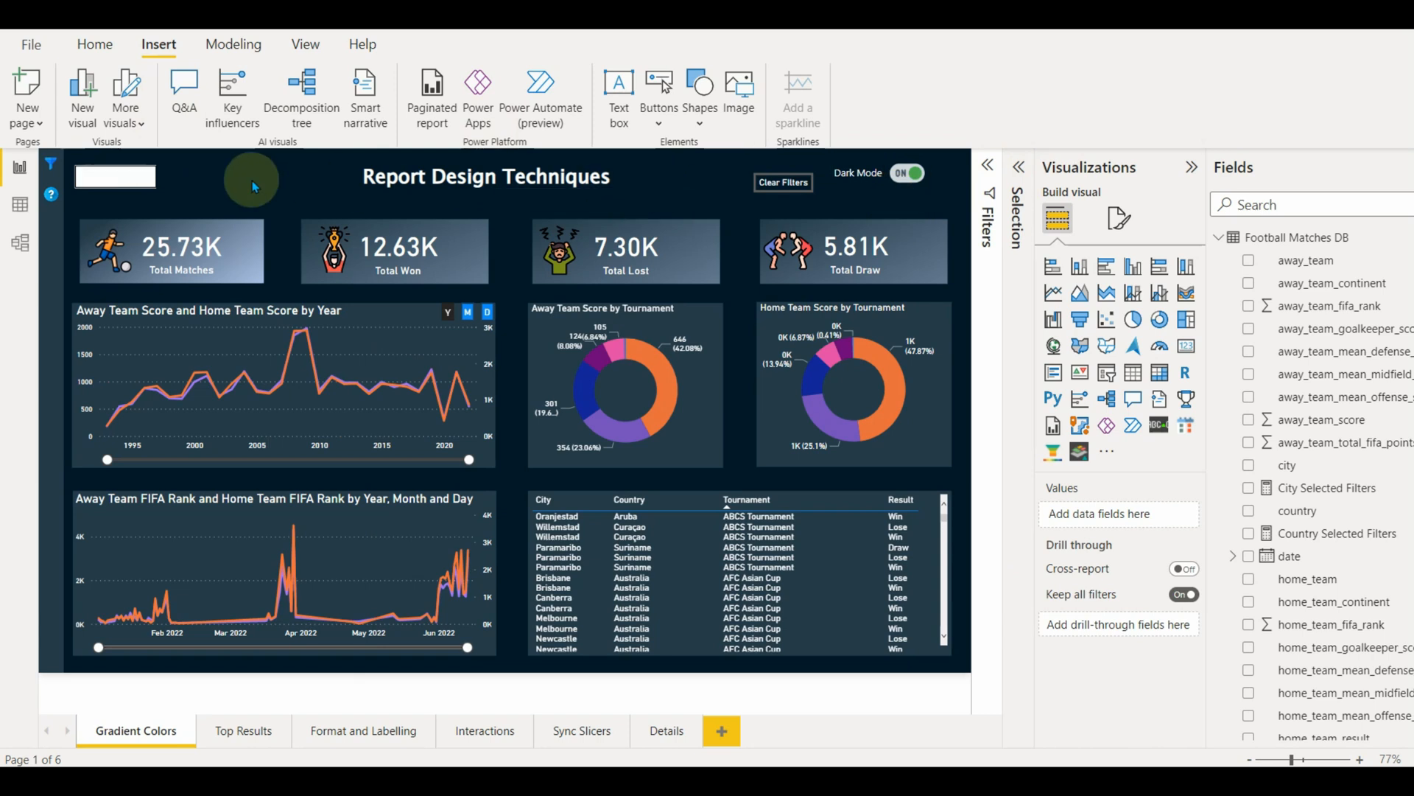
Step: Go to the Top Results page and scroll through the left home team score by country chart
click(94, 44)
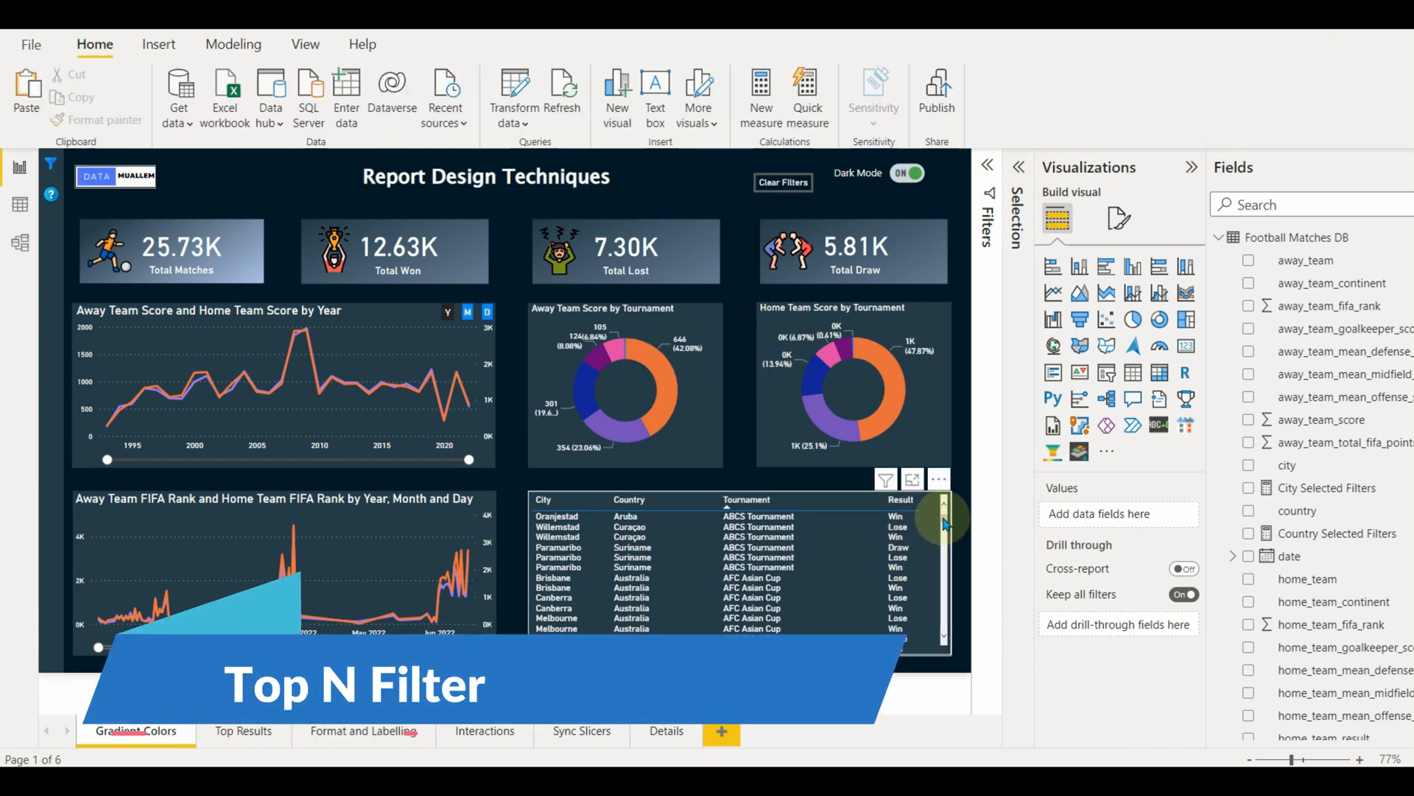
scroll(down, 3)
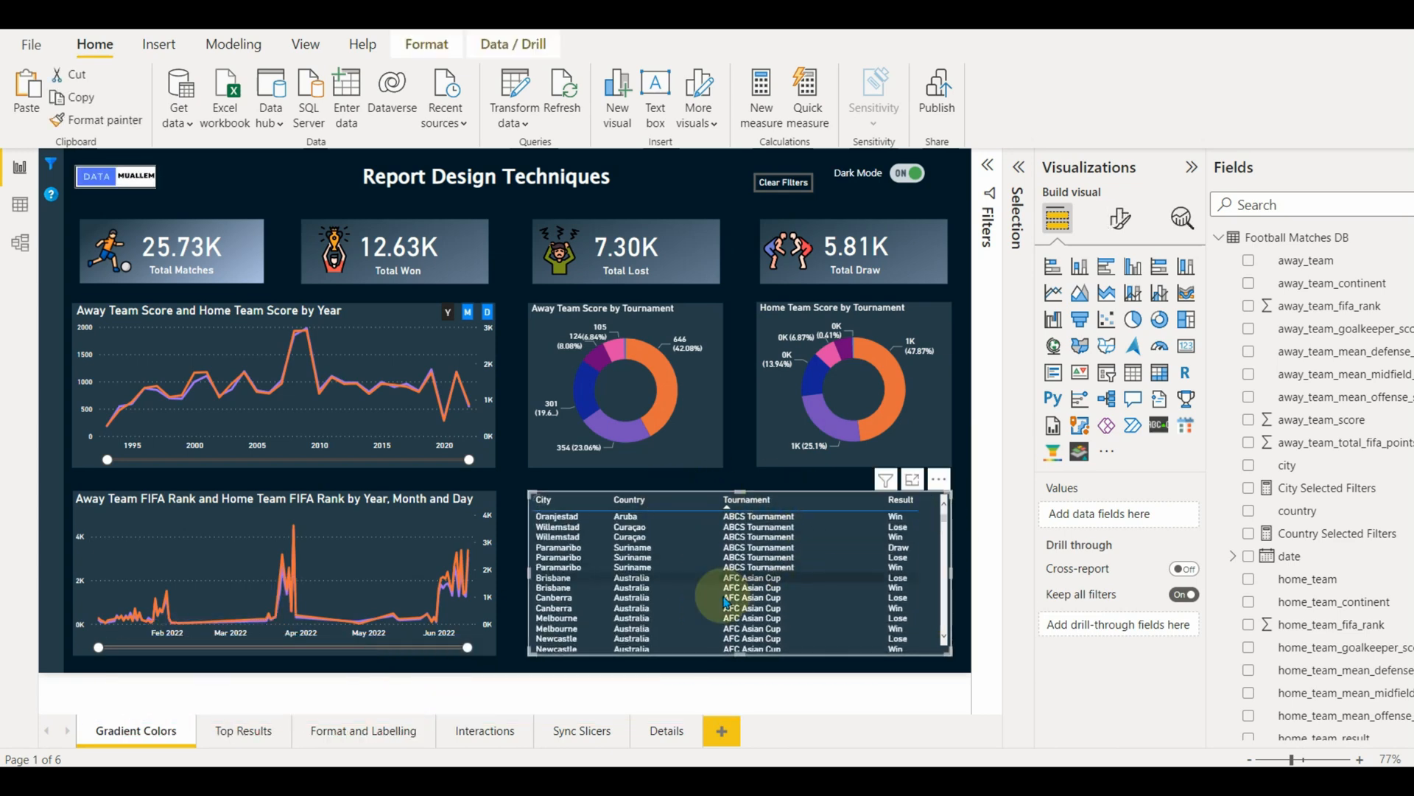
mouse_move(960, 464)
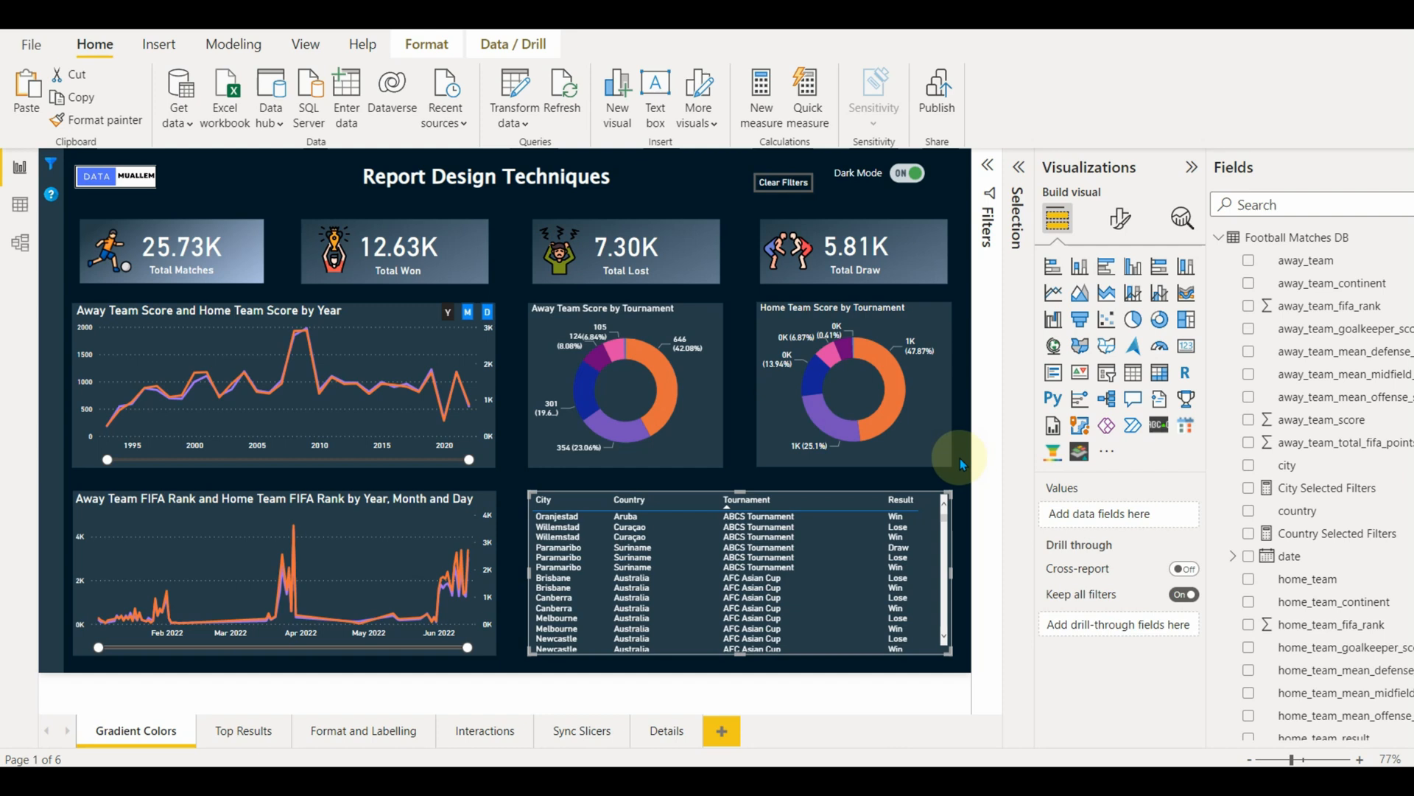
click(759, 547)
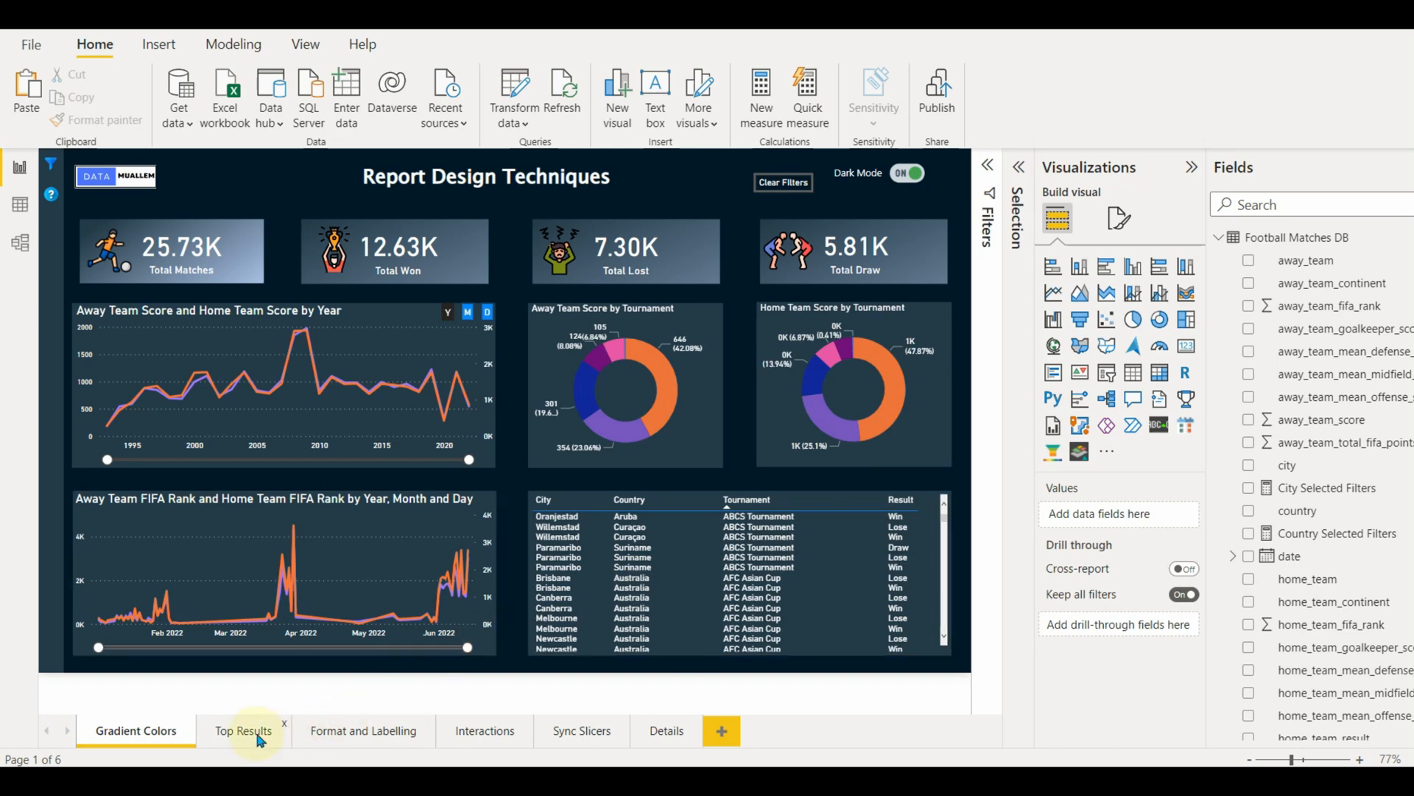
click(241, 731)
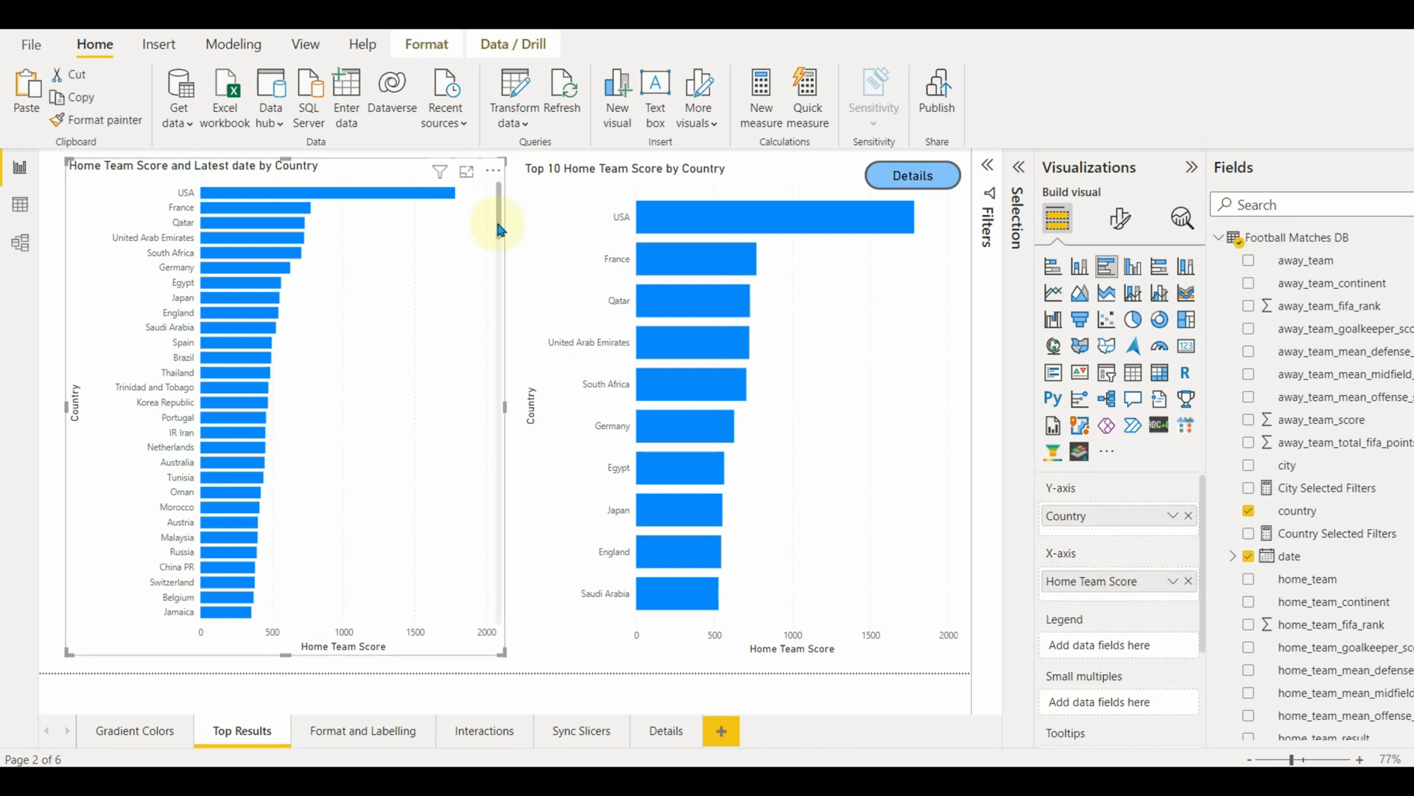
scroll(down, 3)
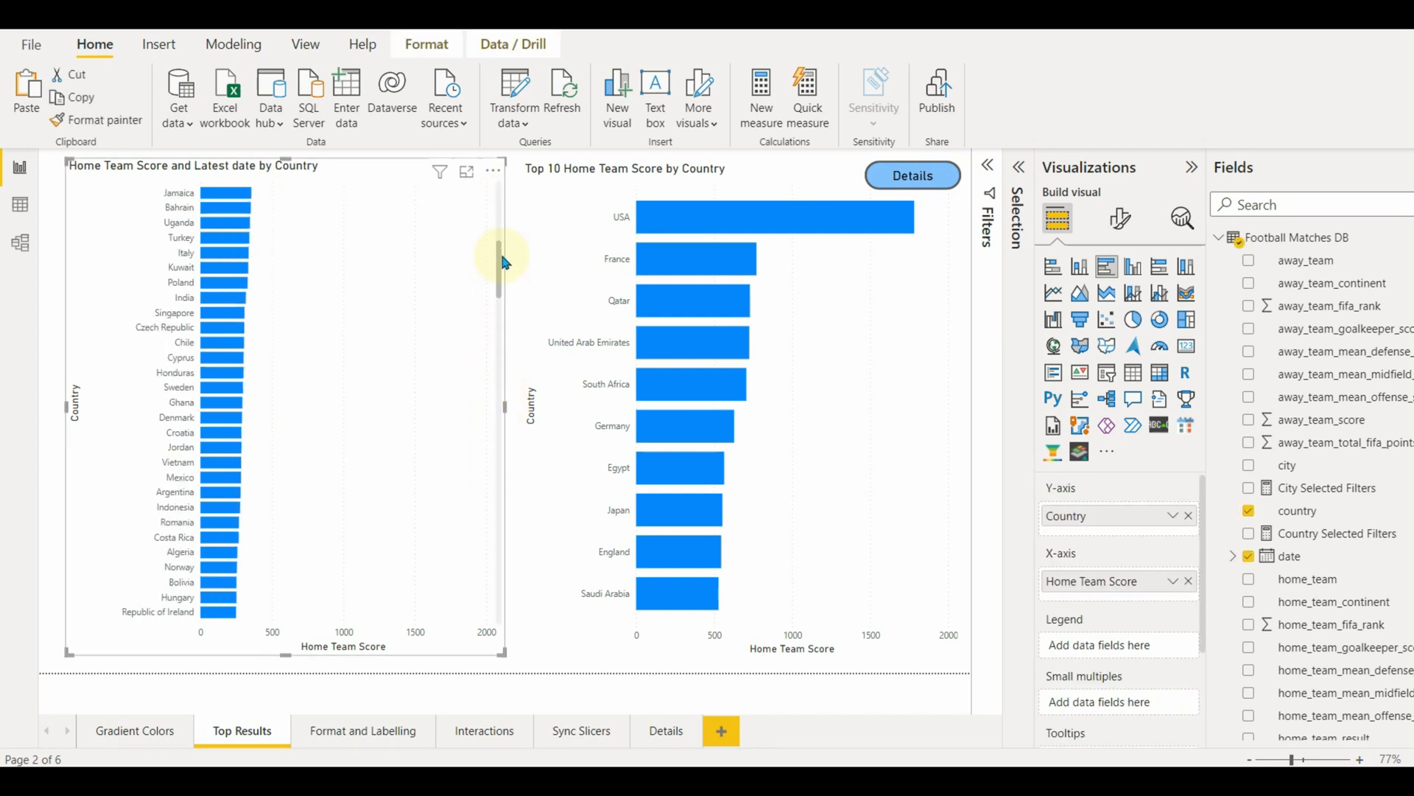
click(913, 177)
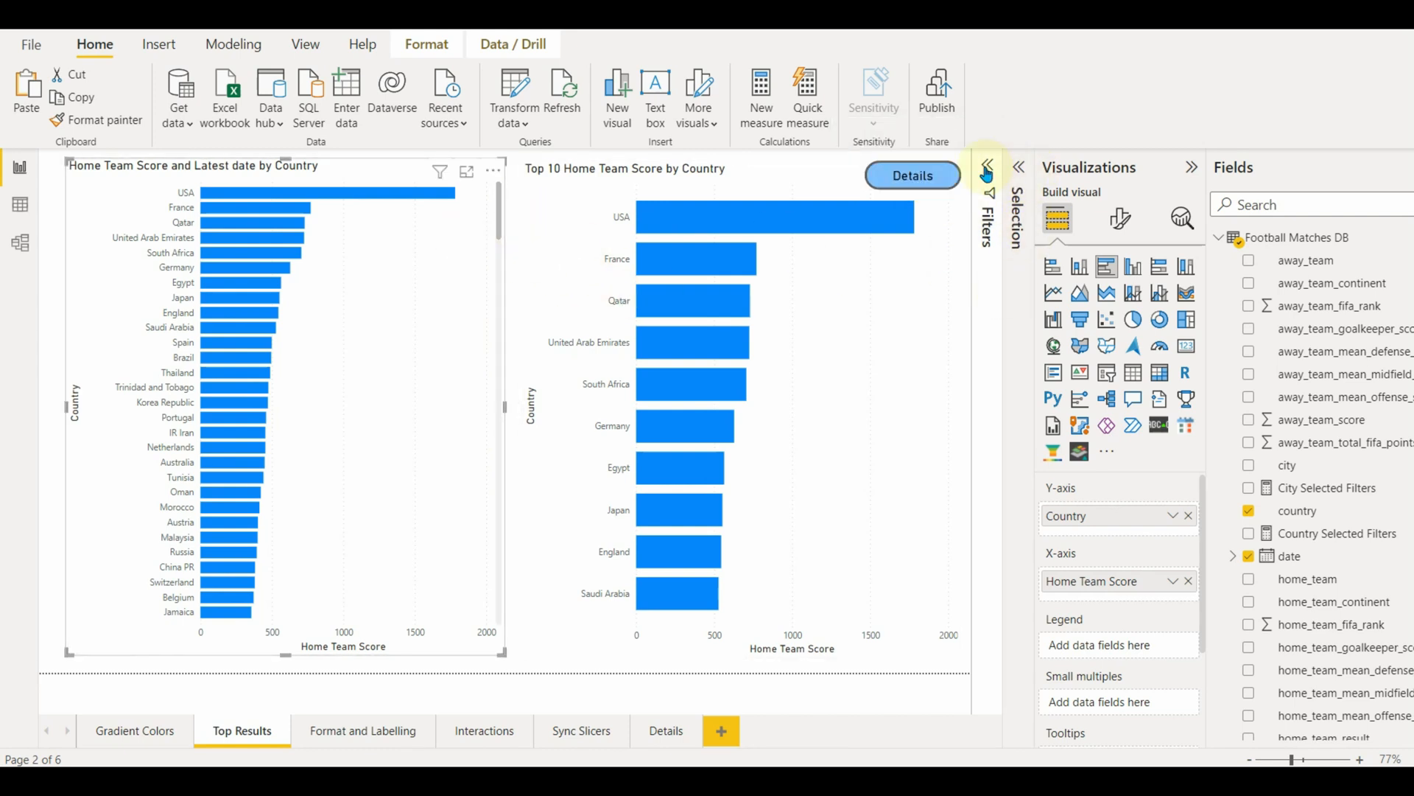
Step: Apply a Top N filter on Country showing the top 10 by Home Team Score
click(985, 174)
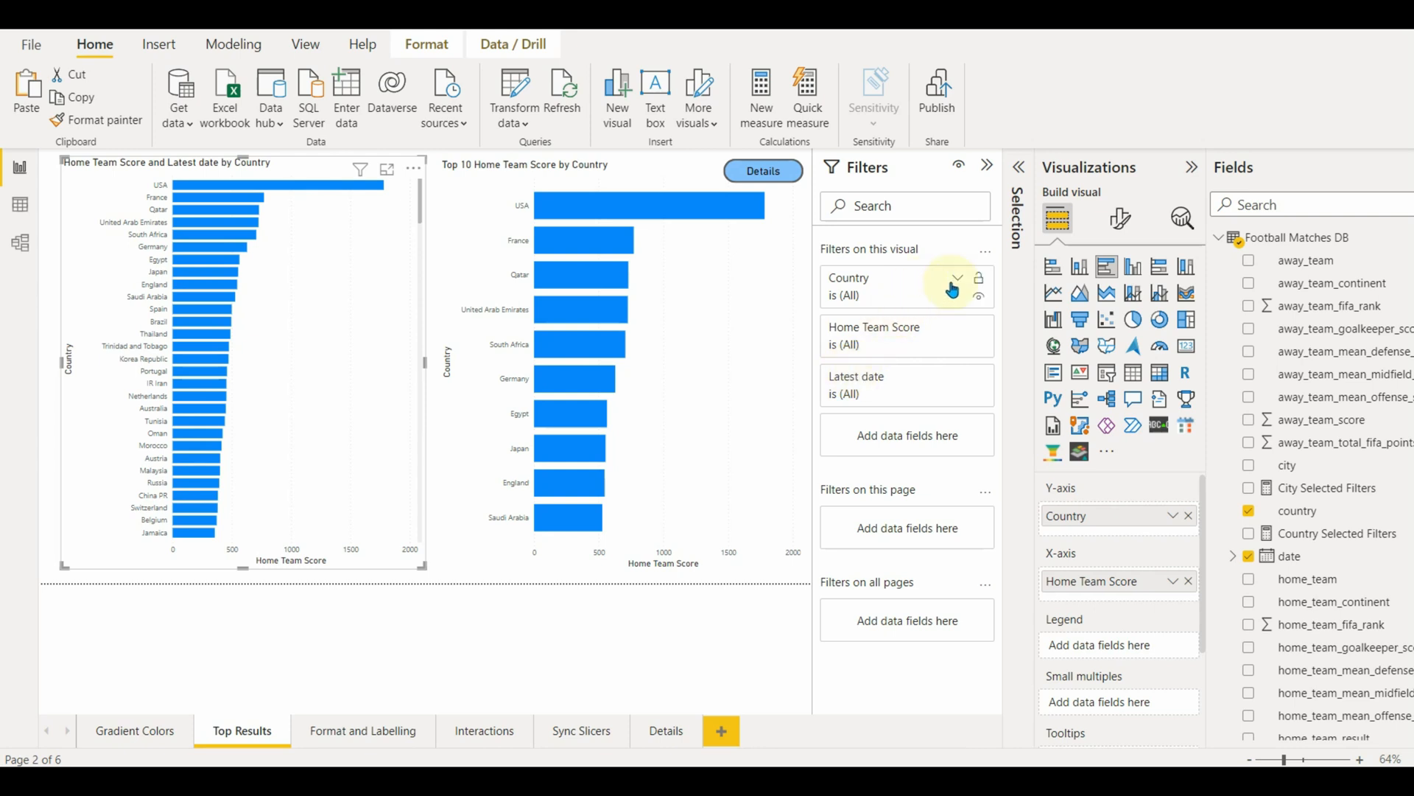
click(958, 280)
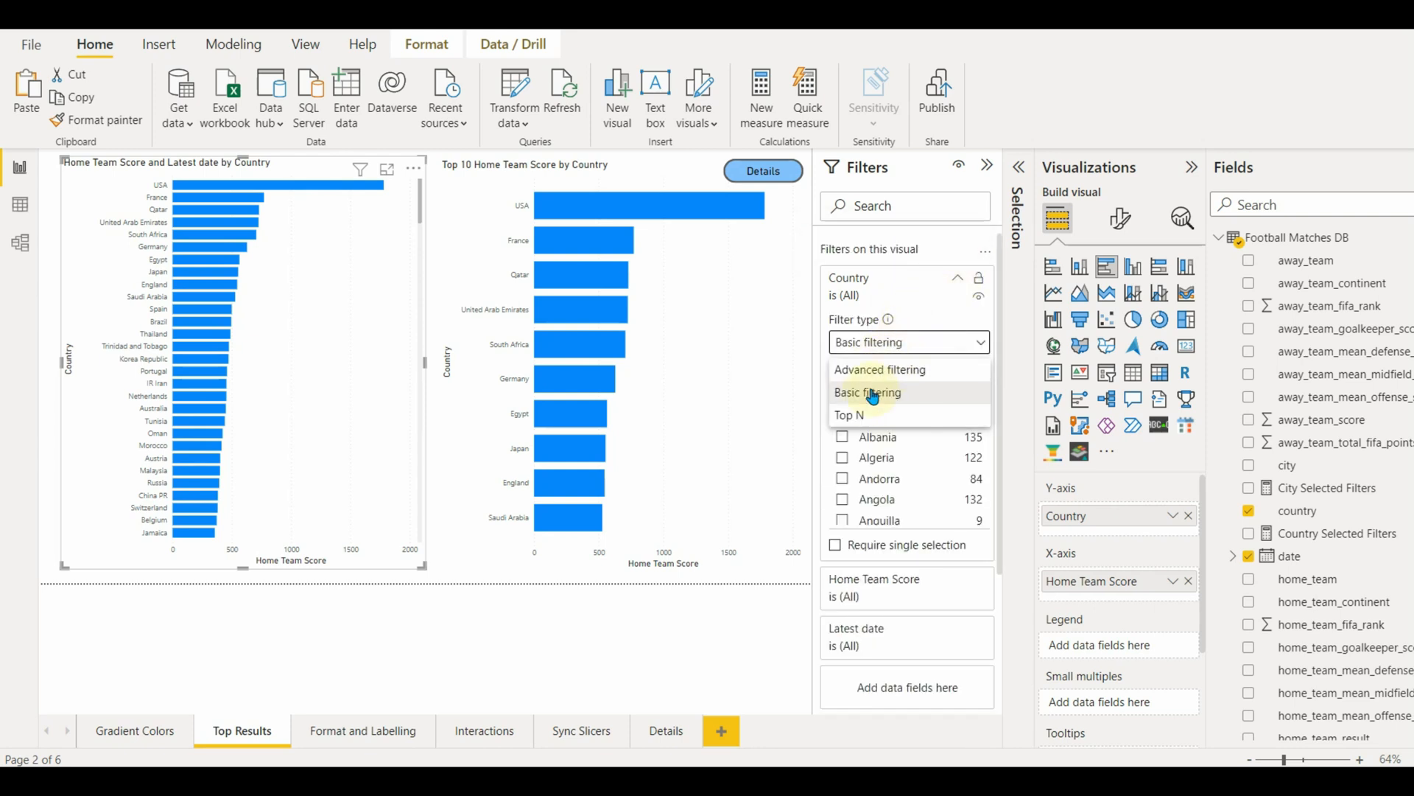
click(849, 416)
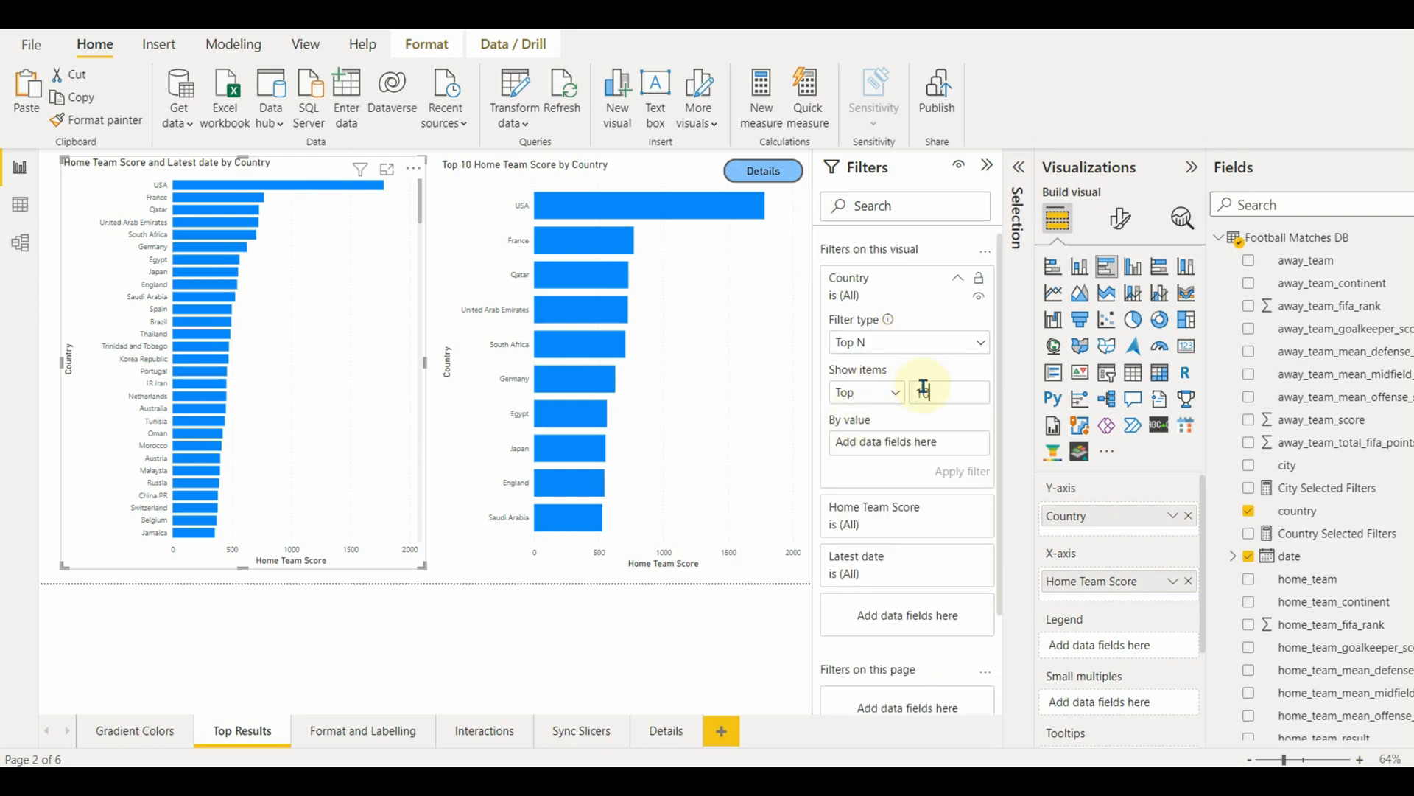
text(10)
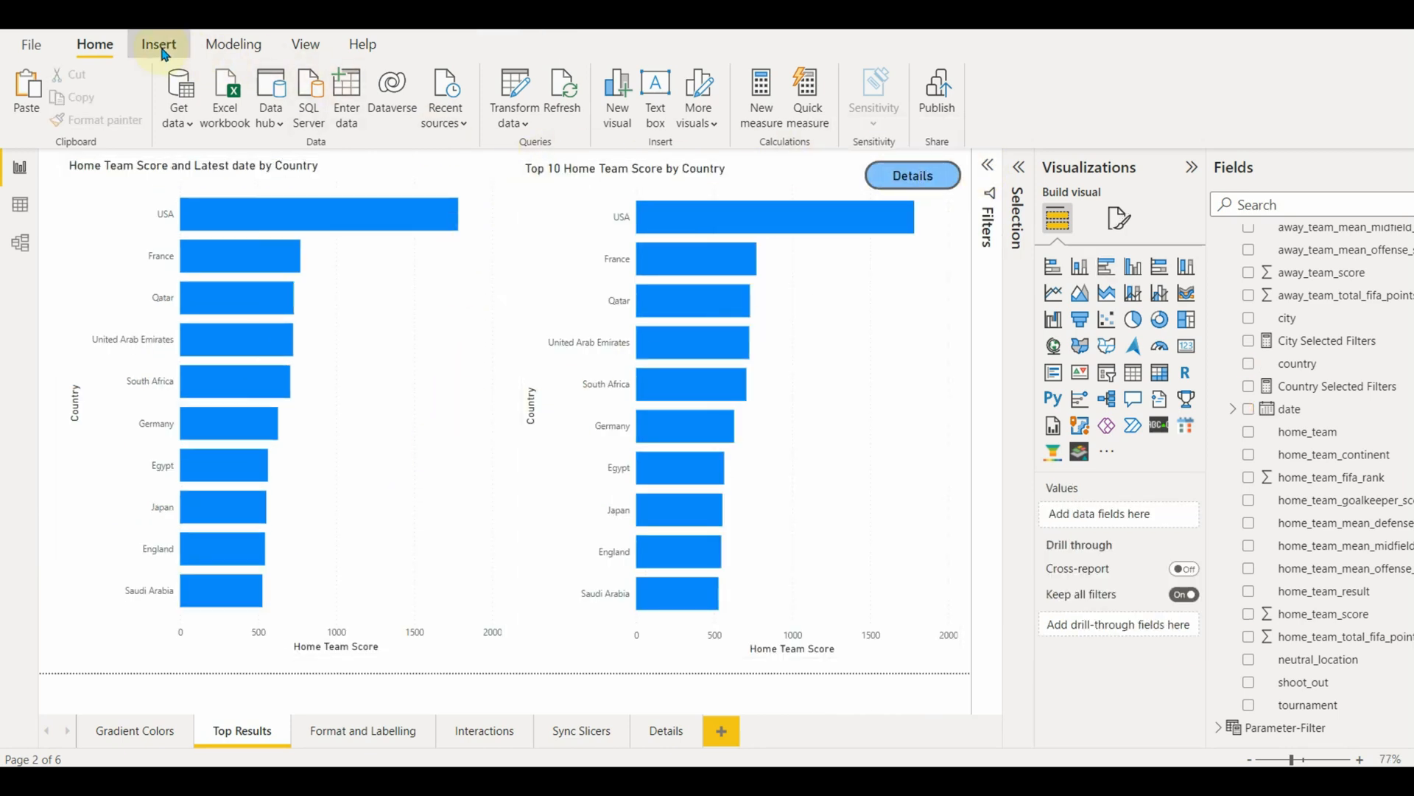
Step: Add a blank pill button with text 'Details', DIN font size 12, and its Action turned on
click(658, 88)
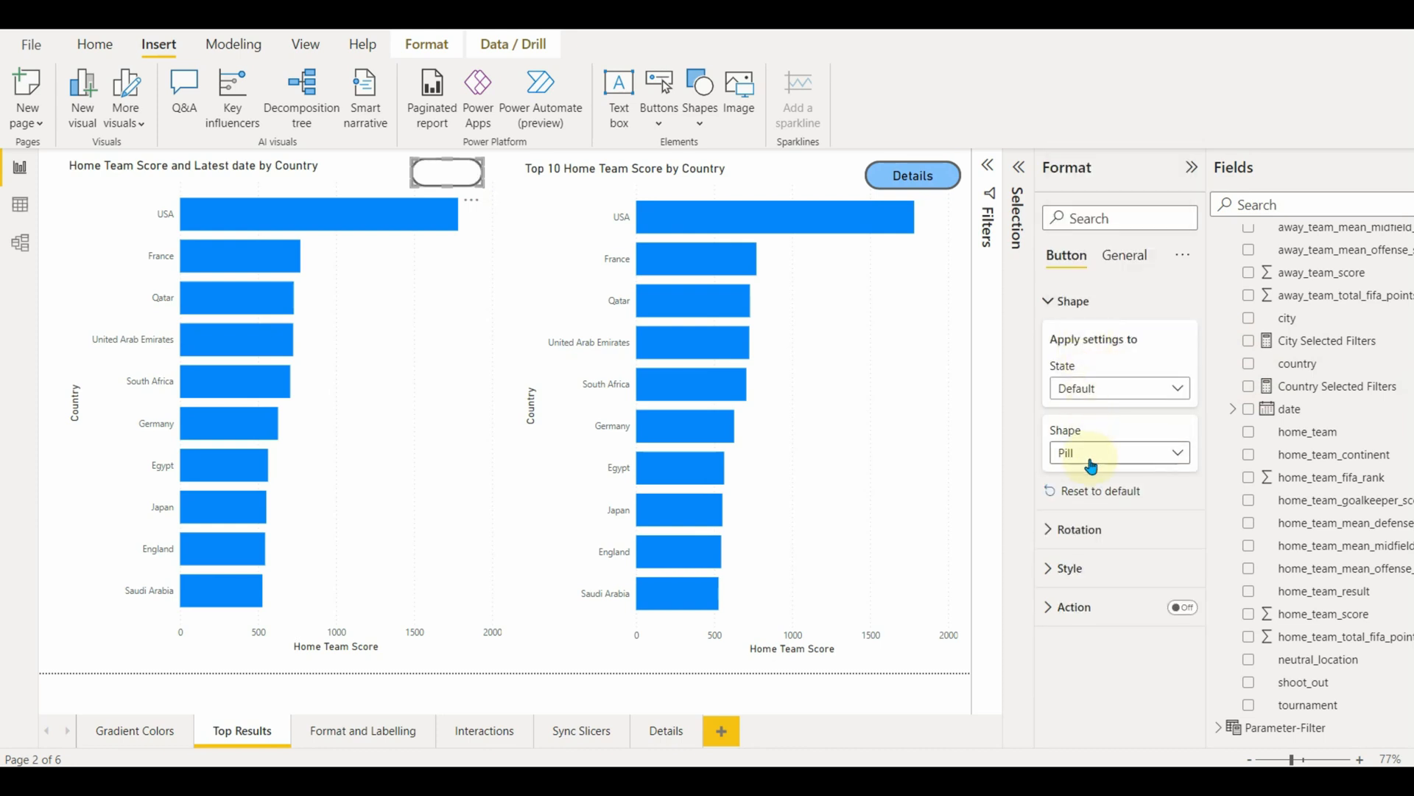
mouse_move(1119, 575)
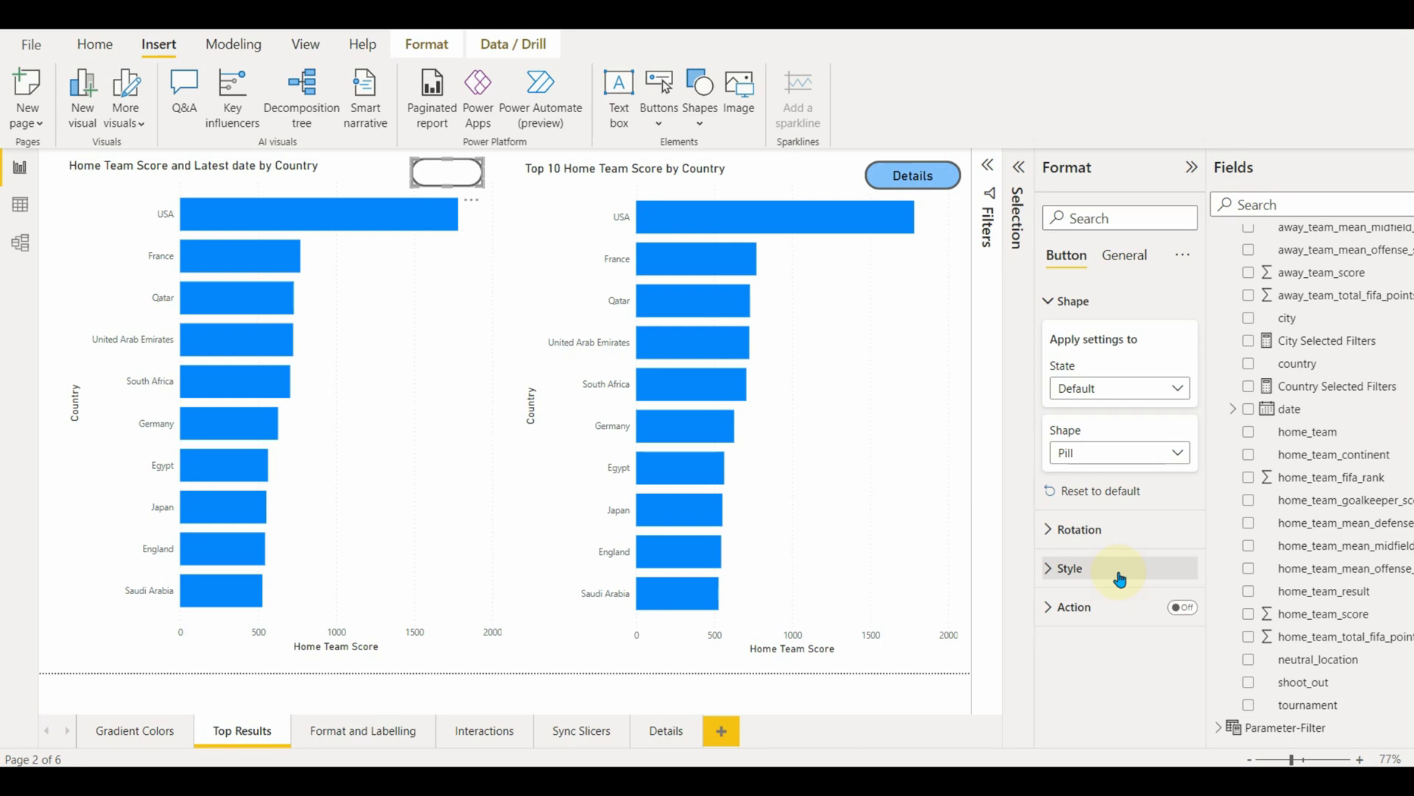
click(1068, 568)
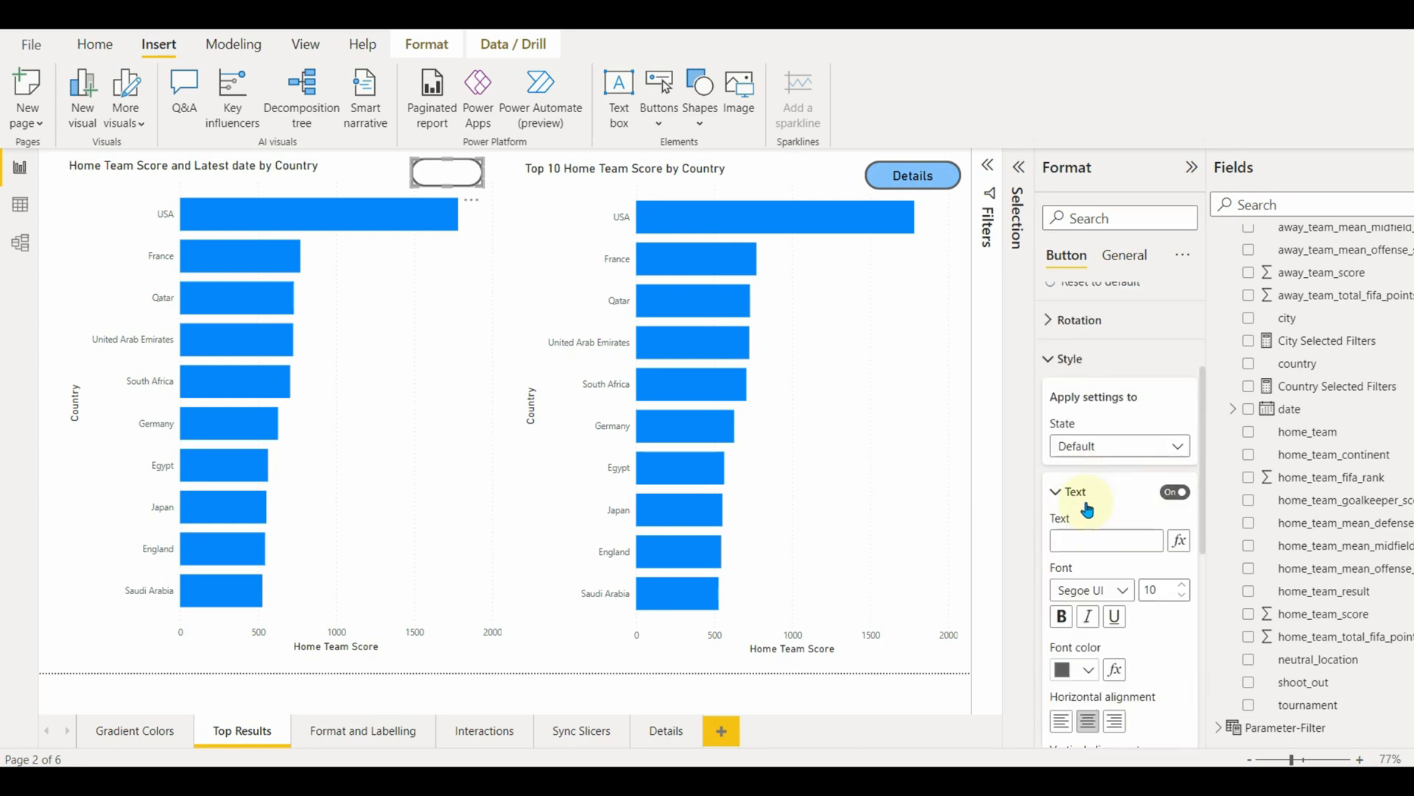
text(Details)
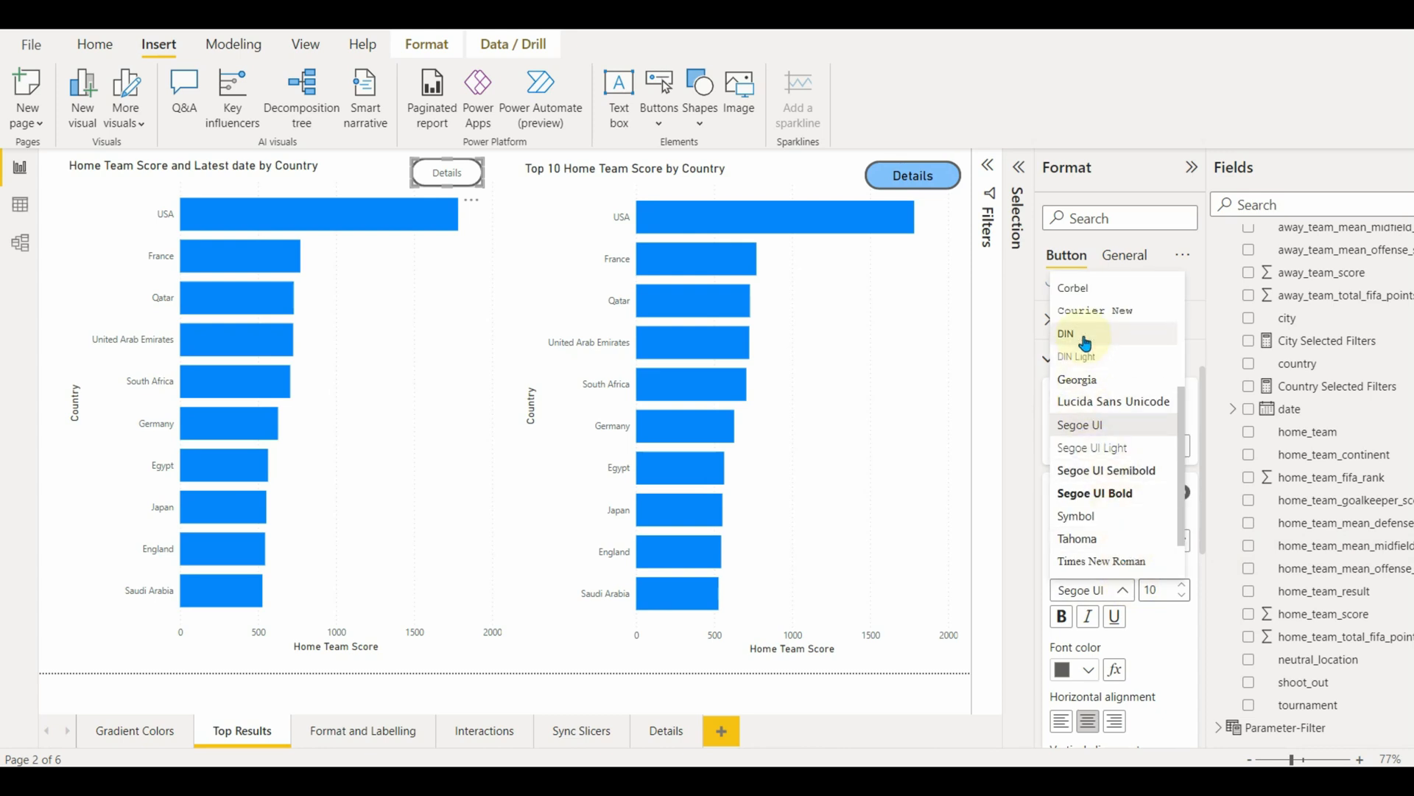
click(1065, 333)
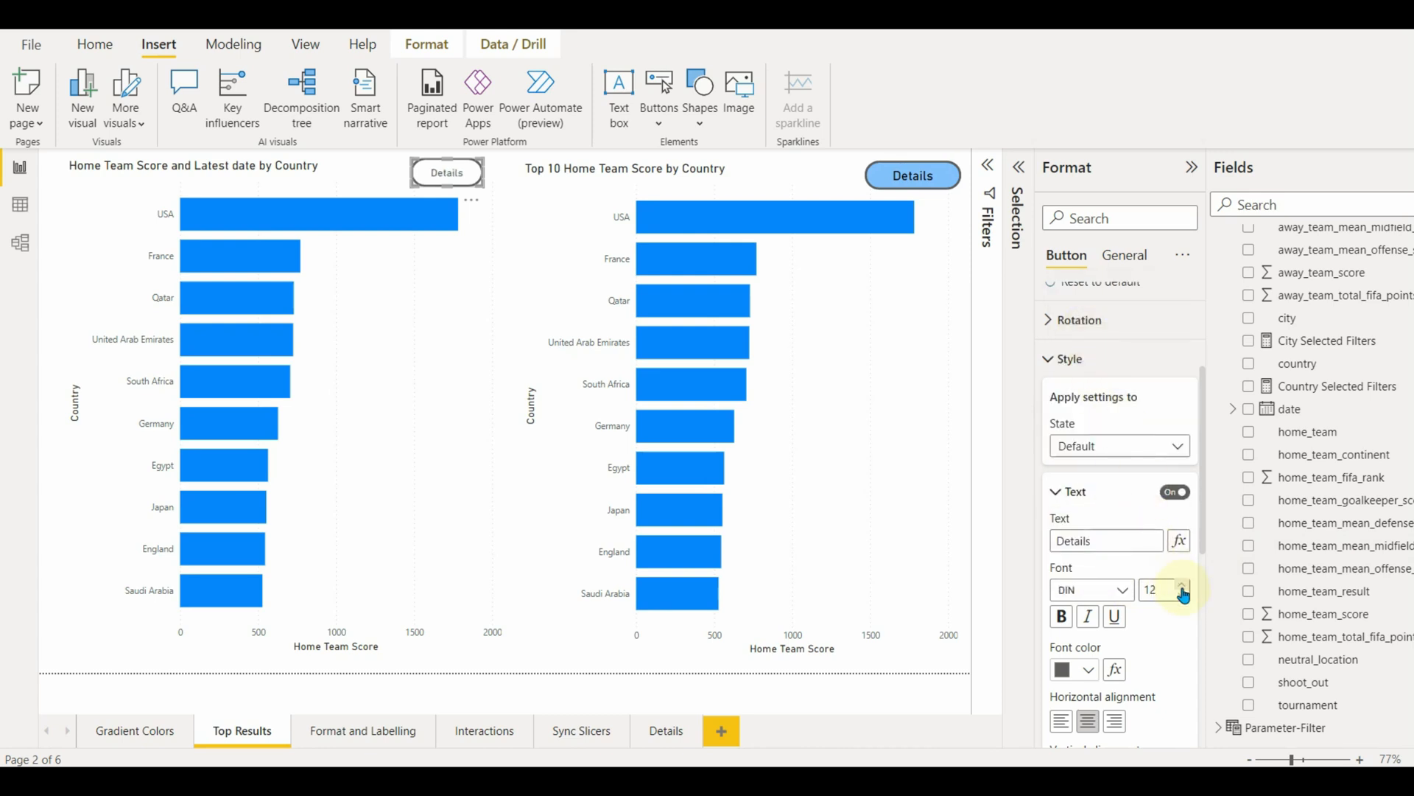
click(1074, 492)
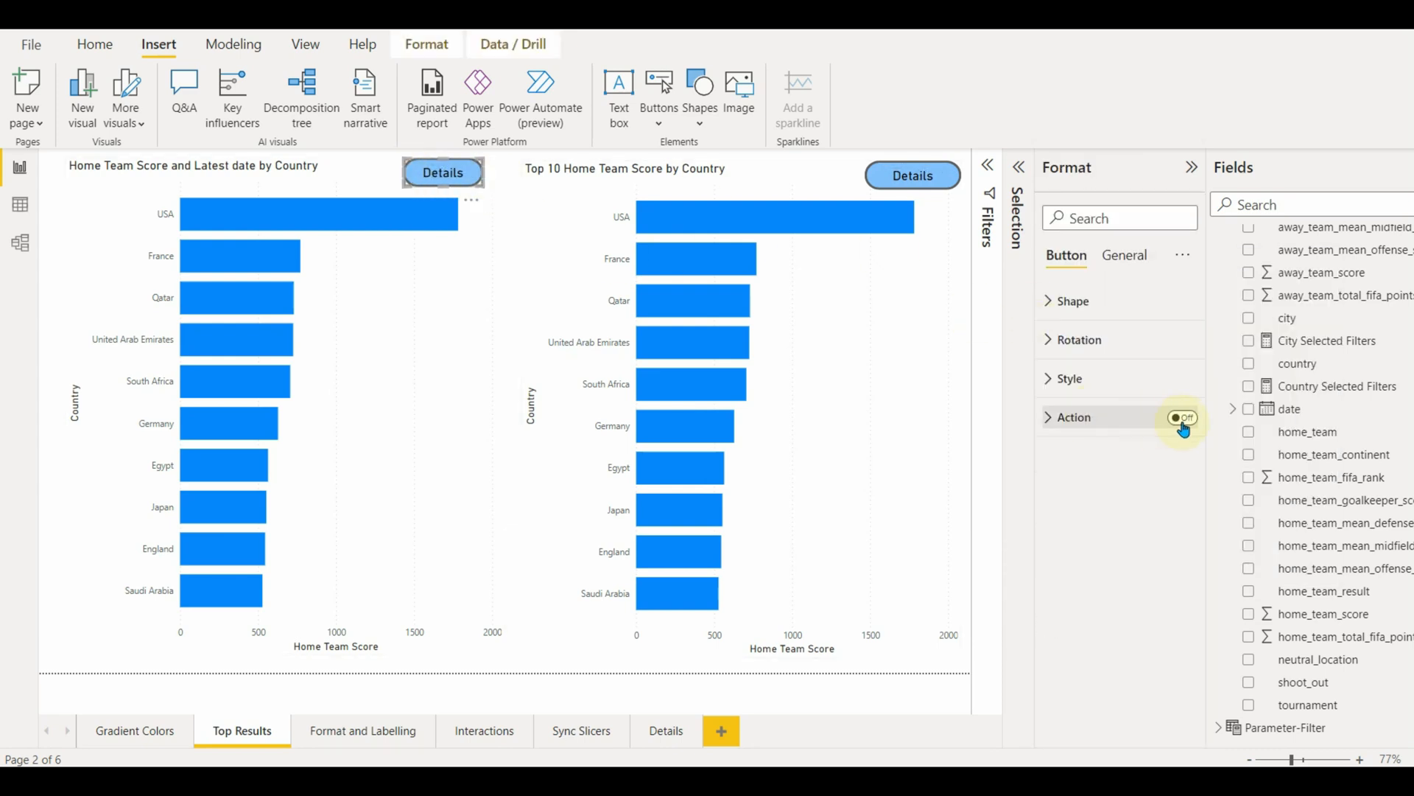
click(1181, 417)
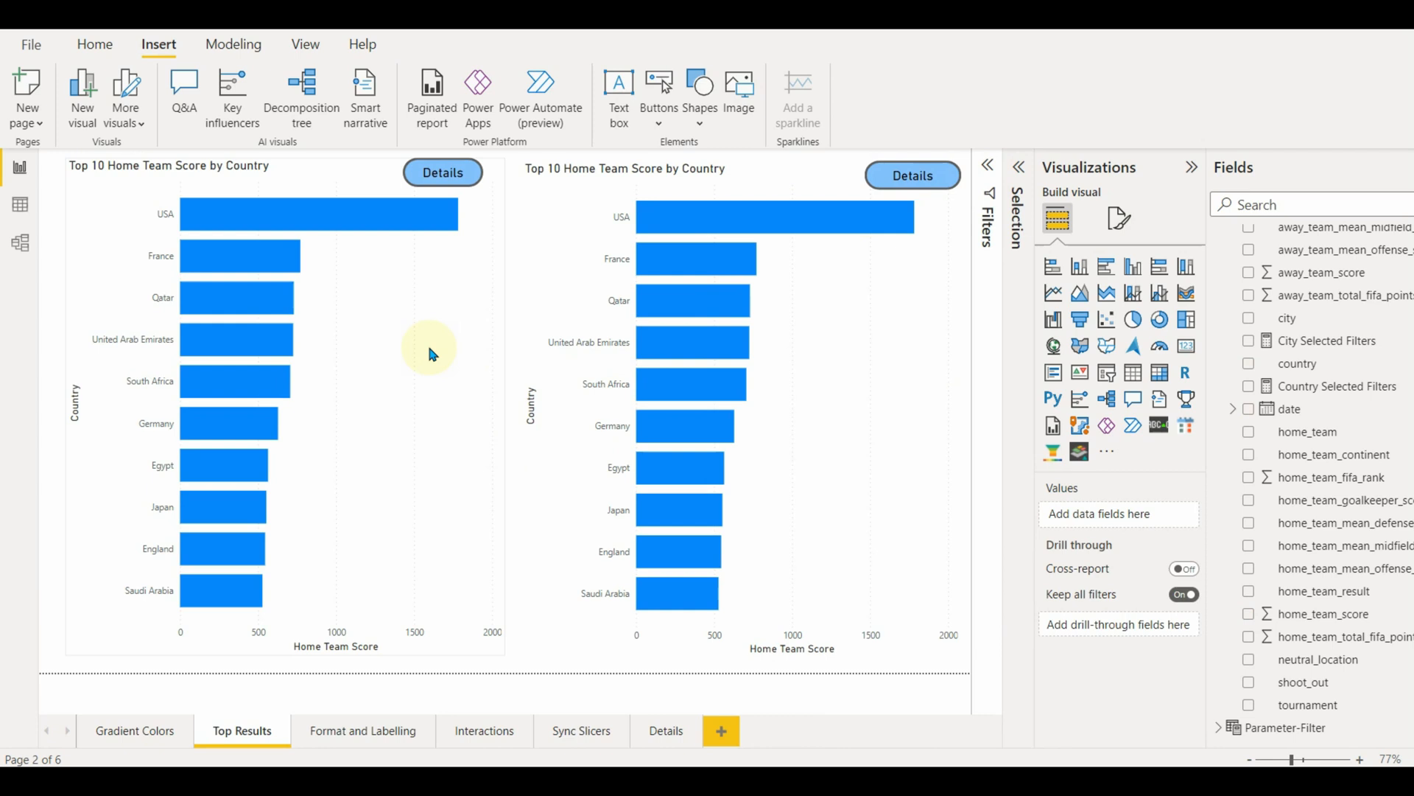
click(363, 730)
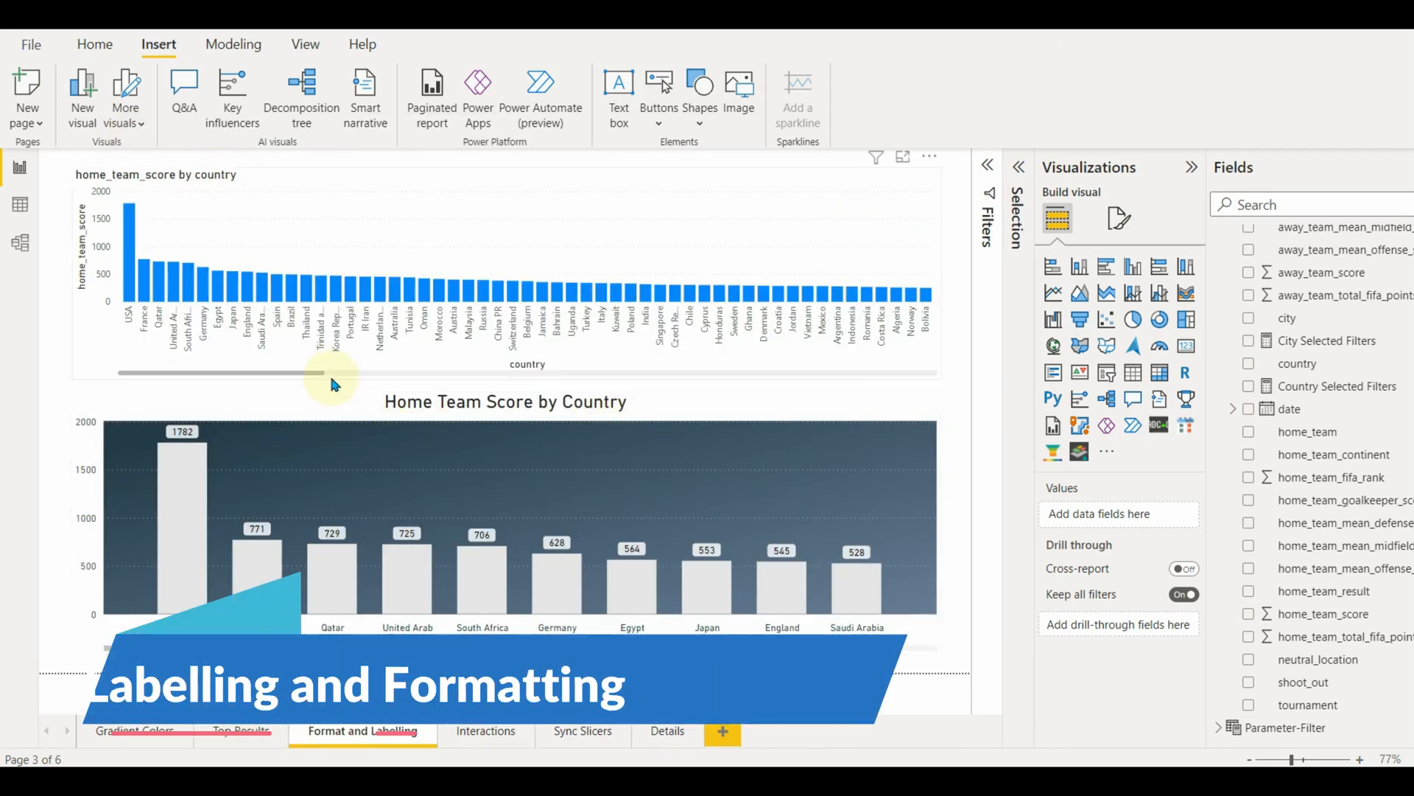
mouse_move(356, 176)
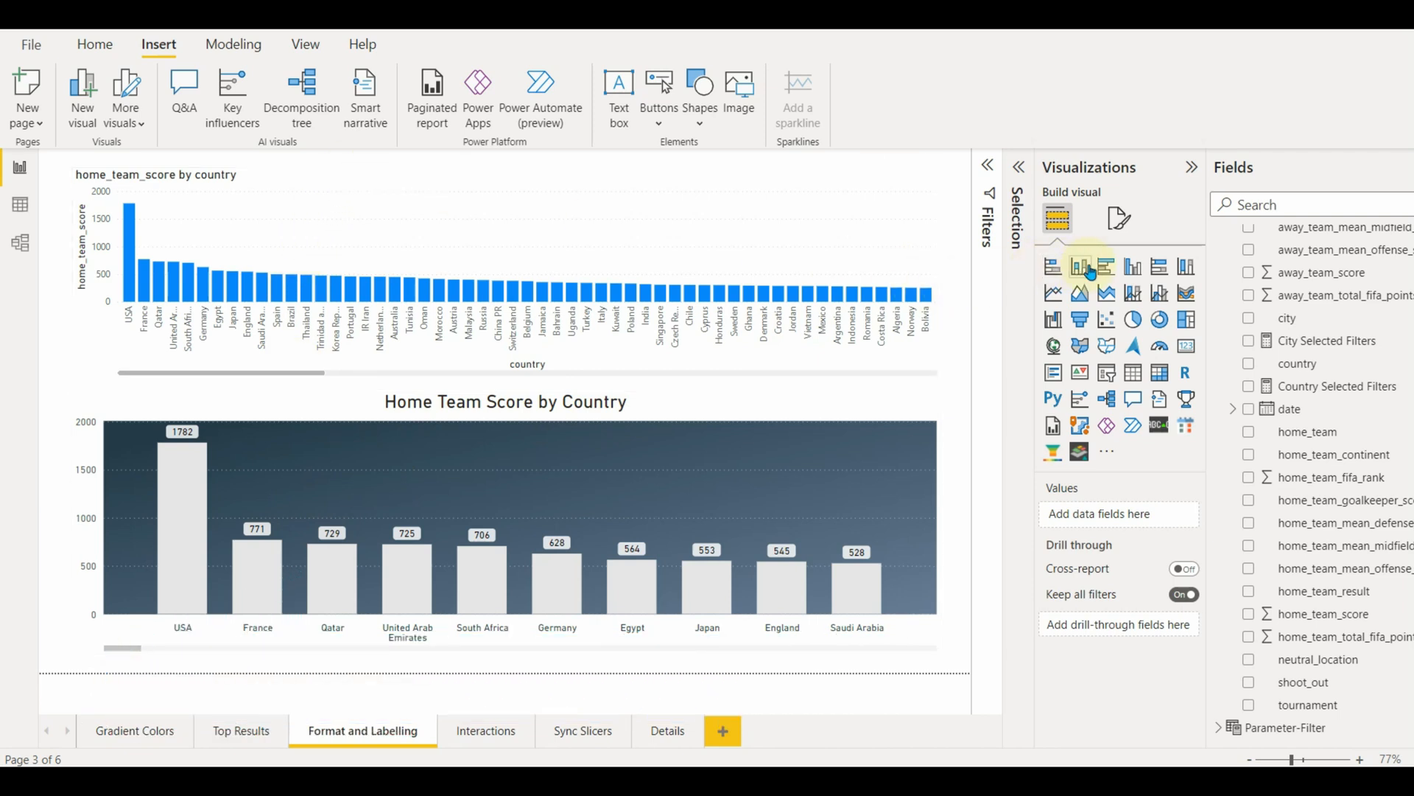
mouse_move(1081, 266)
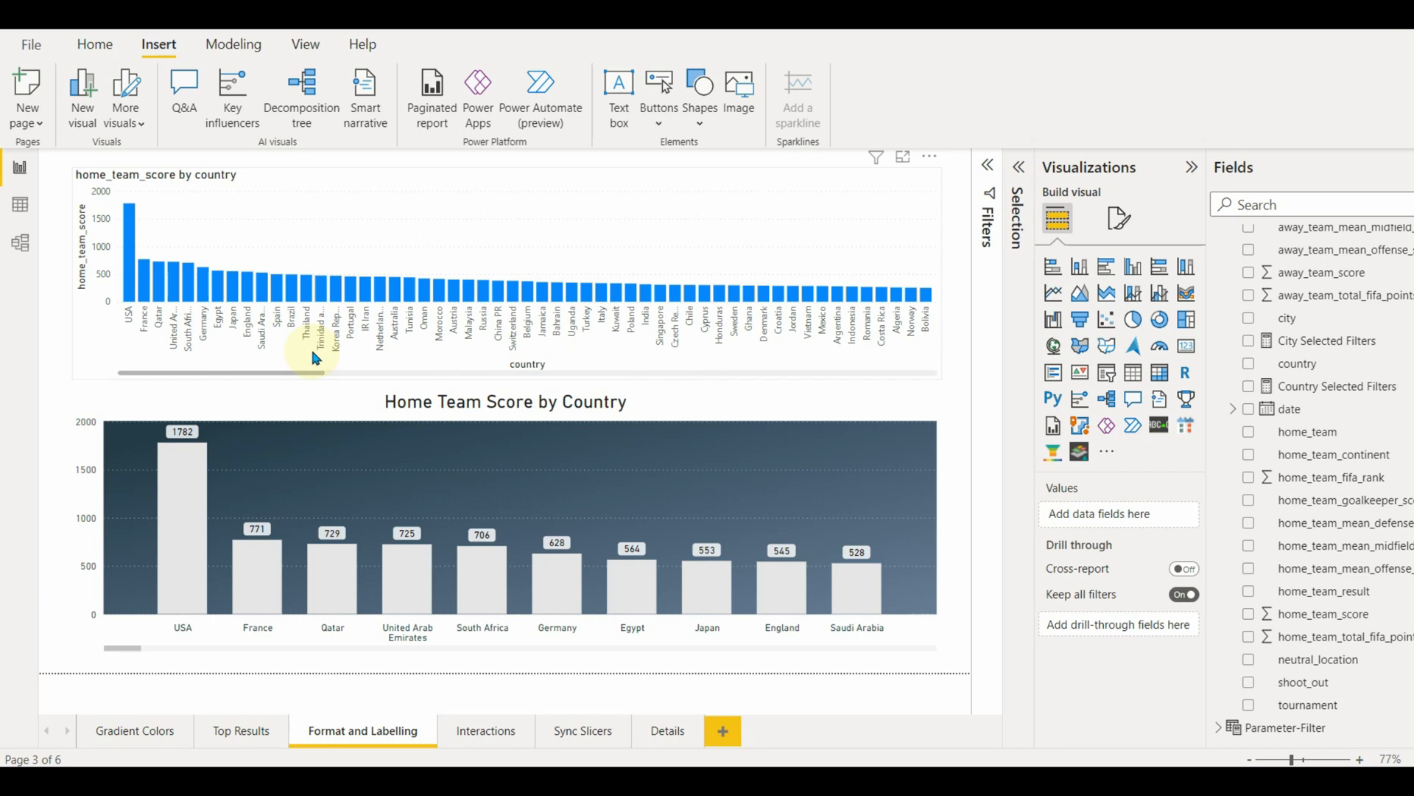
mouse_move(245, 322)
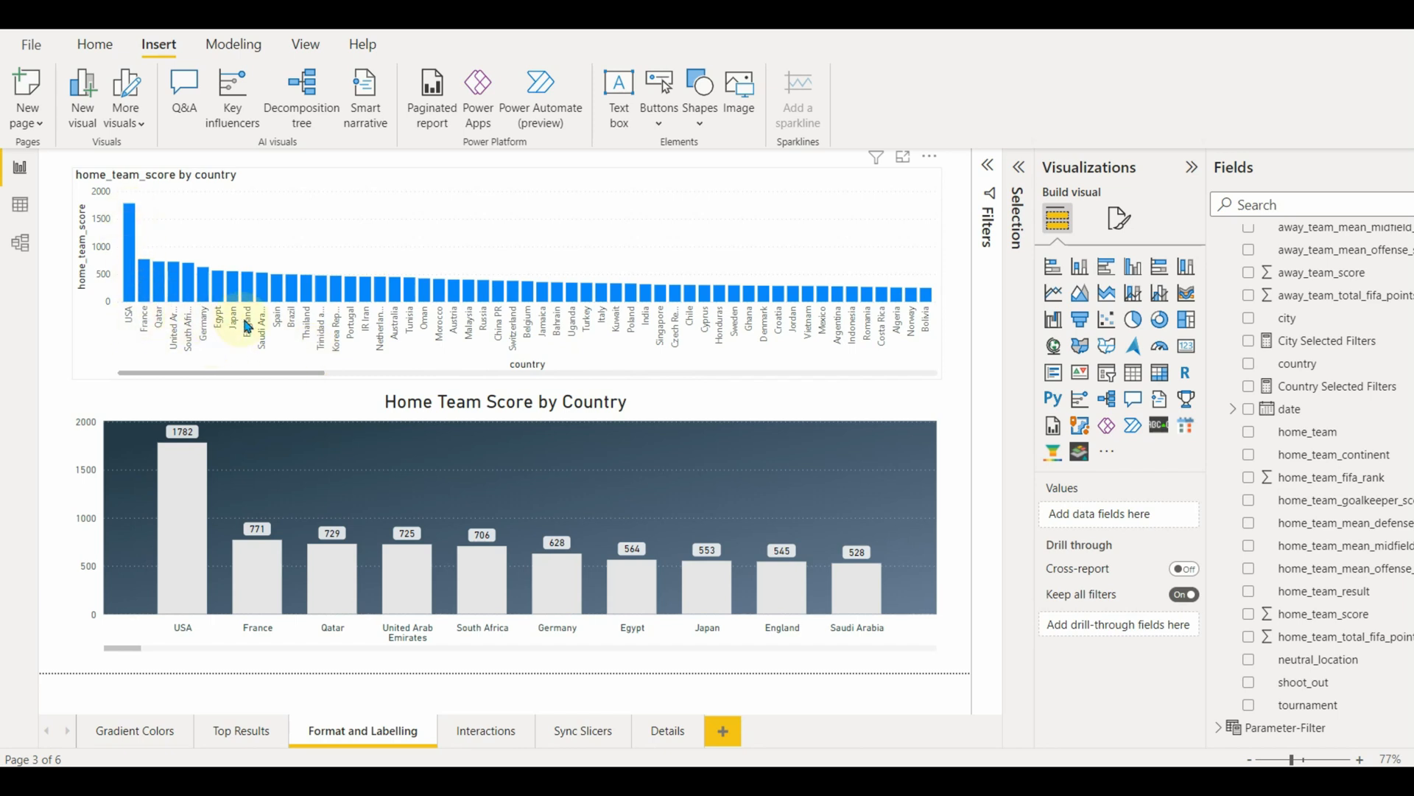
mouse_move(552, 645)
text(H)
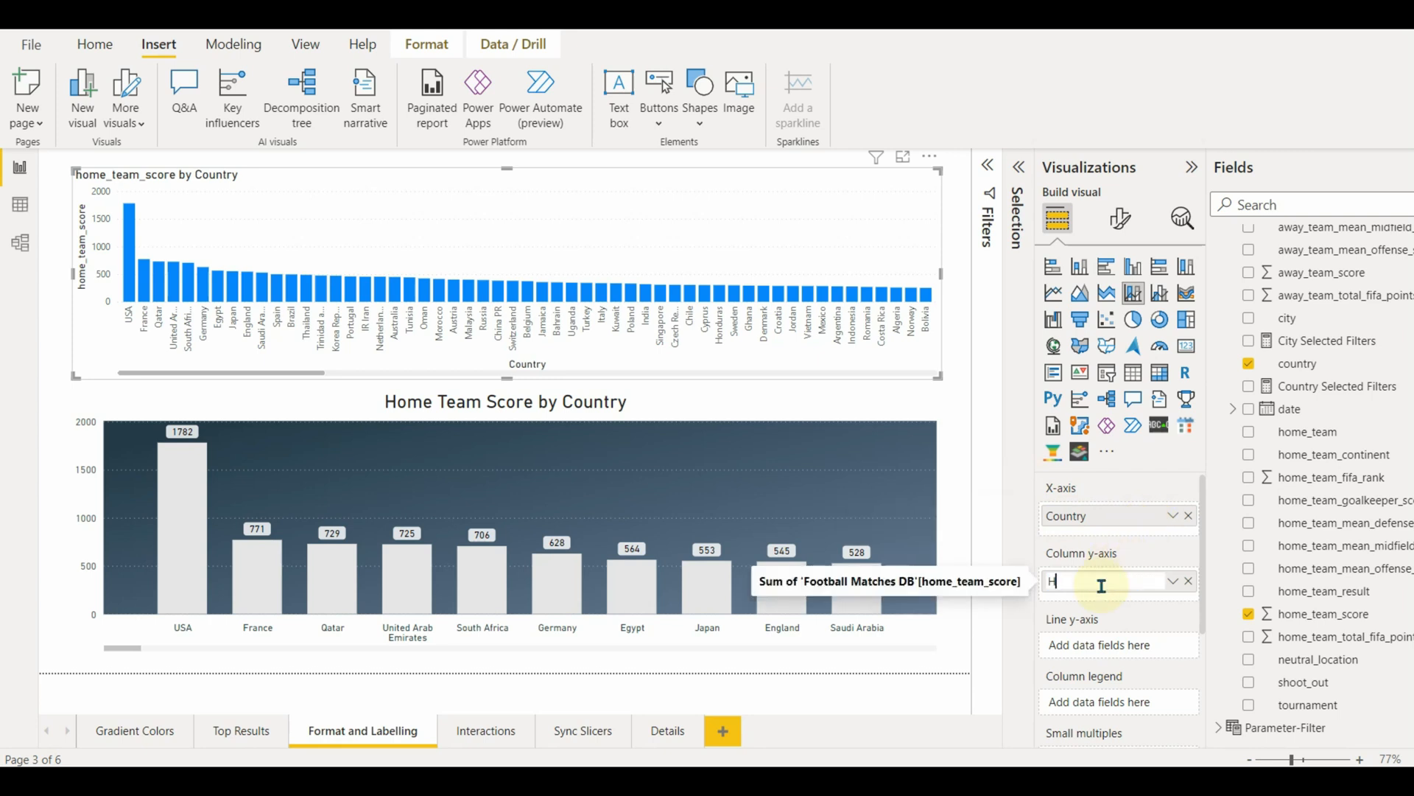
Step: Rename the top chart's y-axis field to Home Team Score
text(ome Team Scroe)
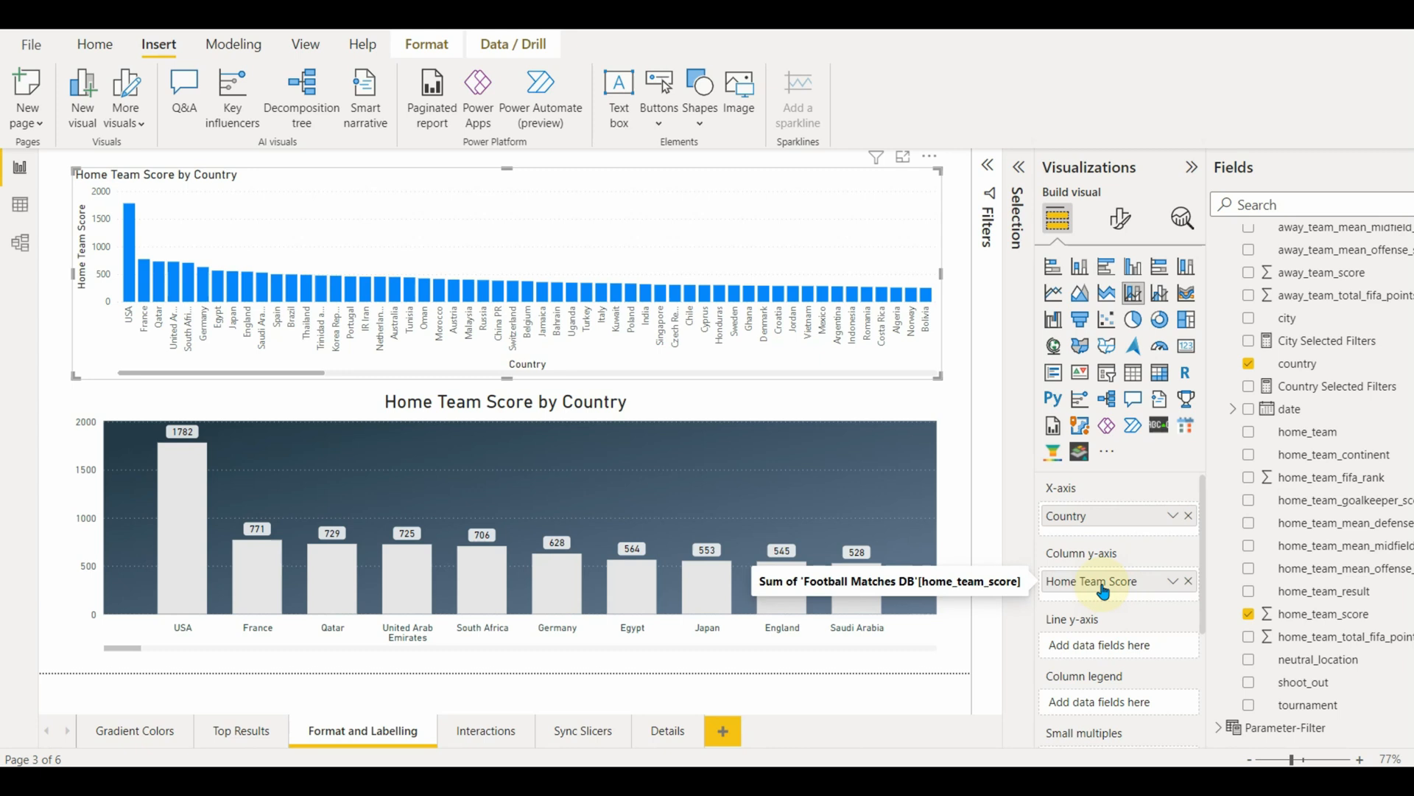
Step: Set the X-axis label max area height to 15% and turn Concatenate labels off
click(1119, 218)
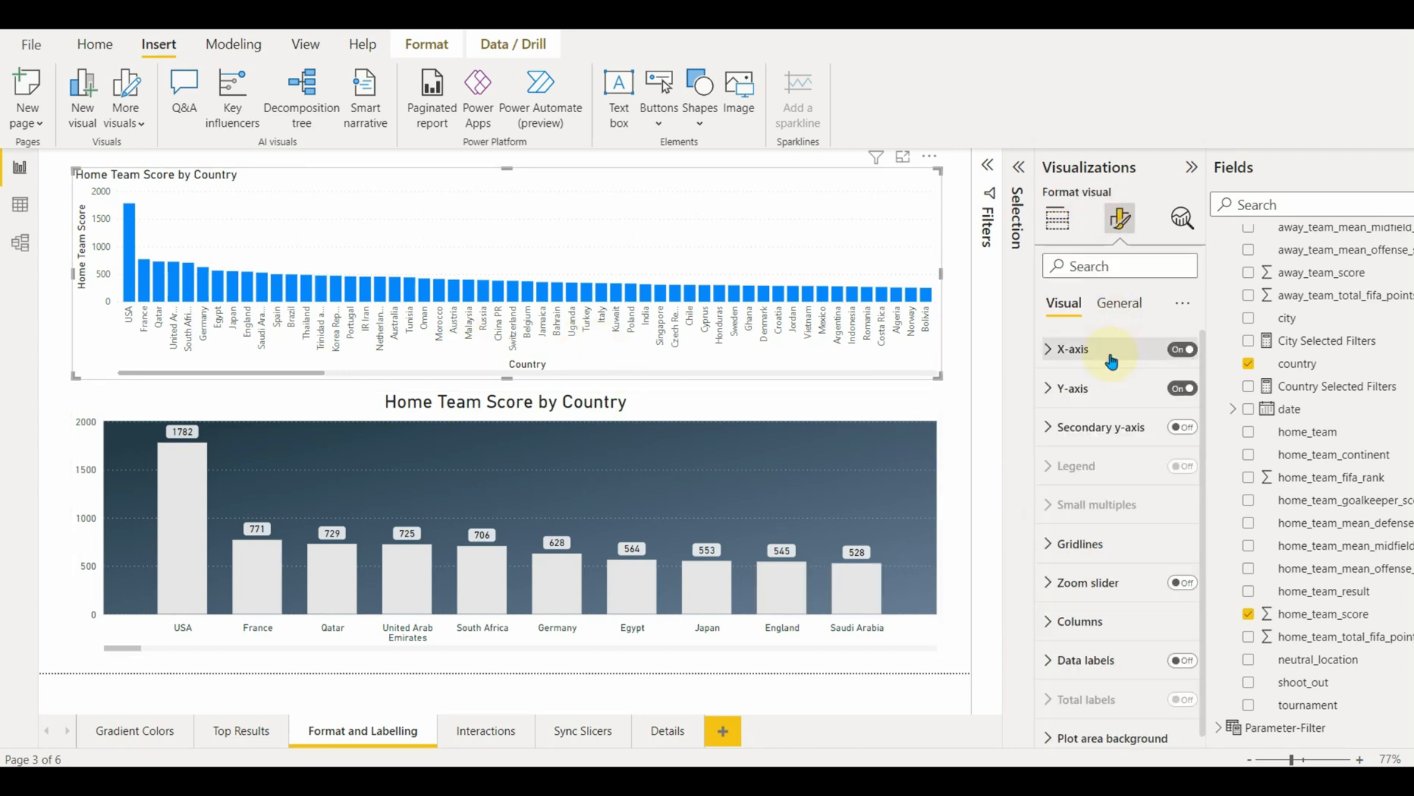
click(1070, 349)
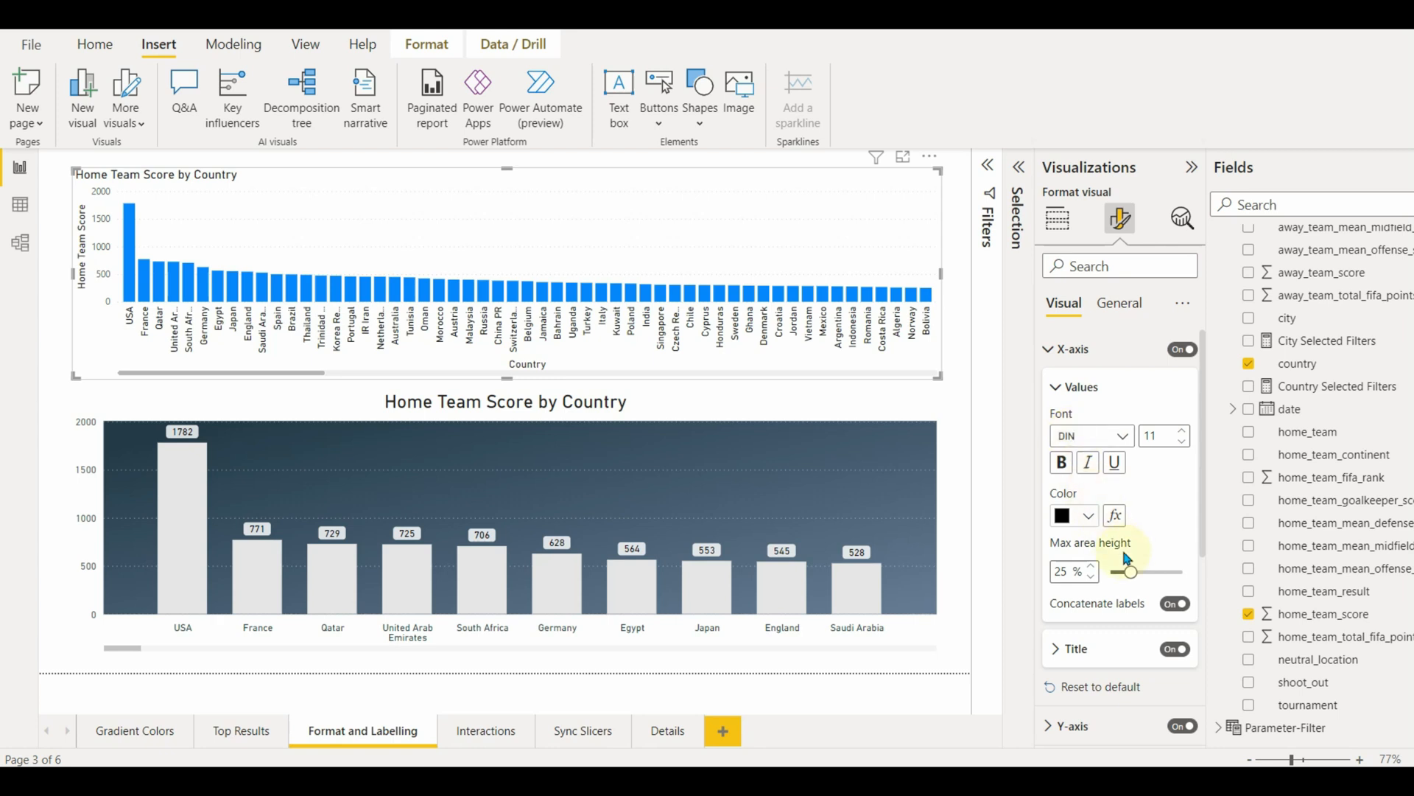
drag(1140, 572, 1125, 572)
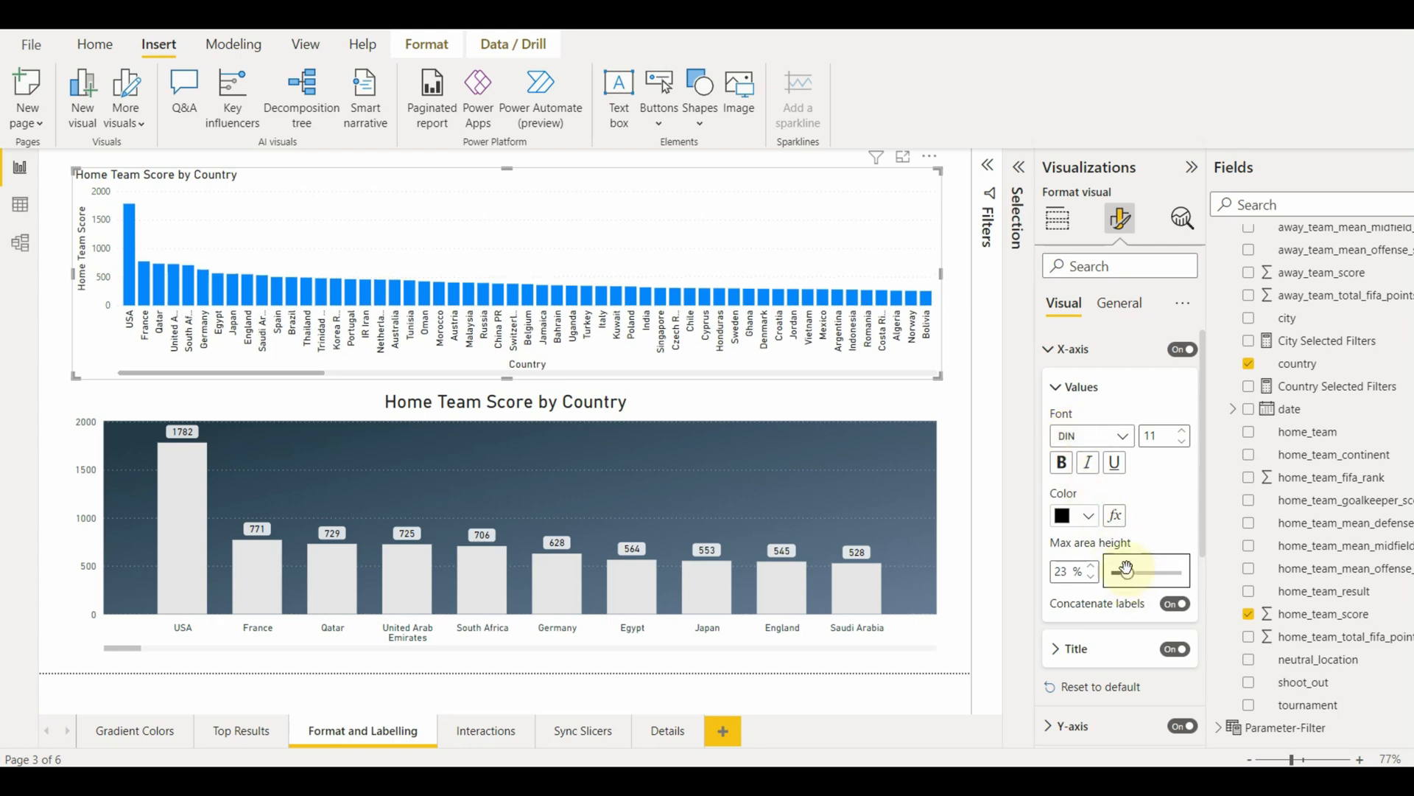
drag(1164, 570, 1111, 570)
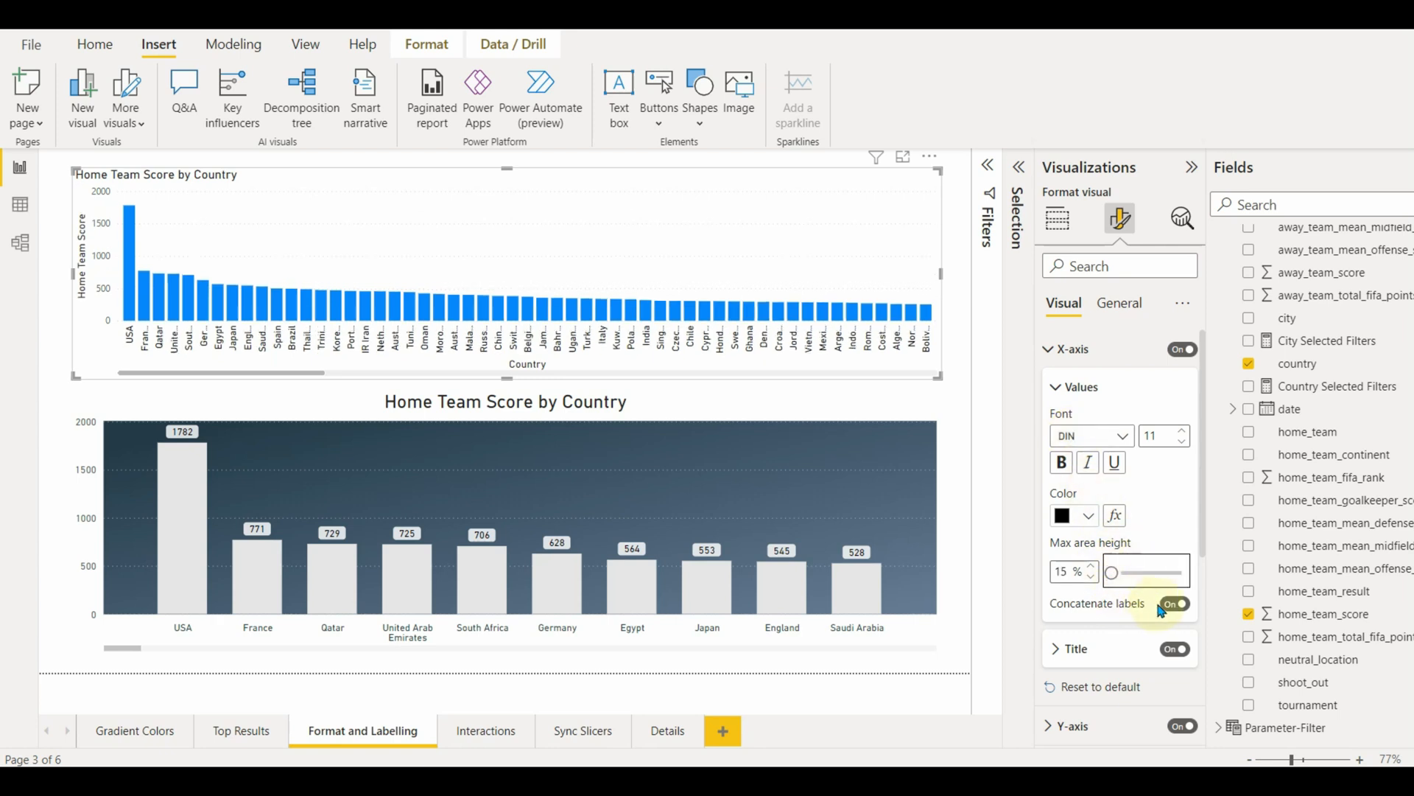
click(1176, 604)
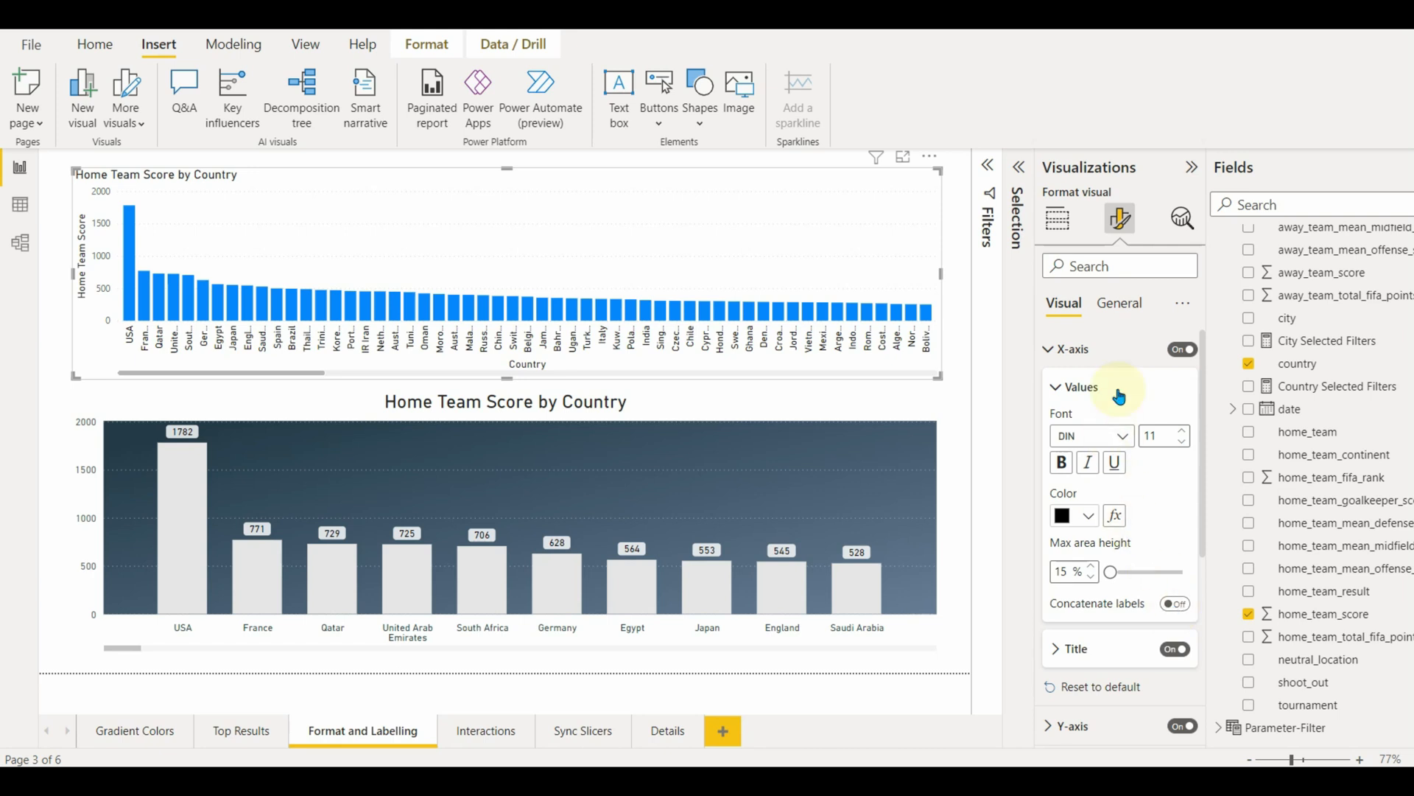
click(1075, 386)
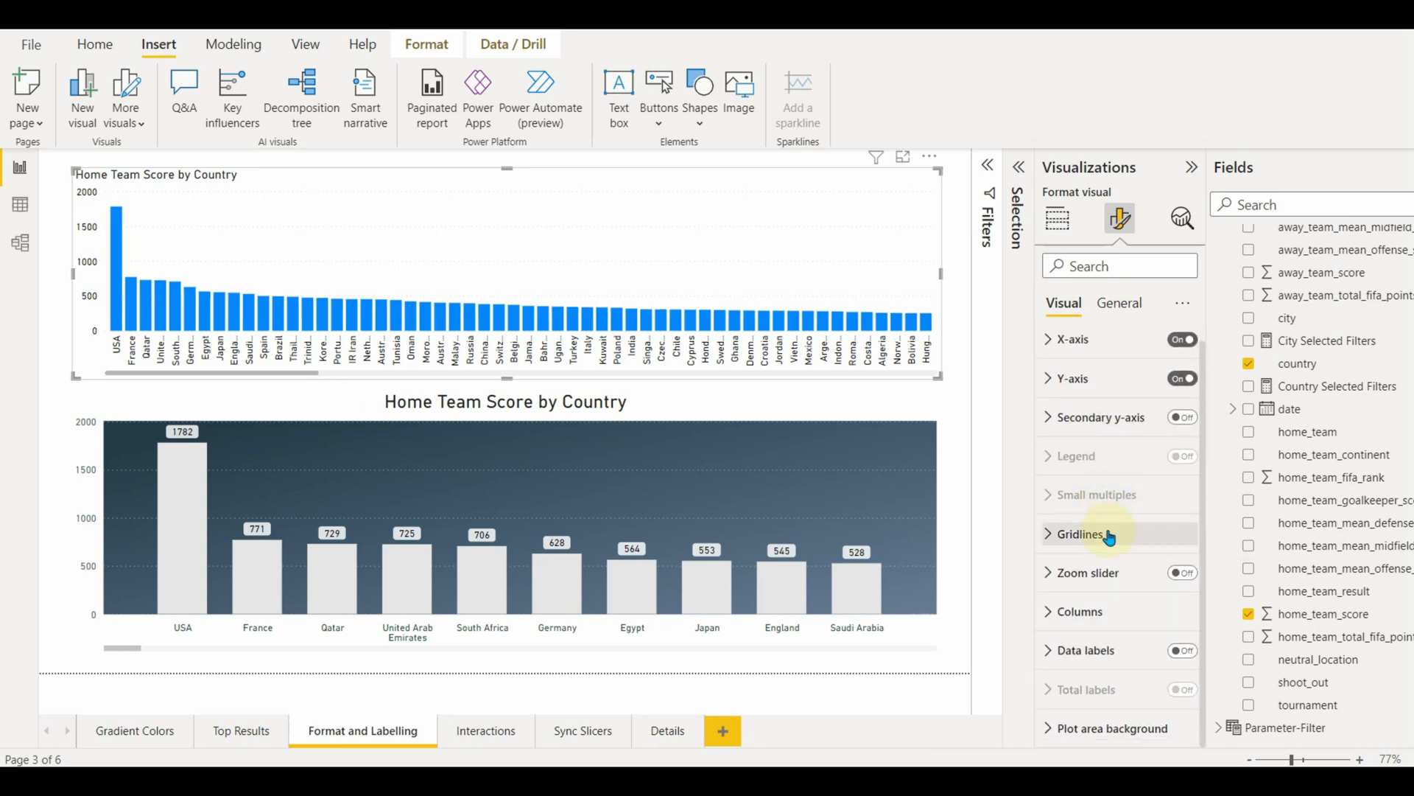
Step: Colour the columns light grey, widen inner padding and set minimum category width to 100 px
click(1078, 534)
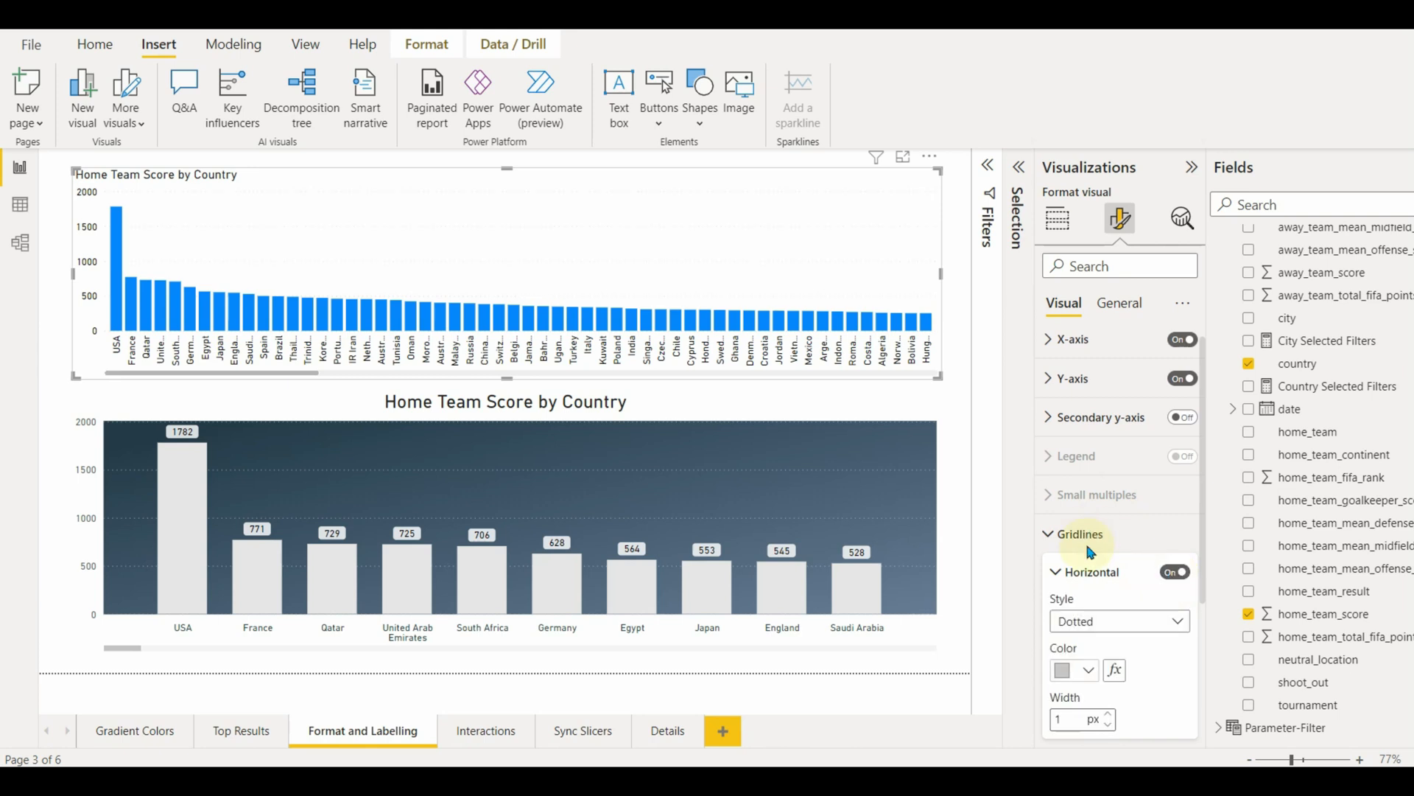
click(1074, 534)
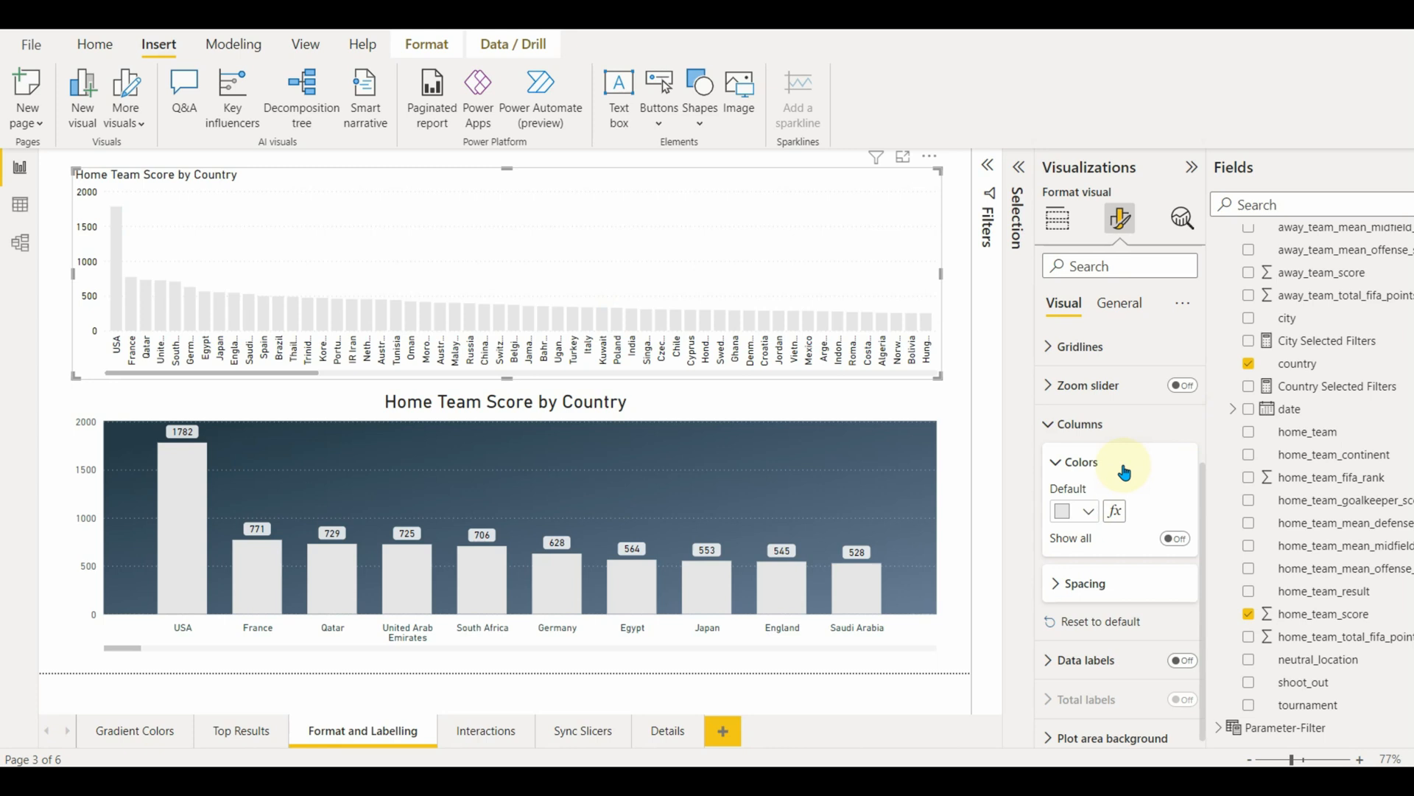
click(1077, 461)
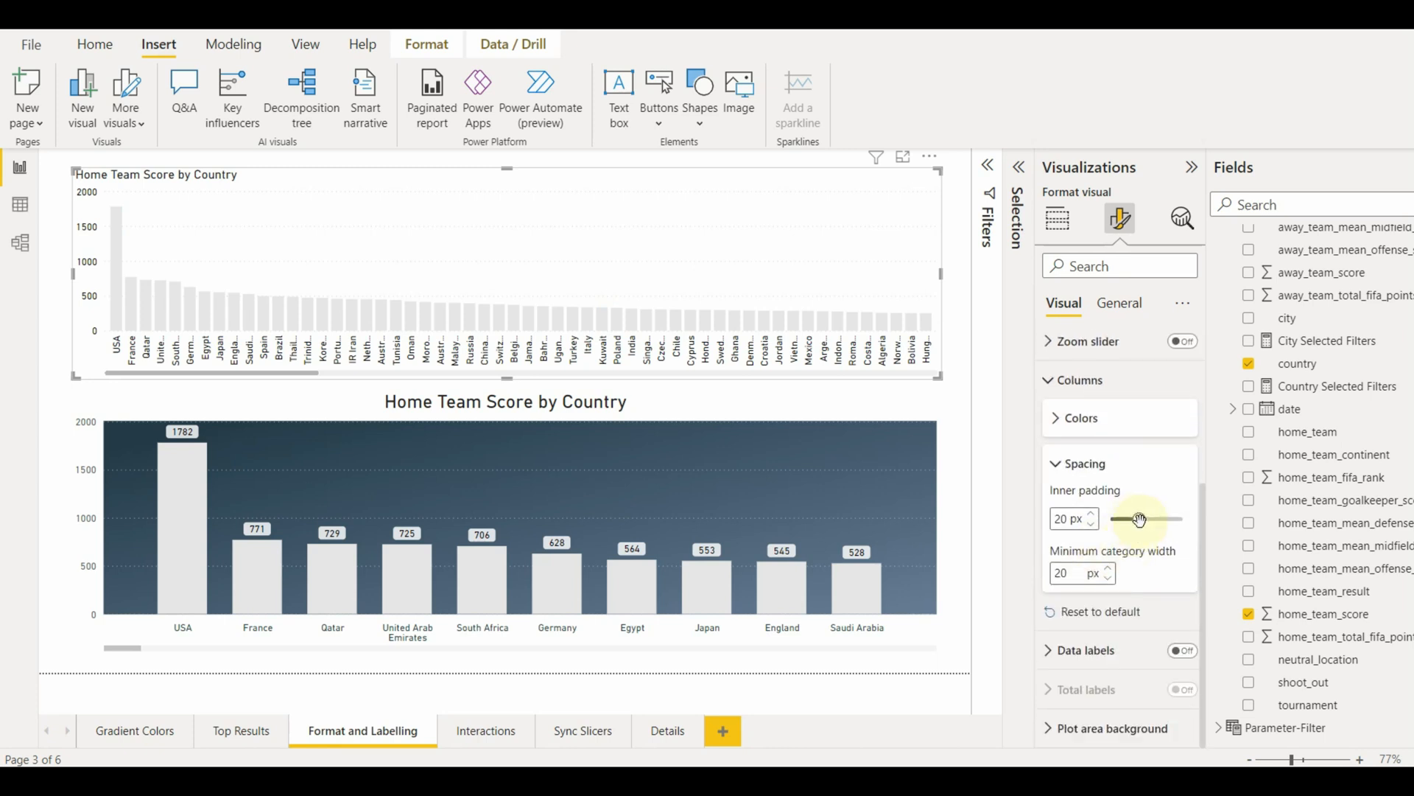
drag(1139, 520, 1134, 520)
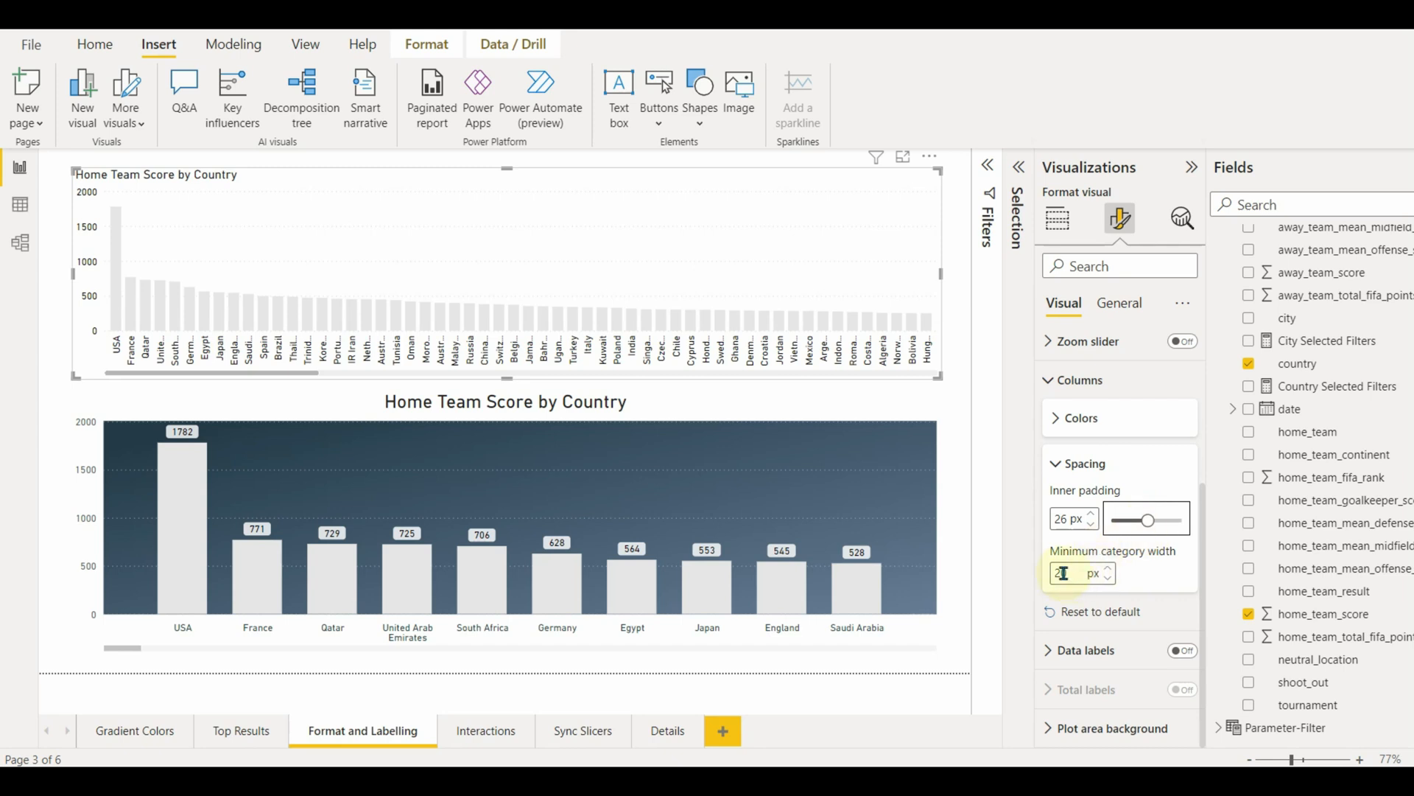
text(100)
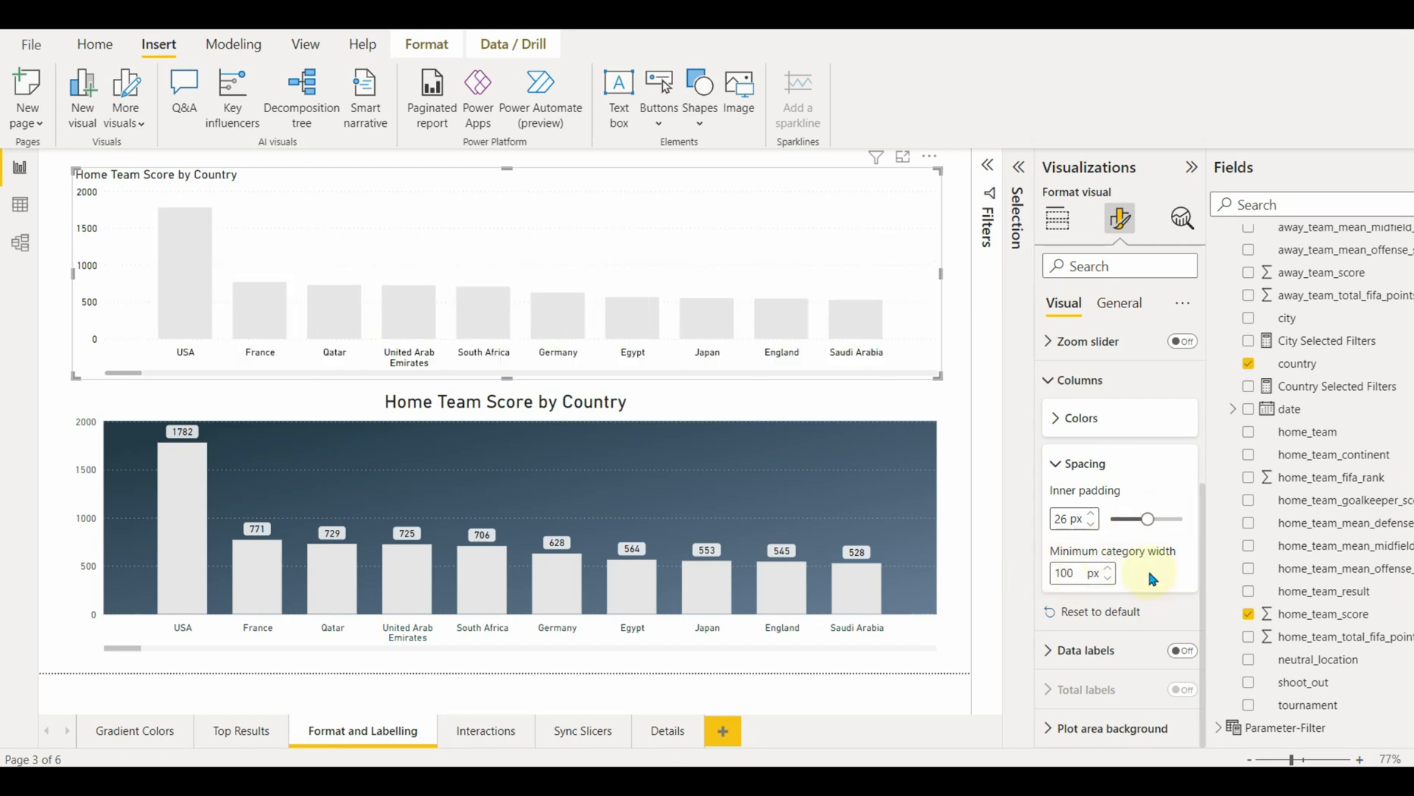
mouse_move(418, 369)
text(11)
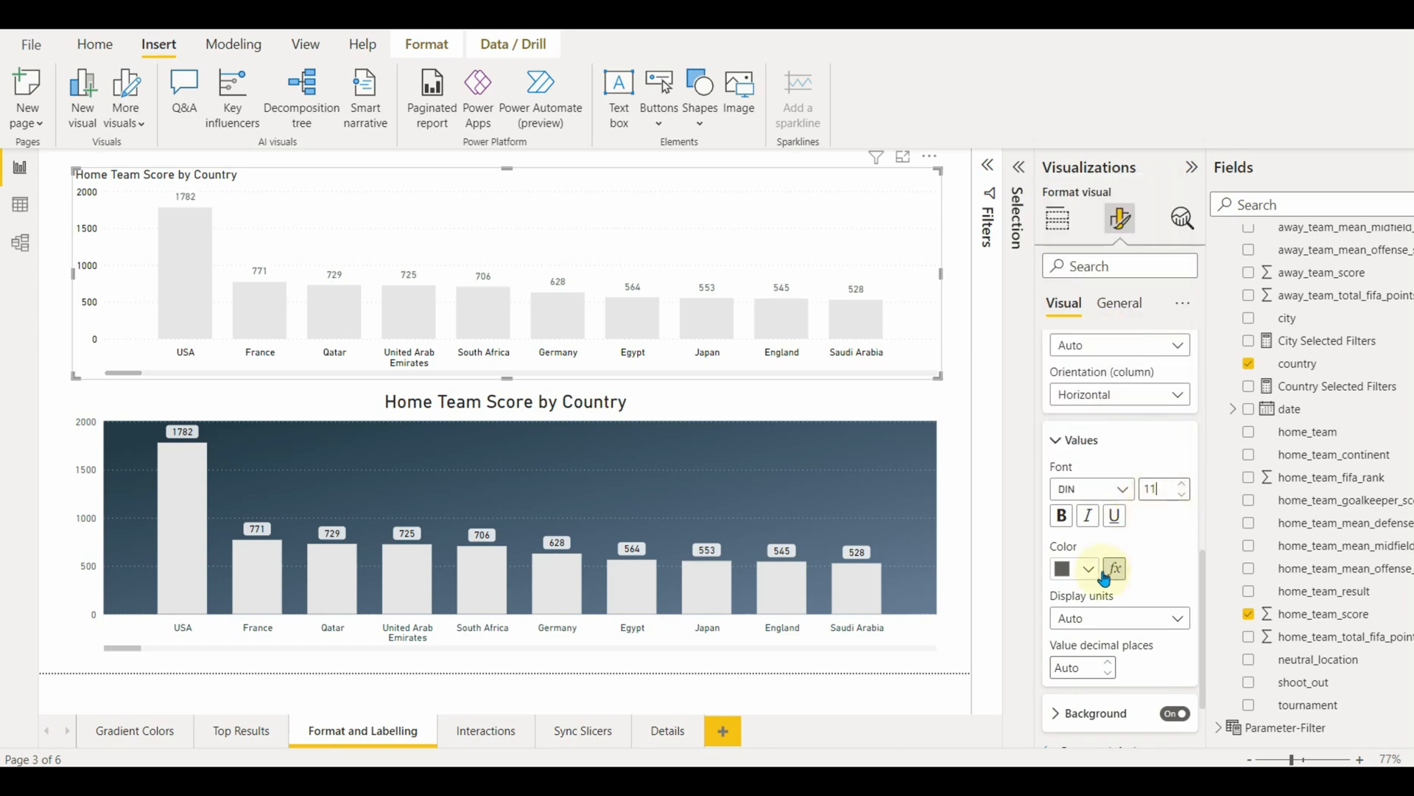
Step: Make data labels black with a background and enlarge the chart title to size 17, centred
click(1088, 568)
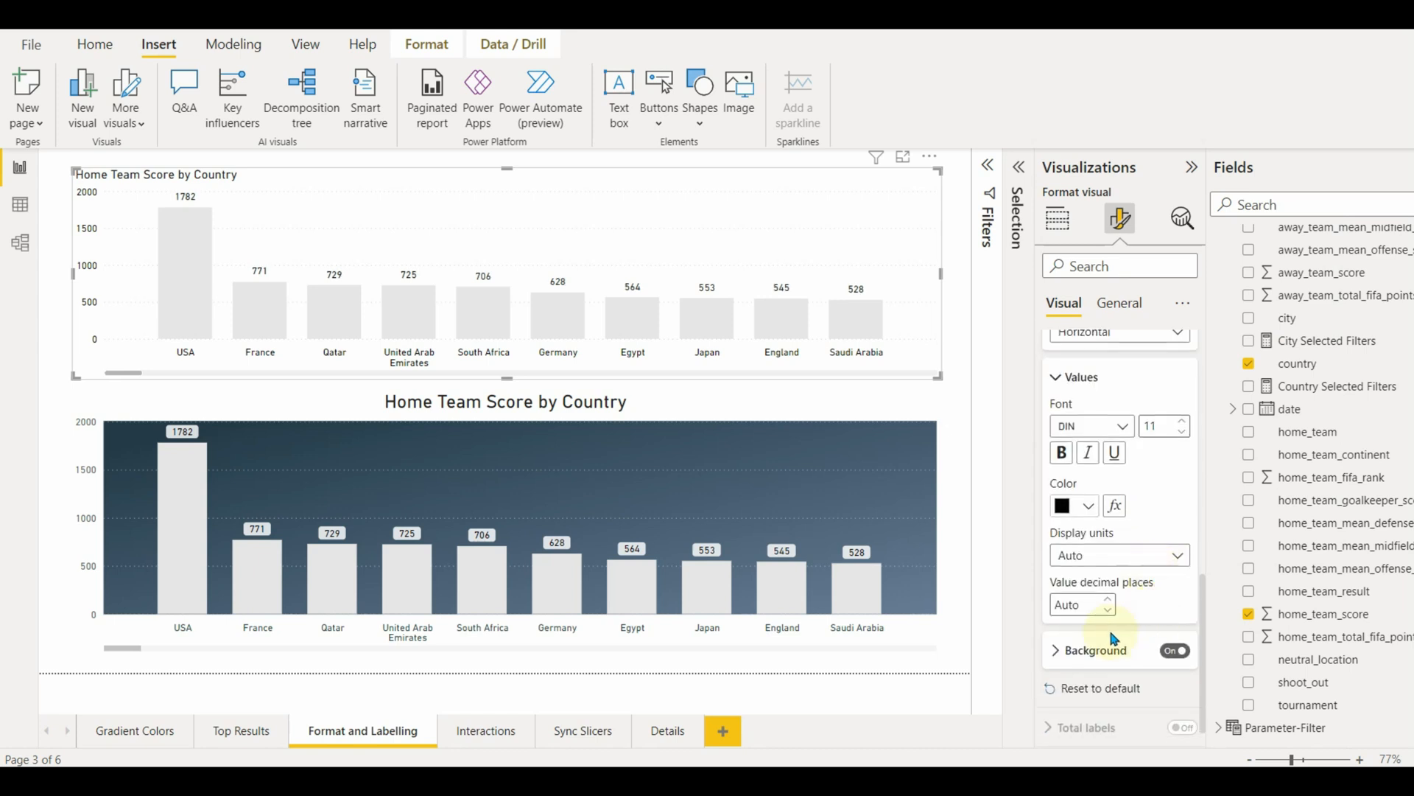
click(1093, 651)
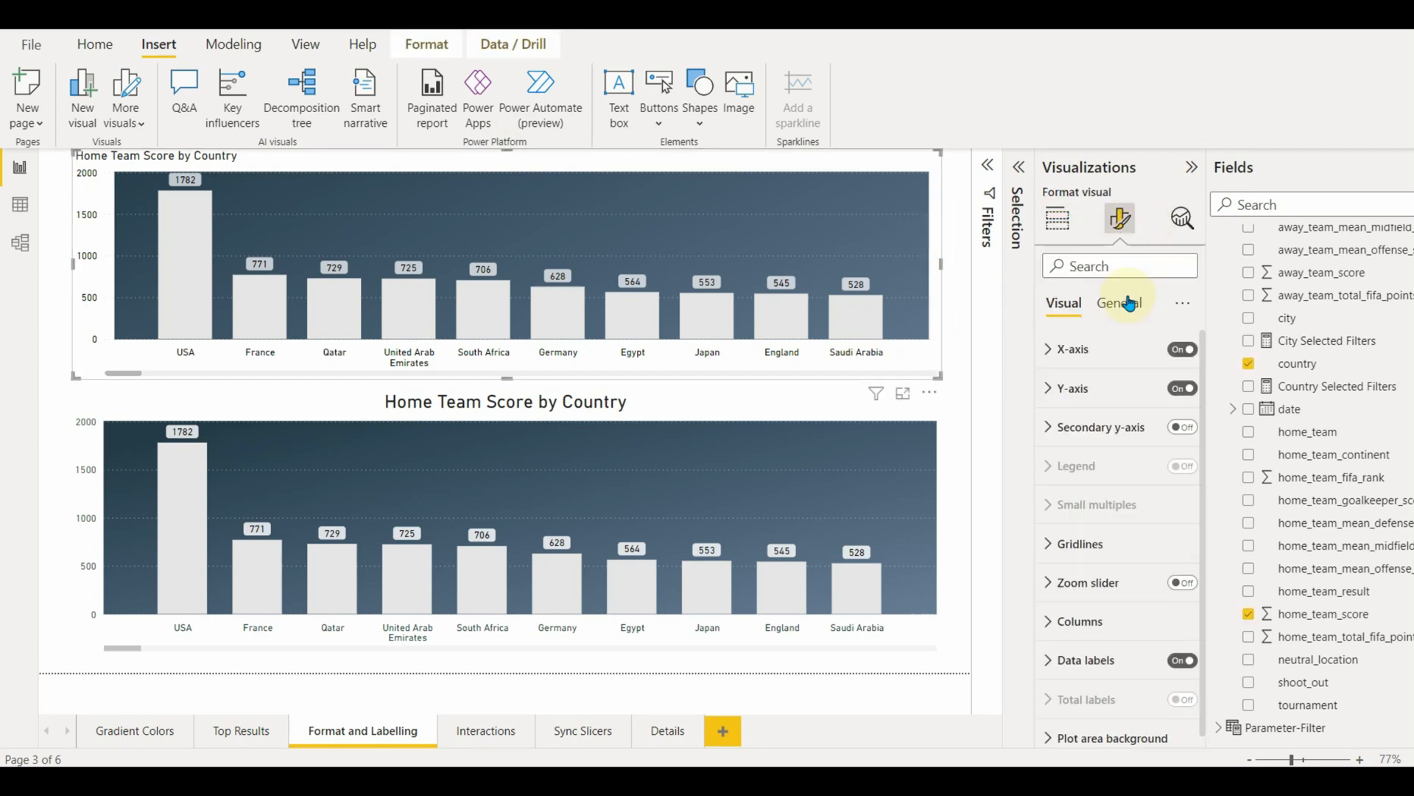
click(1118, 304)
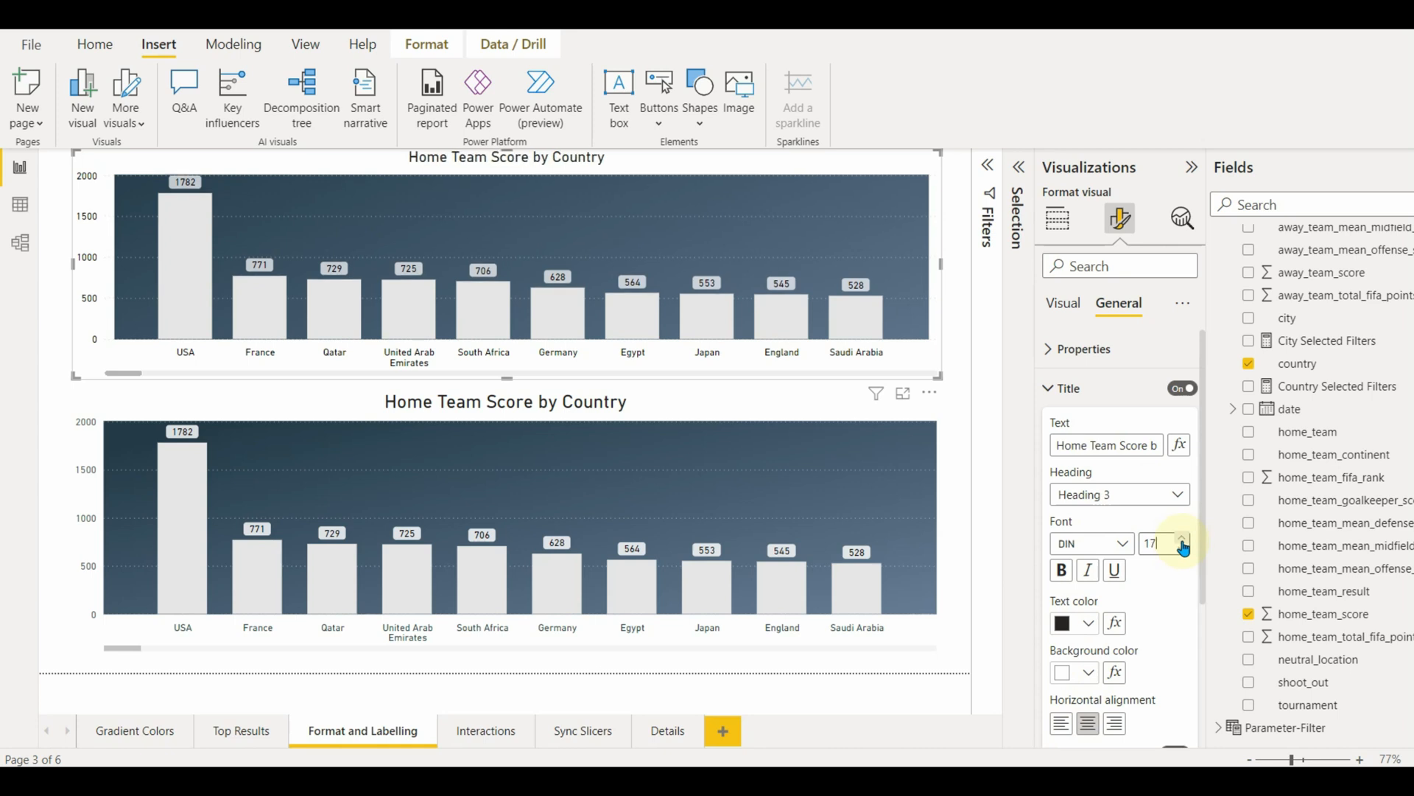
click(1180, 538)
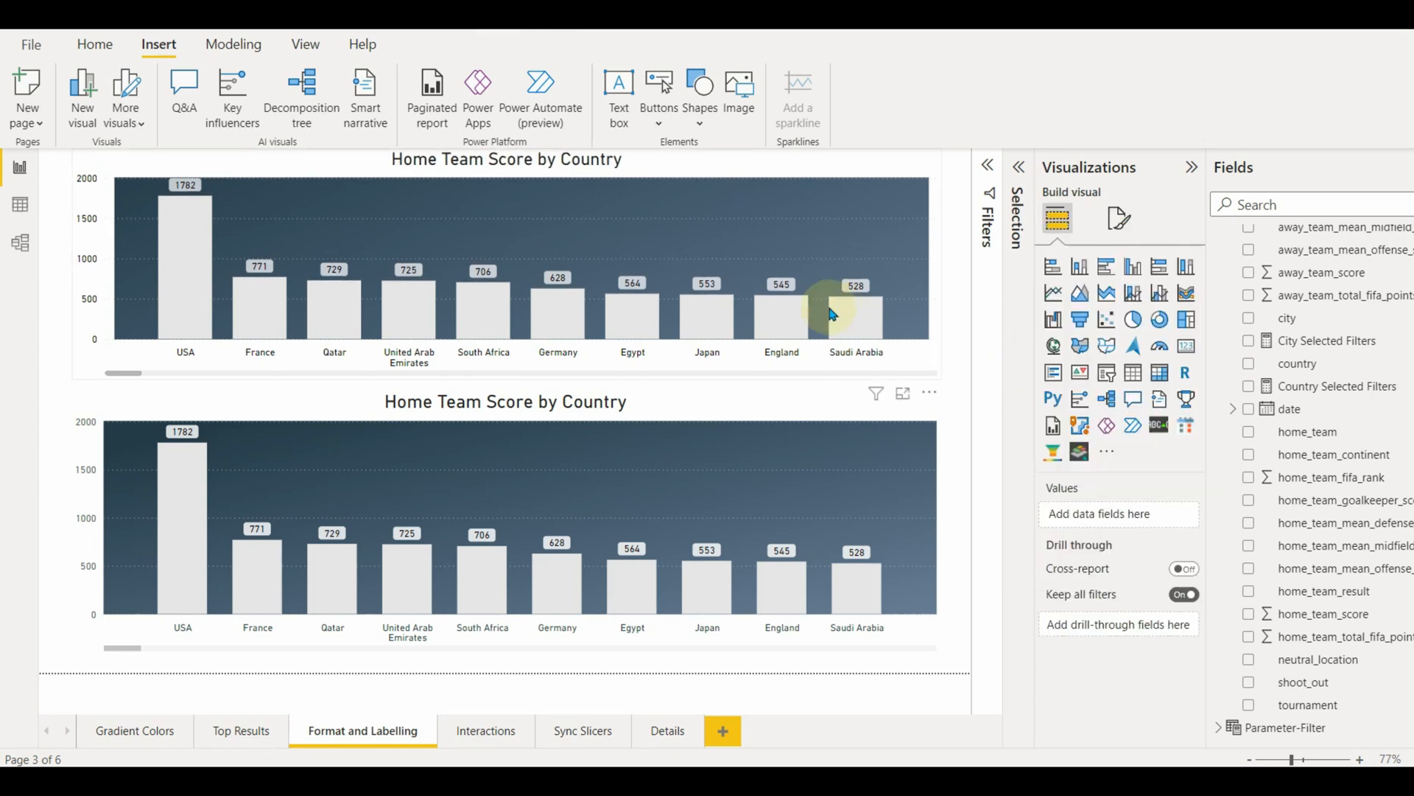
mouse_move(219, 243)
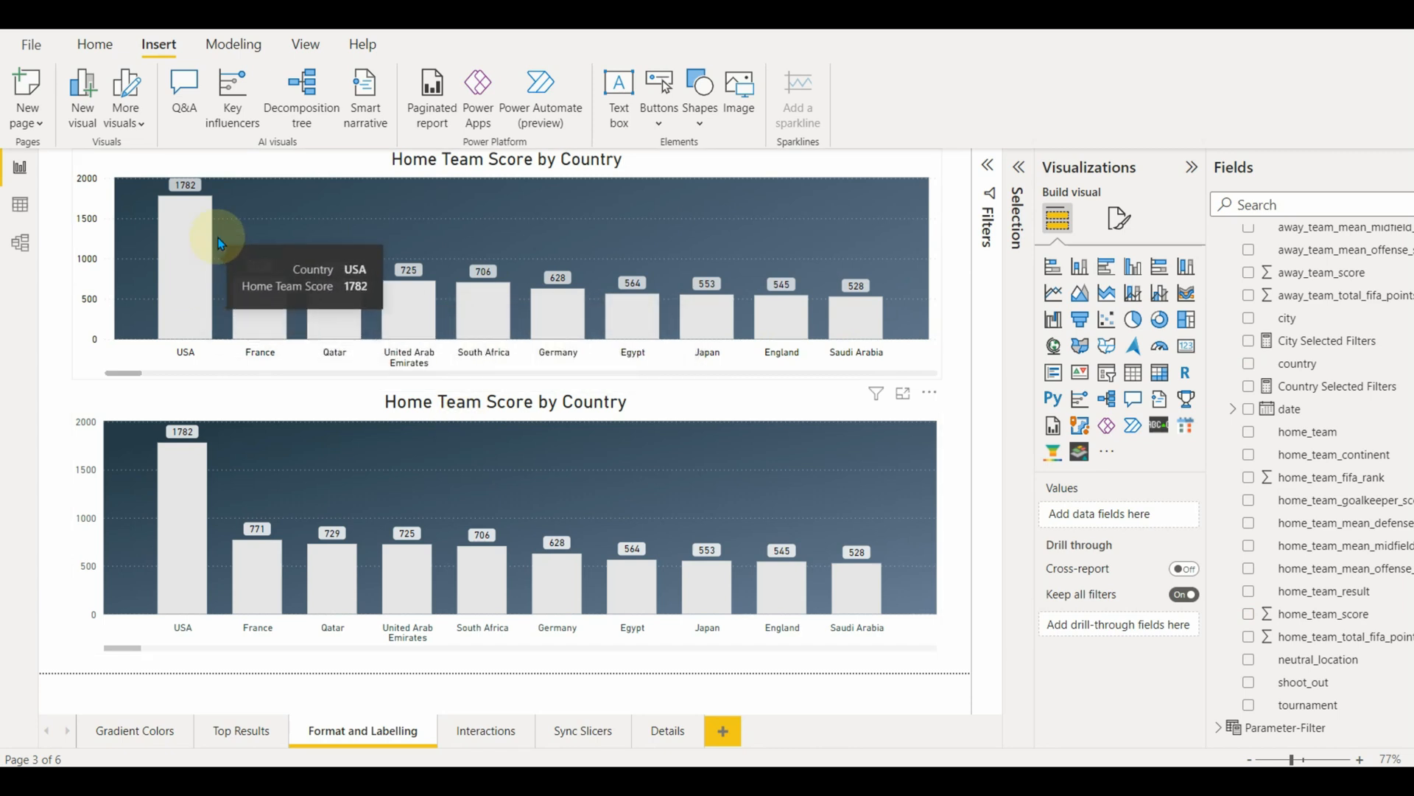
Step: Set the City slicer's interaction with the tournament chart to None and test with Abha
click(483, 731)
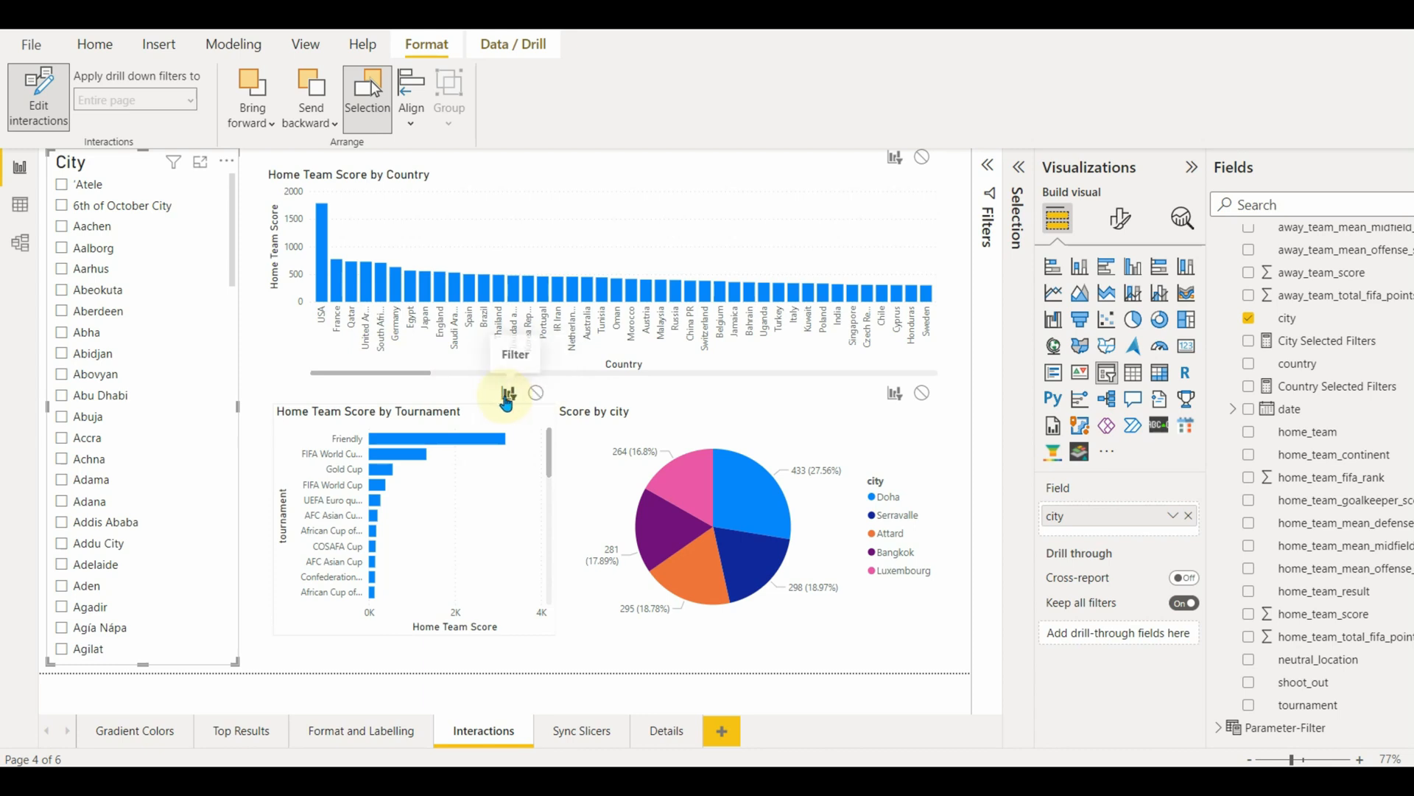
click(62, 331)
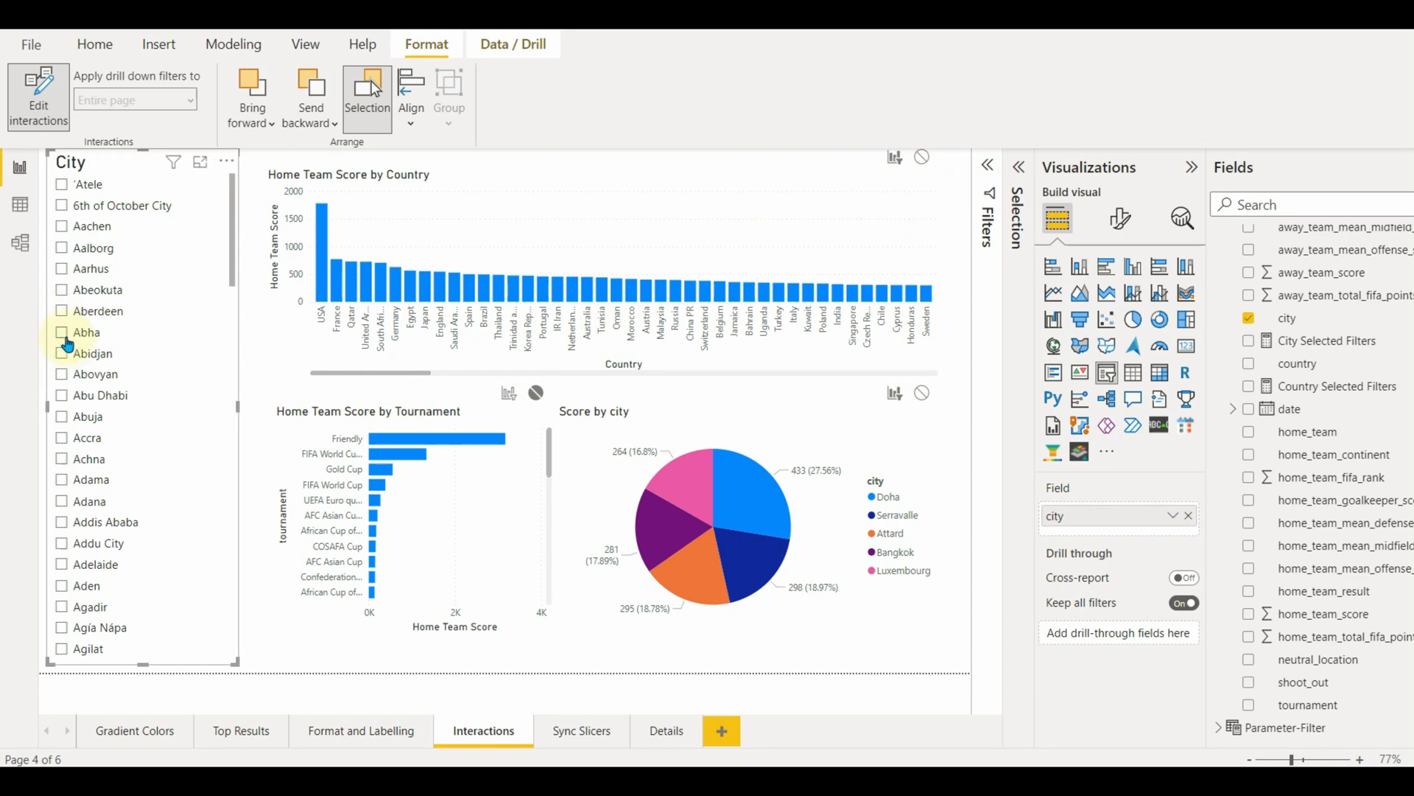
click(61, 332)
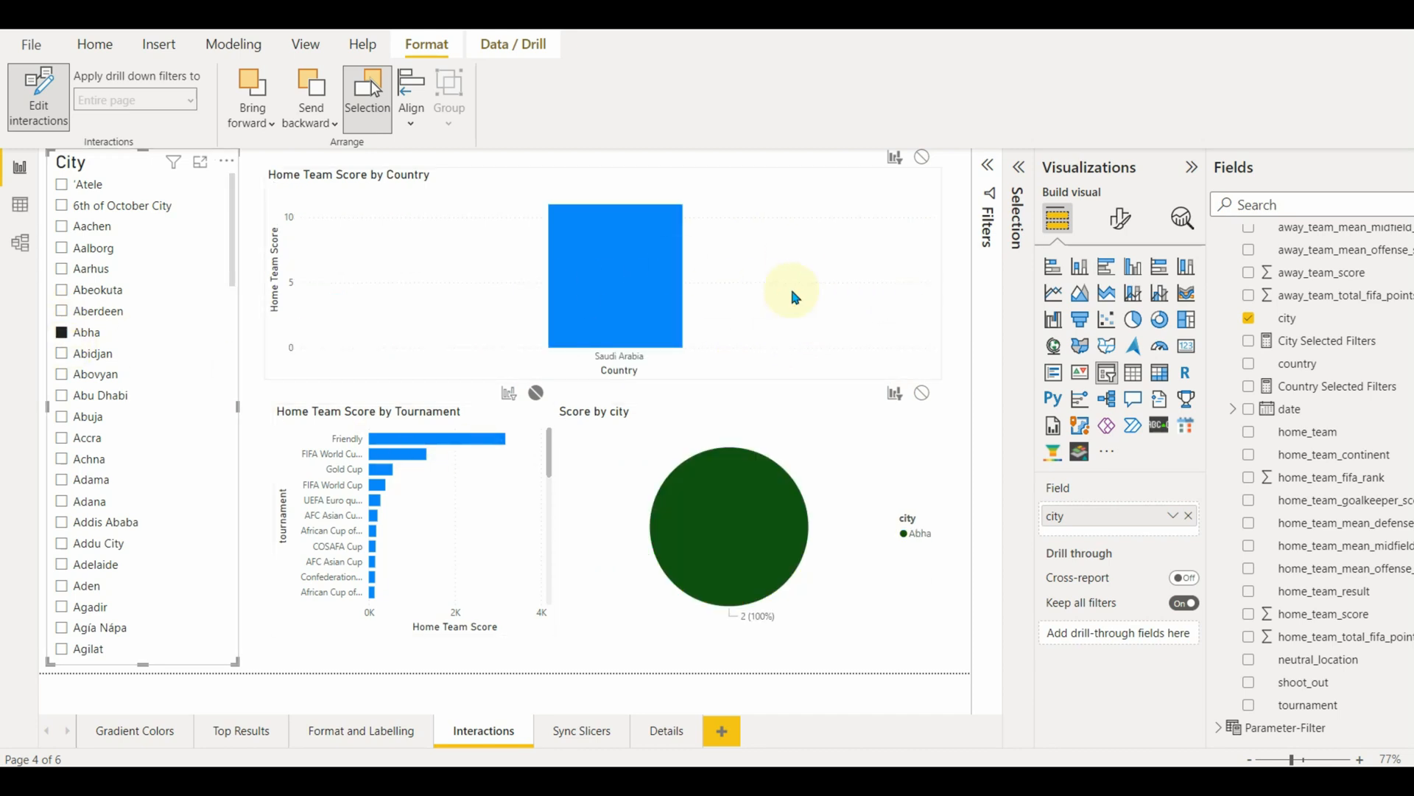
mouse_move(964, 307)
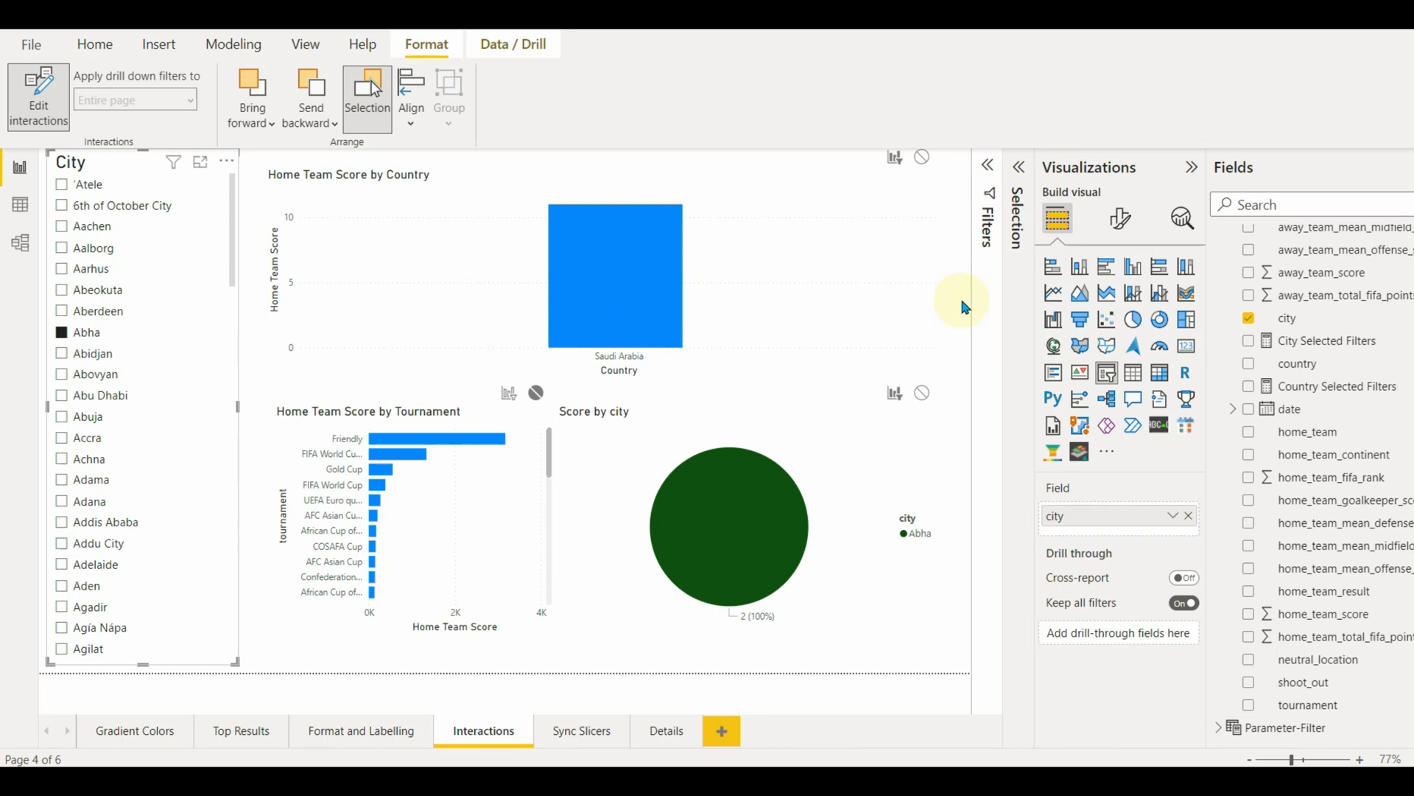
click(581, 731)
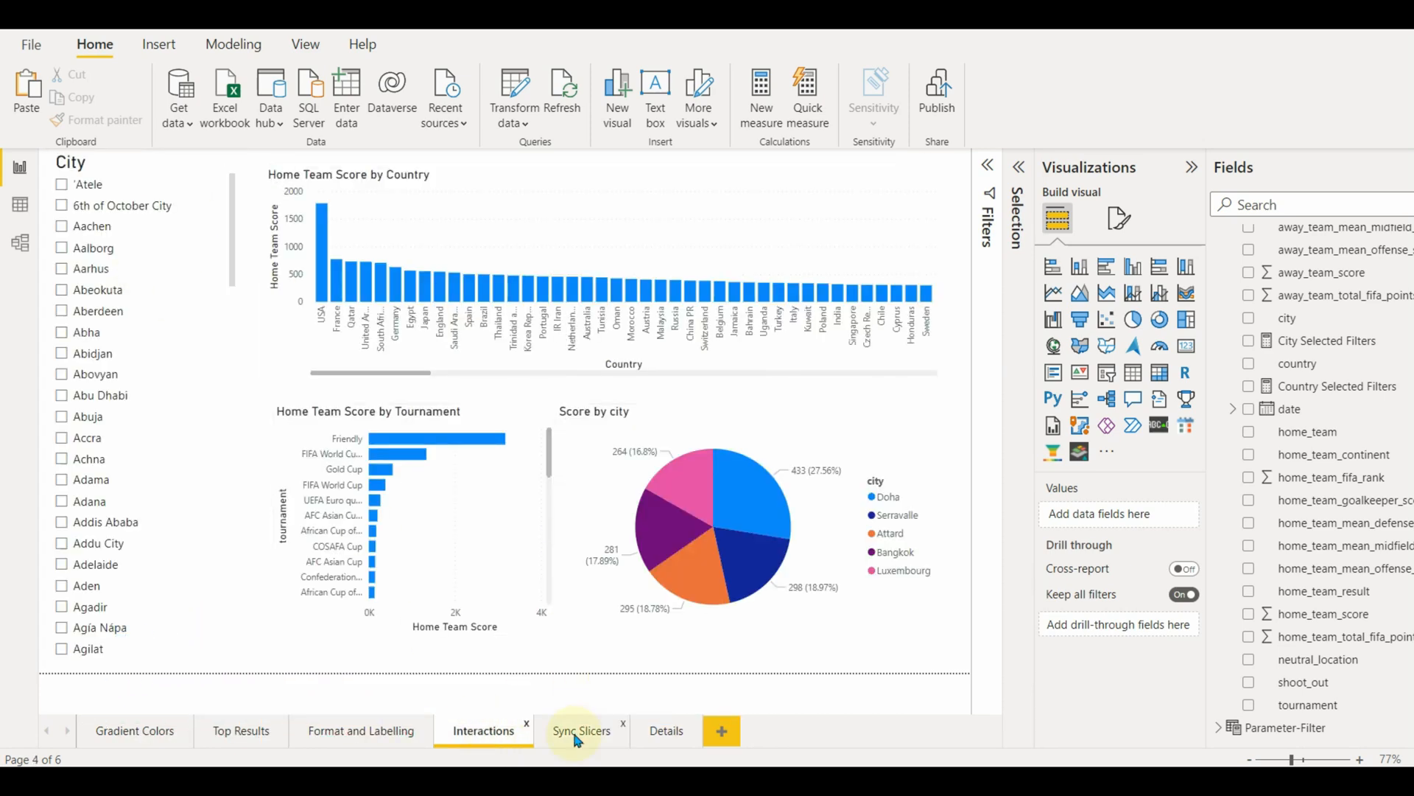
Step: Select Abidjan in the City slicer, go to the Sync Slicers page and look in the View ribbon
click(62, 354)
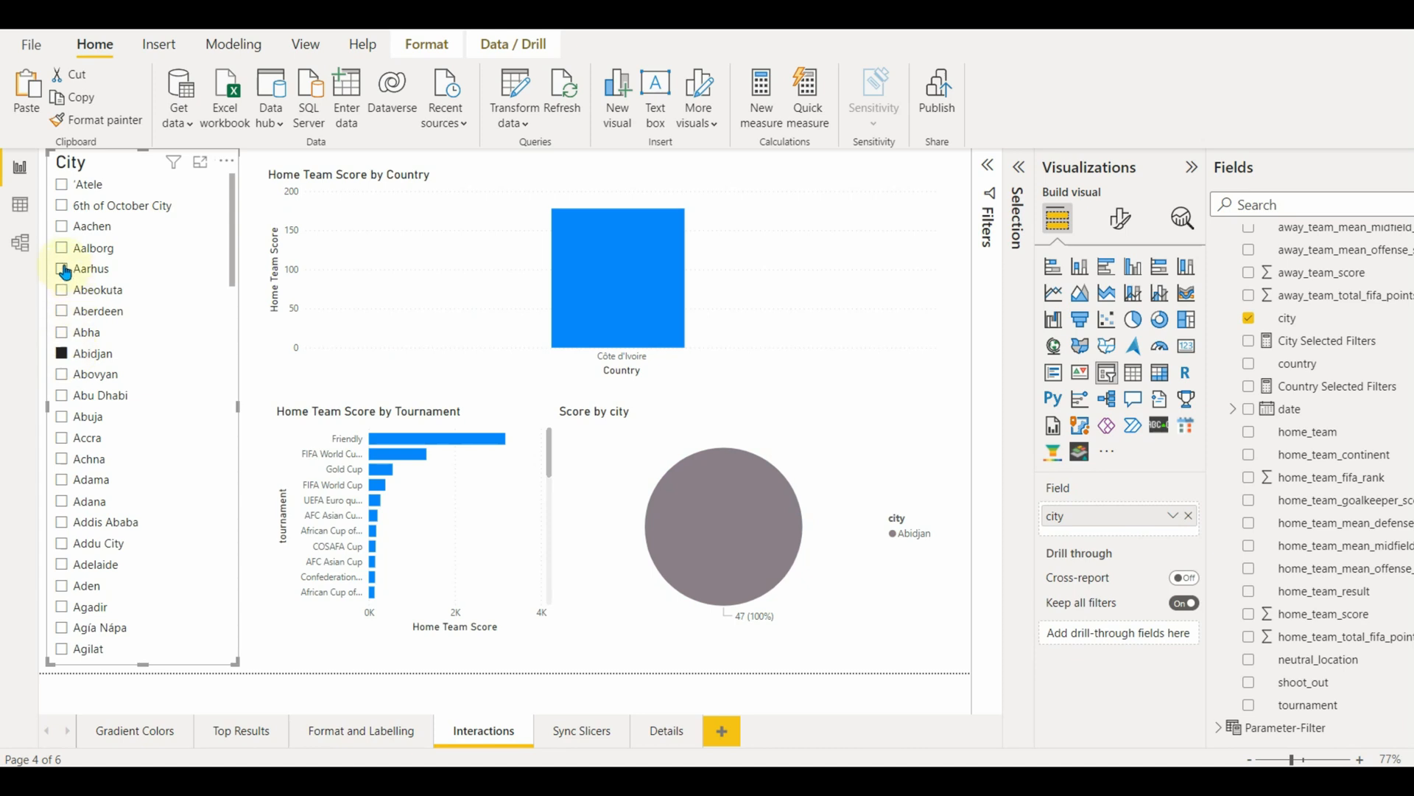
click(580, 731)
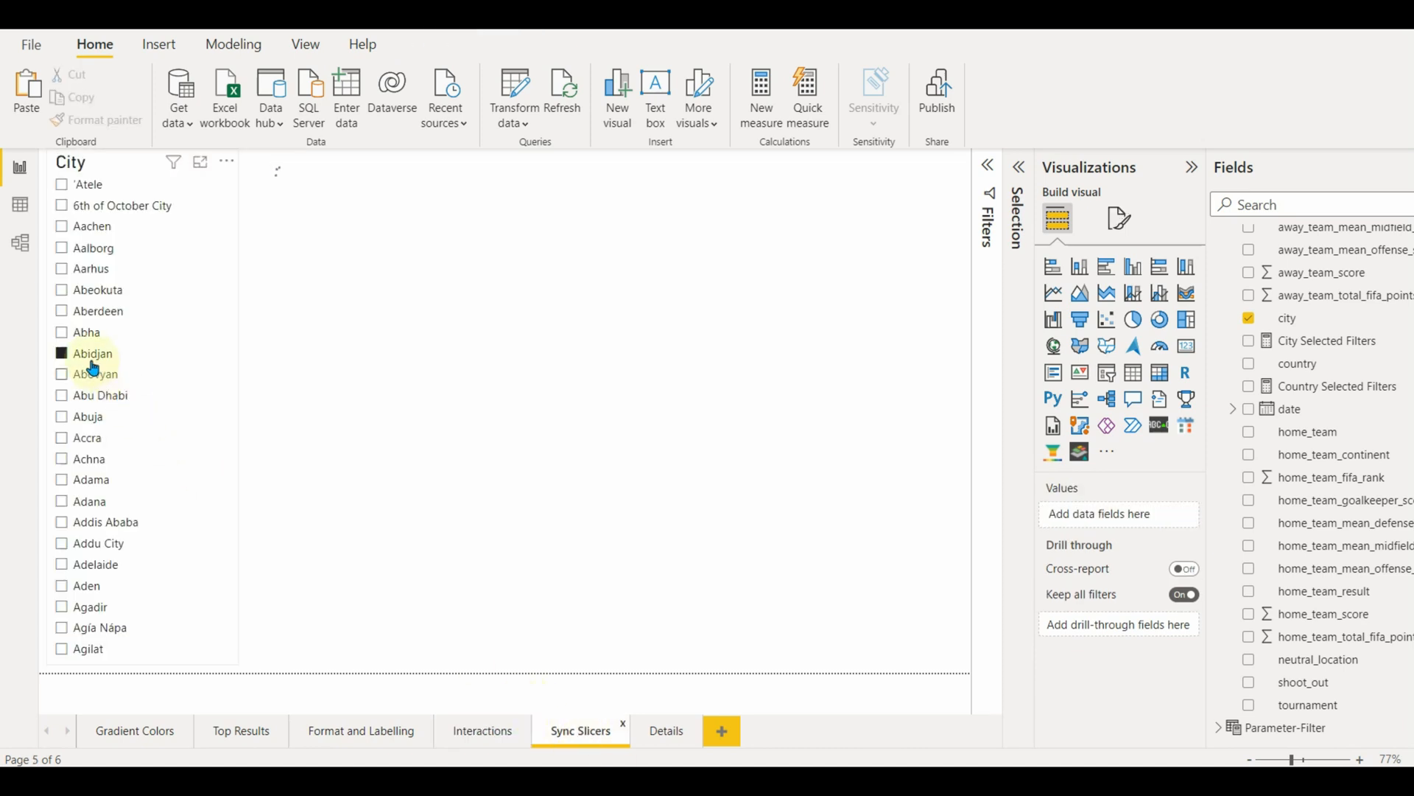
click(61, 353)
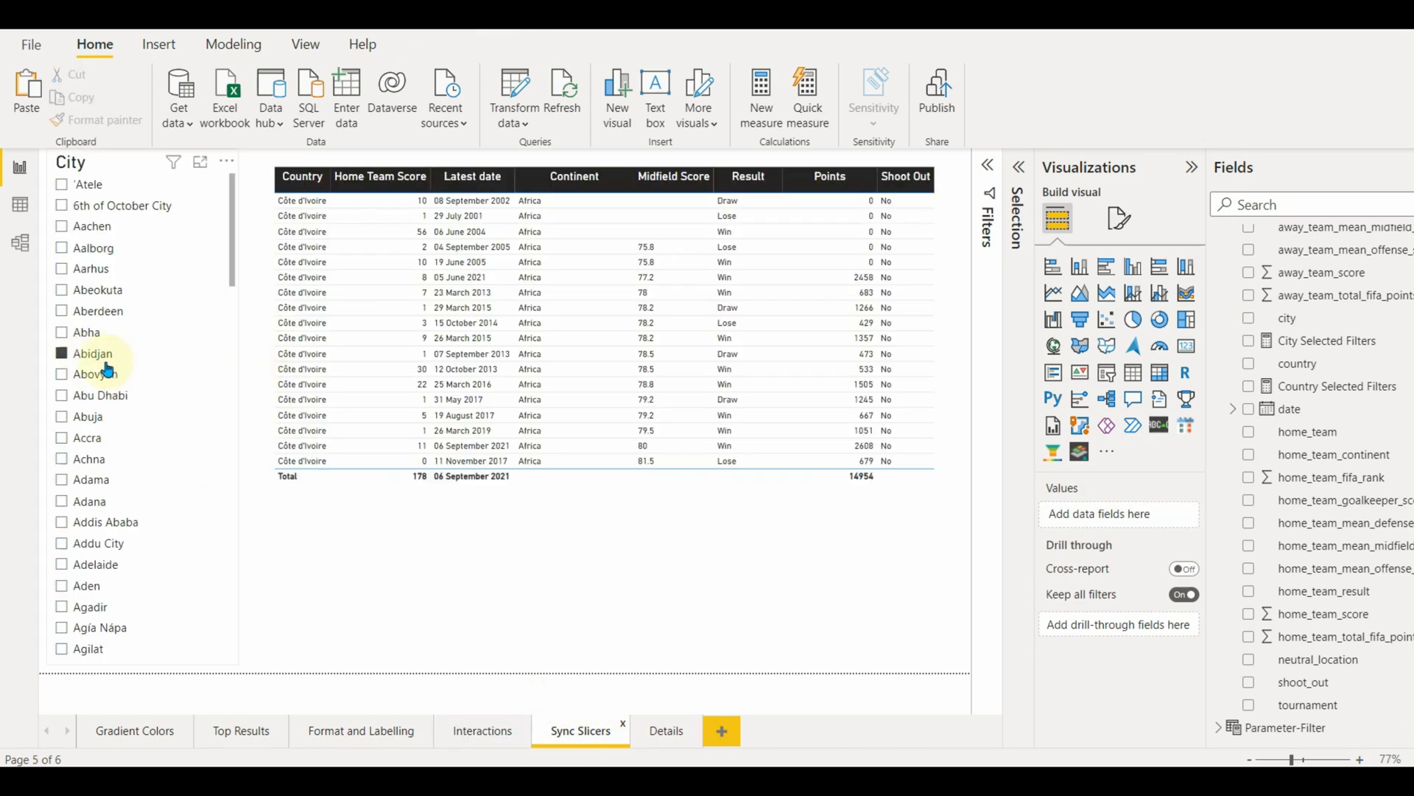
click(363, 45)
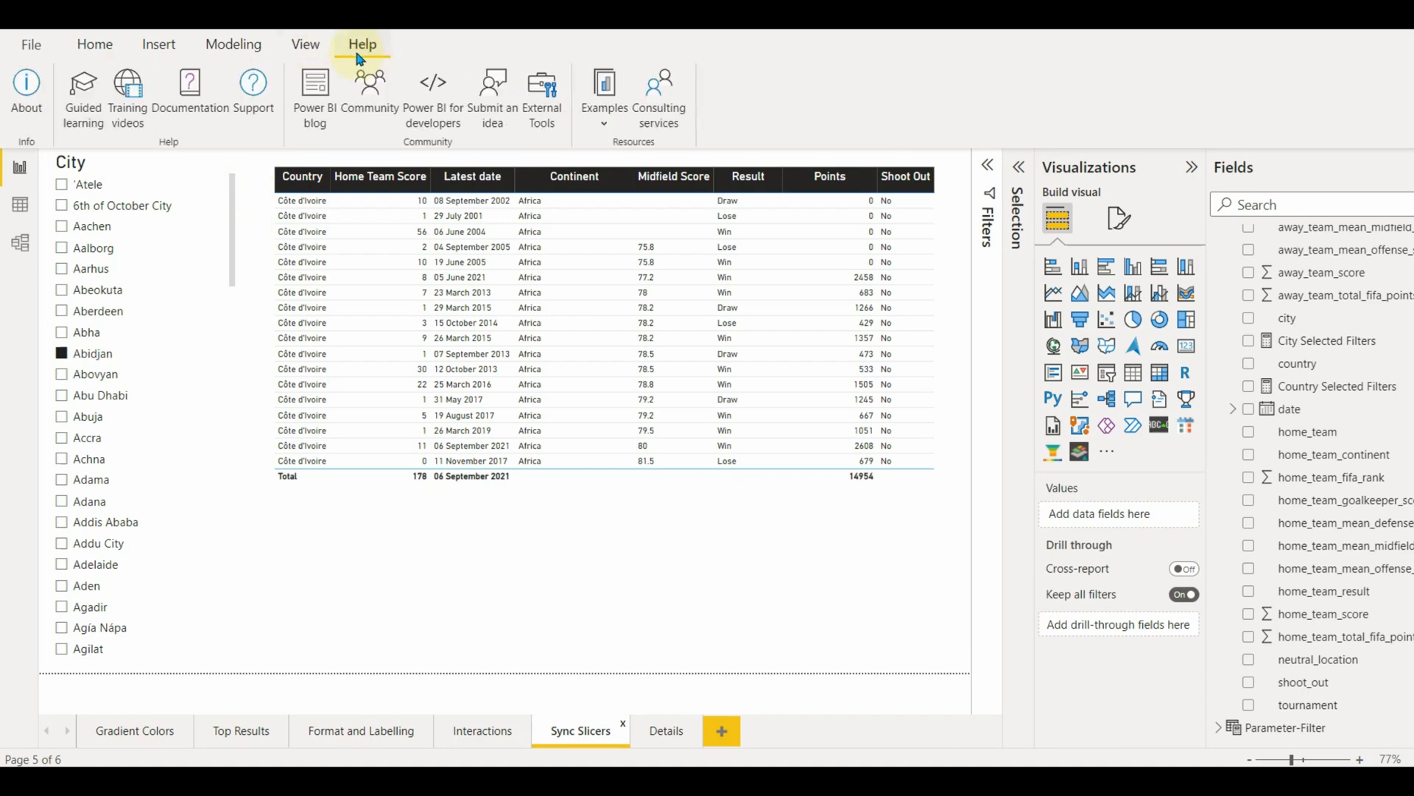
click(303, 44)
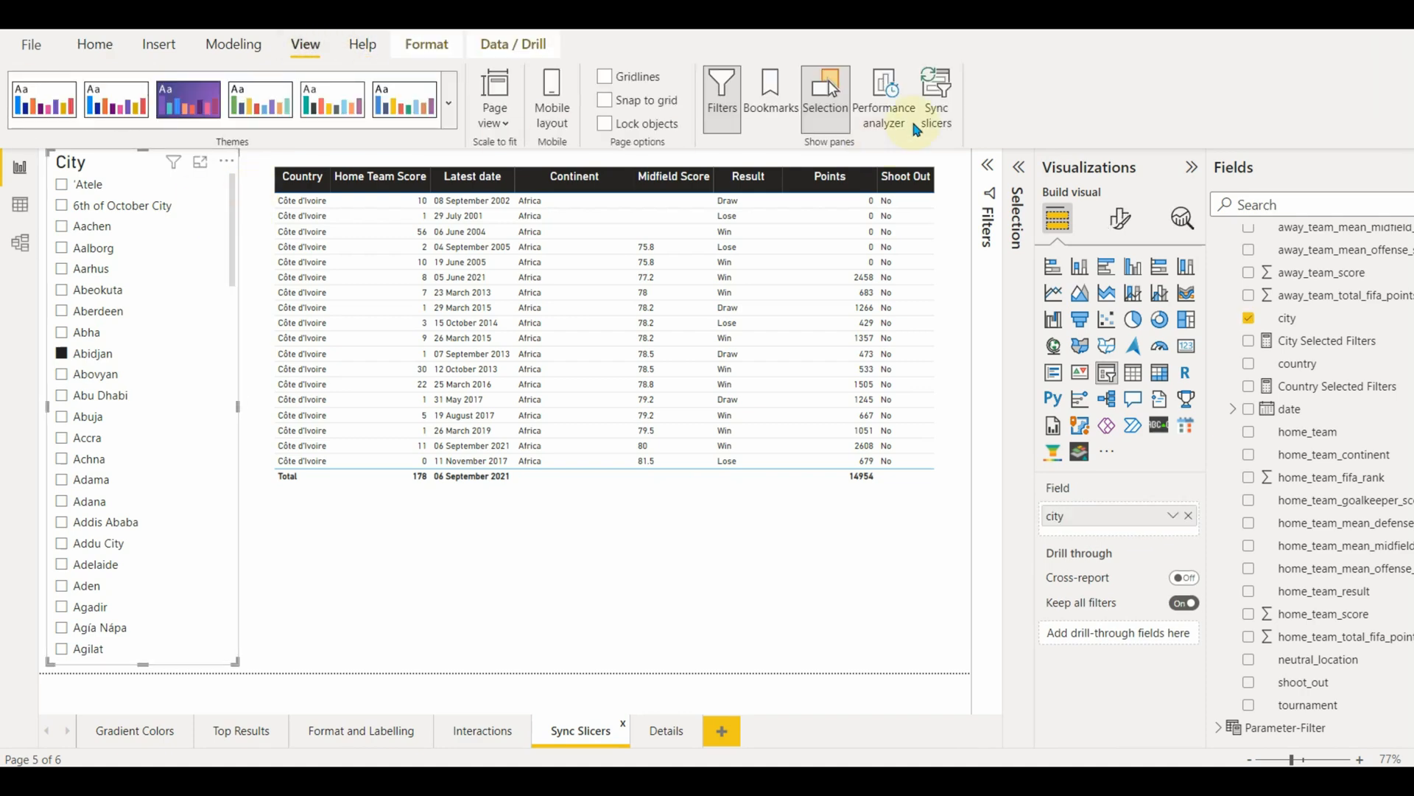
Step: Enable Sync slicers for the City slicer across the Interactions and Sync Slicers pages
click(937, 88)
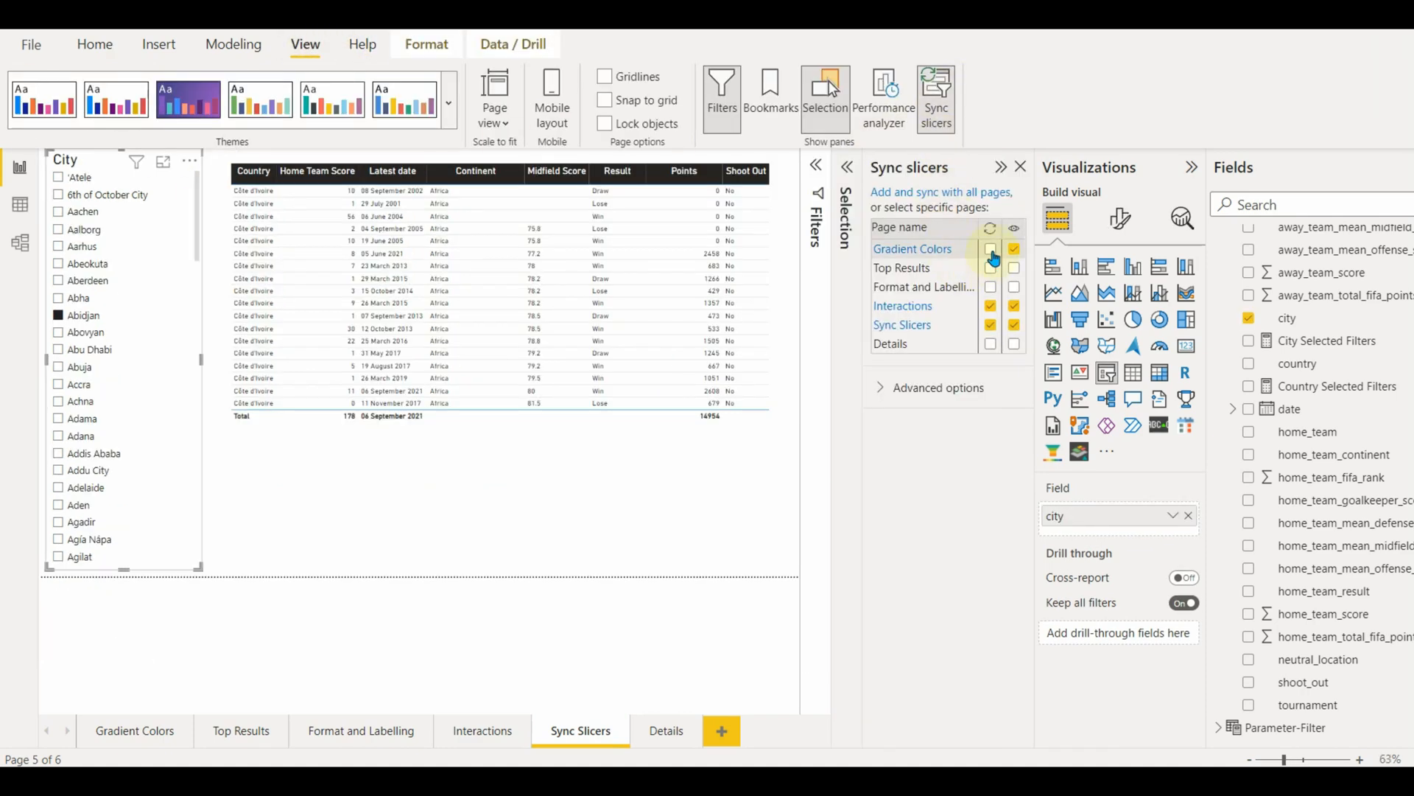
click(990, 249)
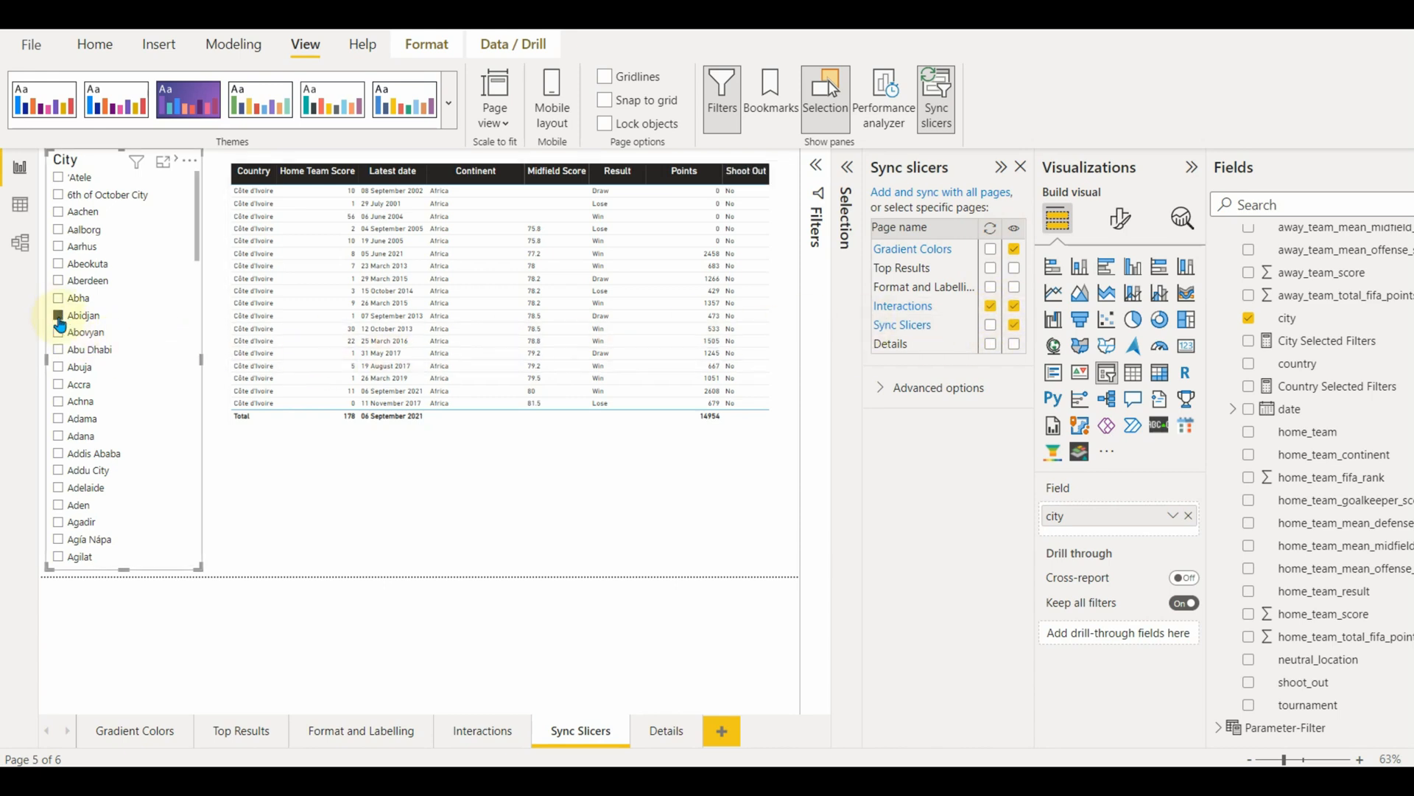
click(482, 731)
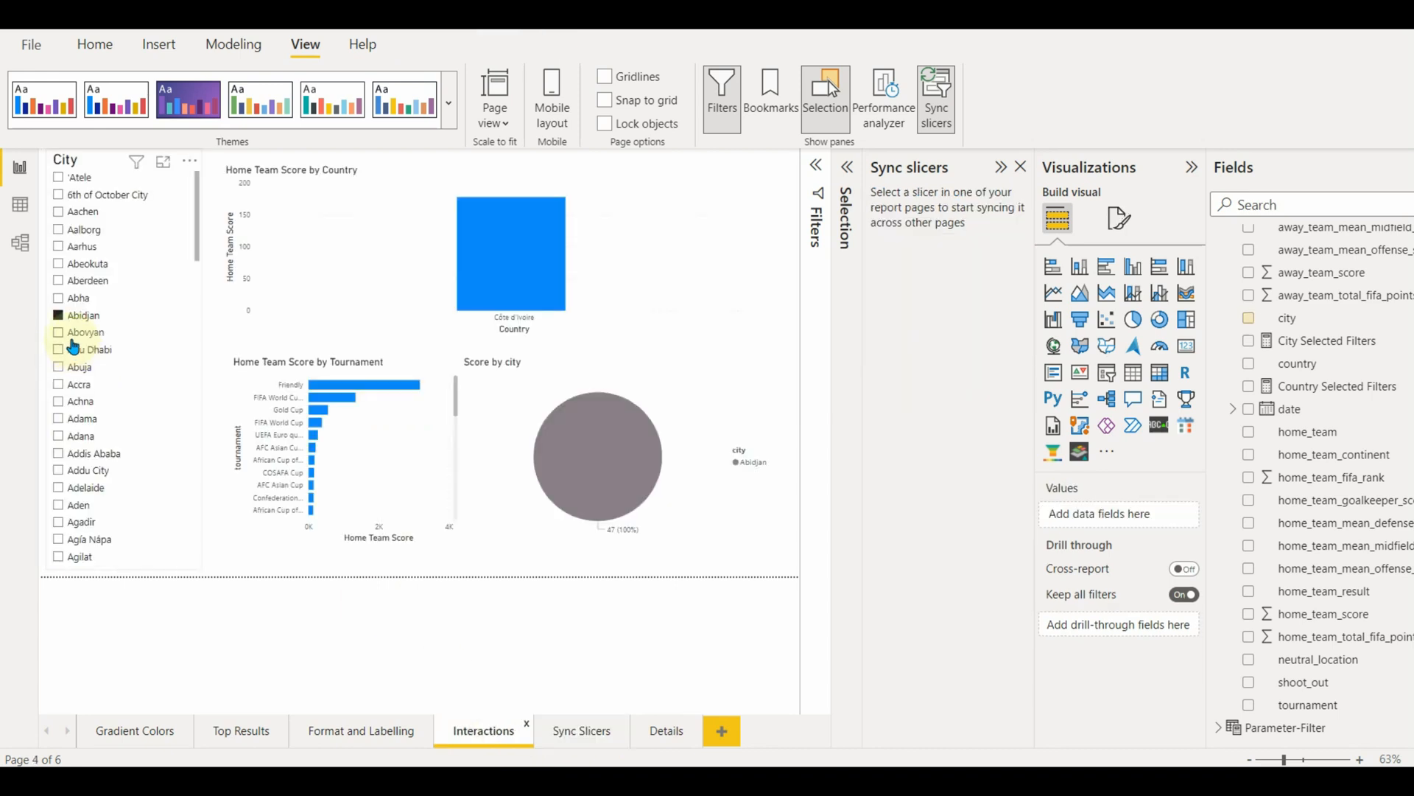
click(580, 731)
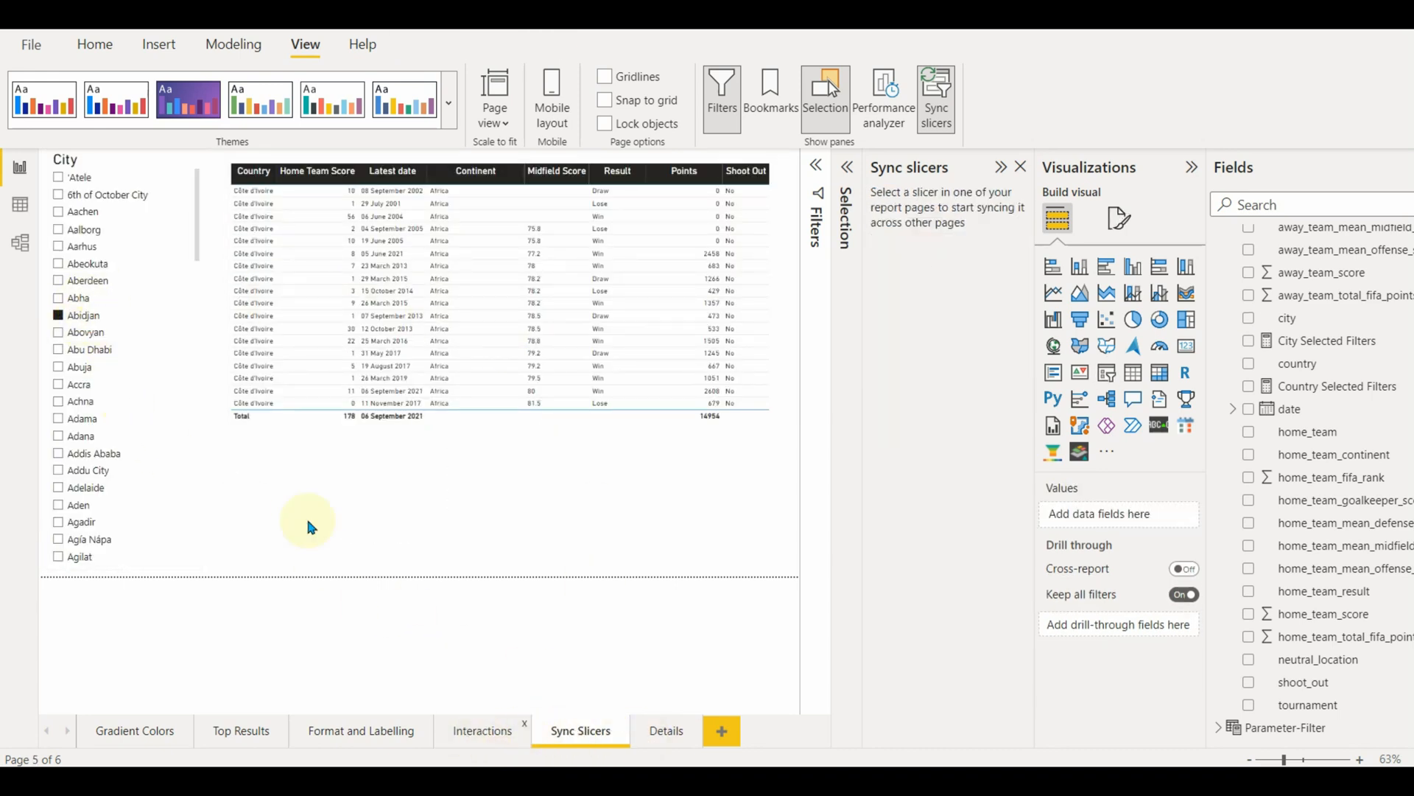
Step: Verify Abha carries over between pages, then go to the Gradient Colors page
click(482, 731)
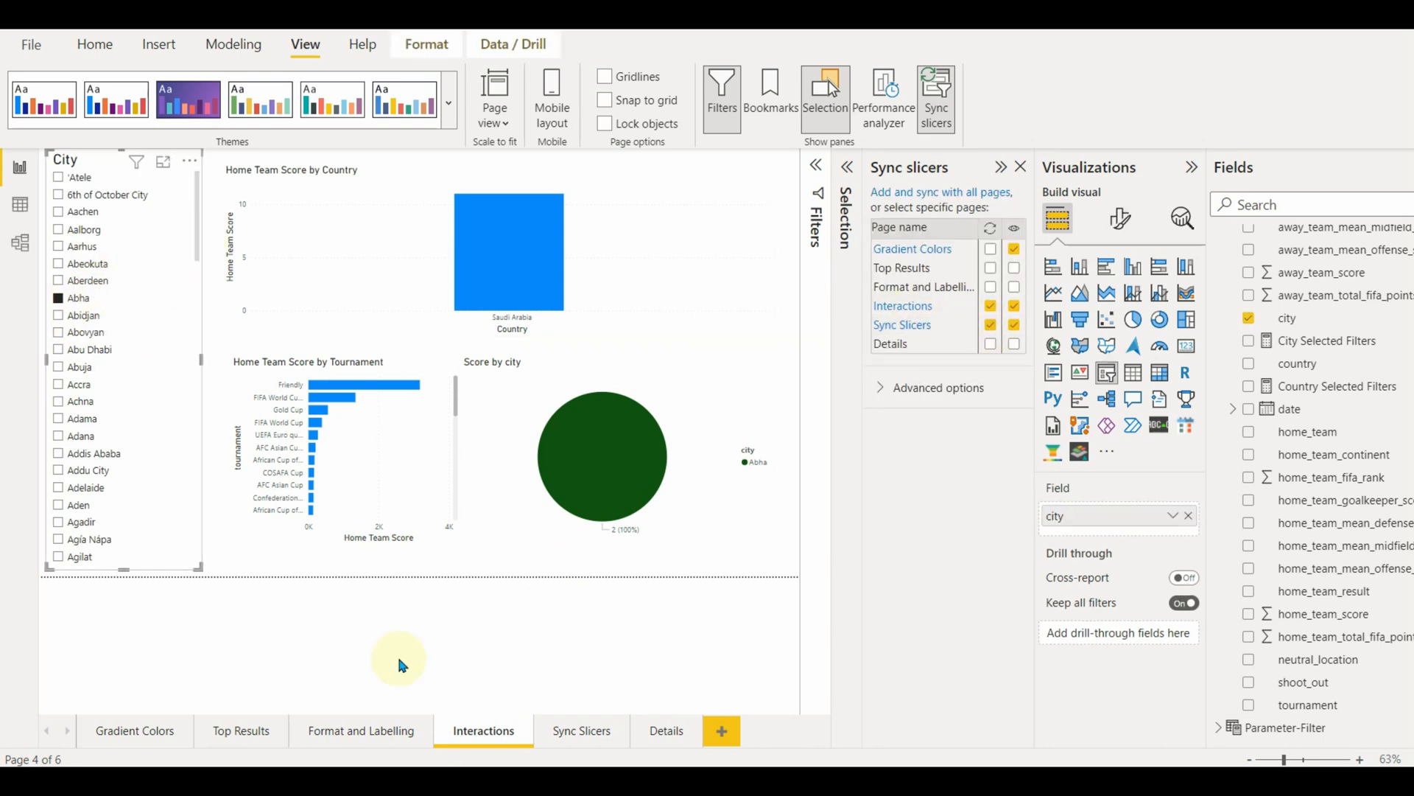
click(580, 731)
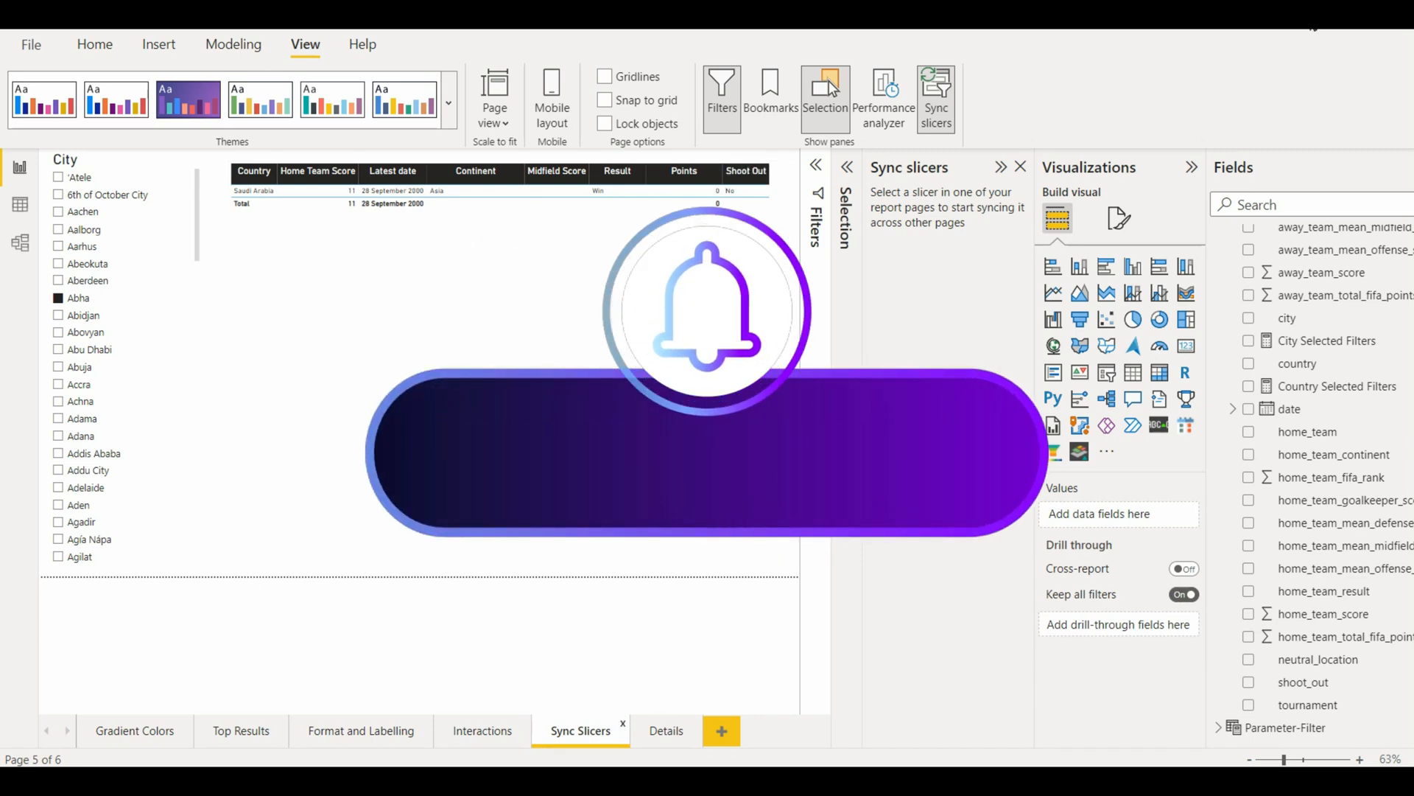
click(134, 730)
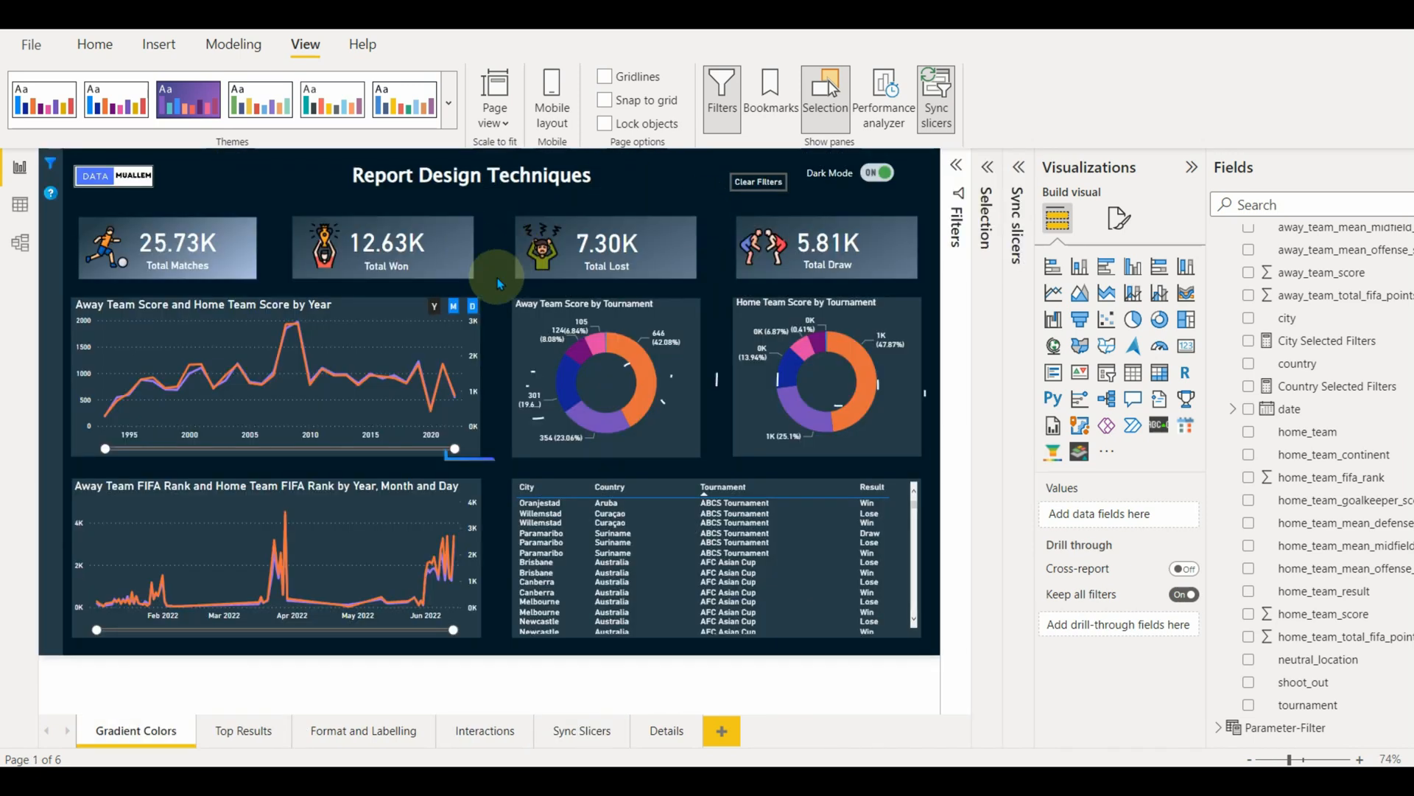